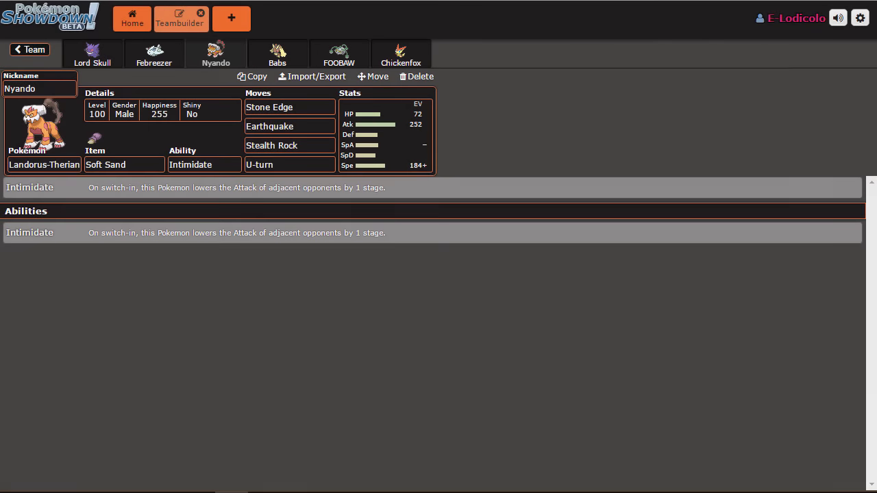
{"action": "mouse_move", "coordinate": [417, 98]}
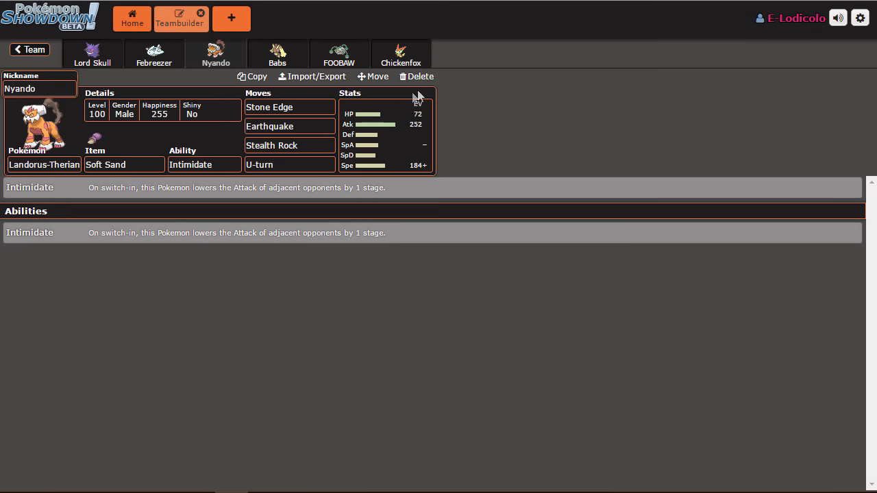
{"action": "mouse_move", "coordinate": [417, 96]}
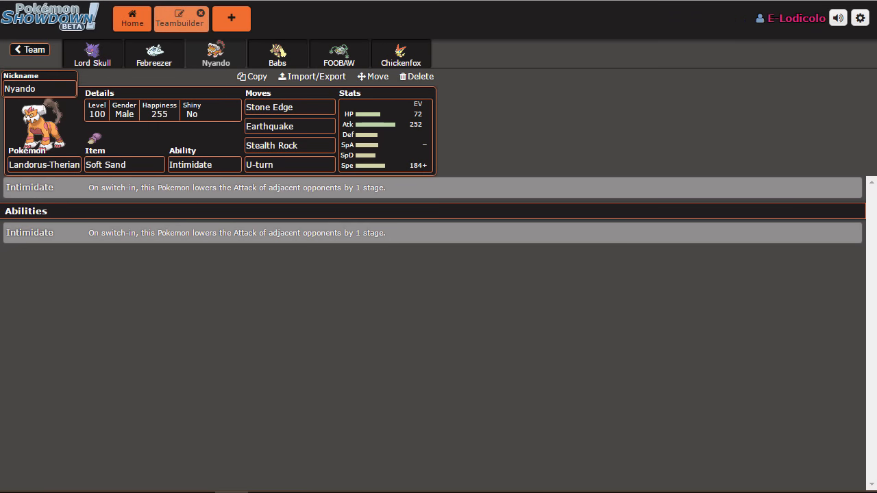
{"action": "mouse_move", "coordinate": [210, 159]}
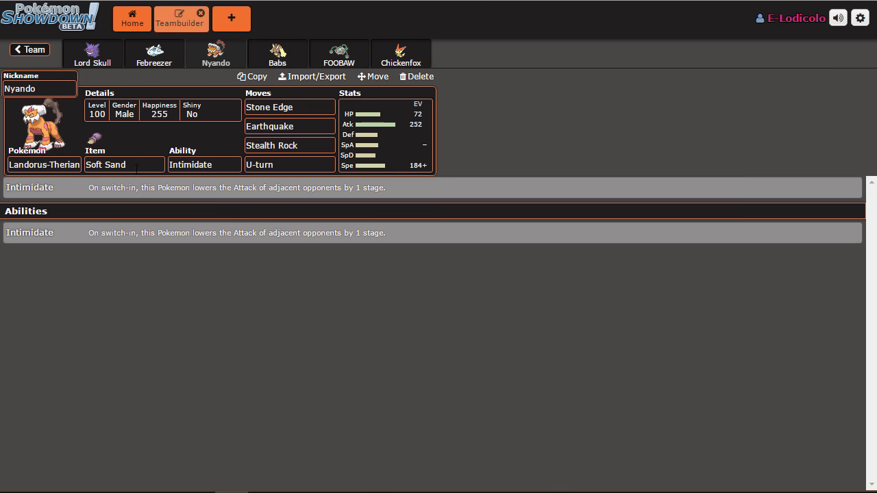
{"action": "mouse_move", "coordinate": [196, 41]}
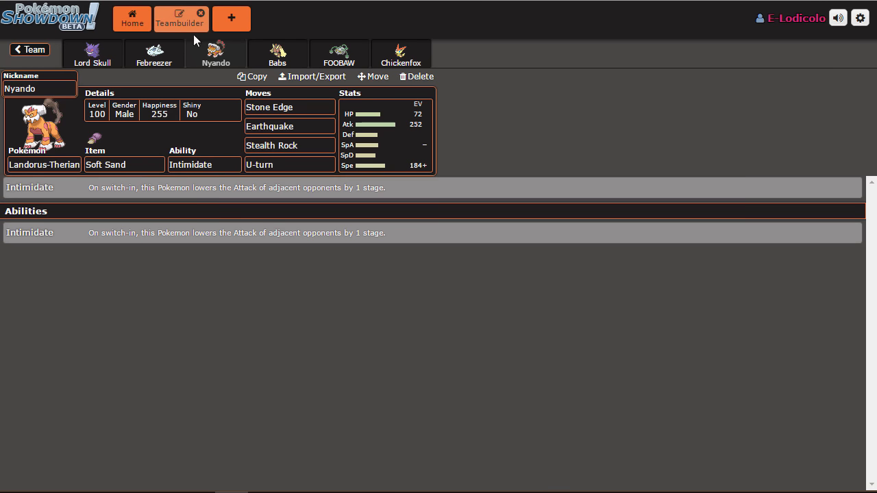
- Leave team editing and launch an OU battle search from the Home tab
{"action": "left_click", "coordinate": [131, 18]}
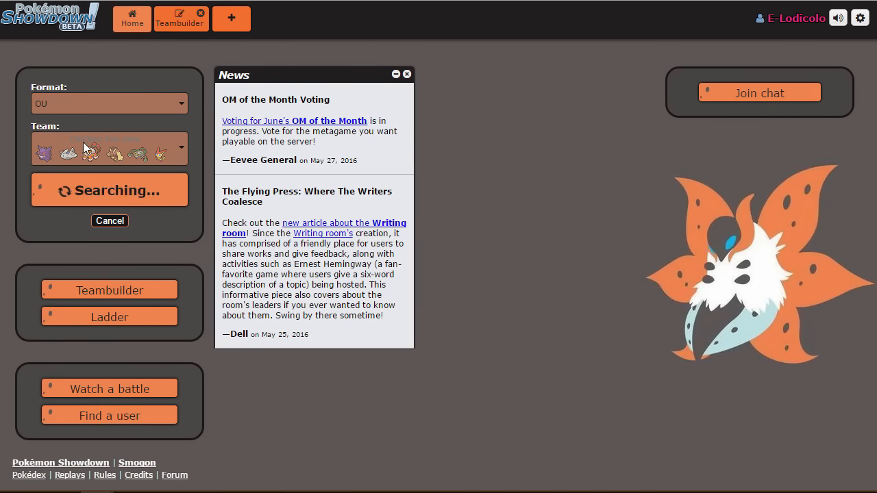
{"action": "mouse_move", "coordinate": [85, 180]}
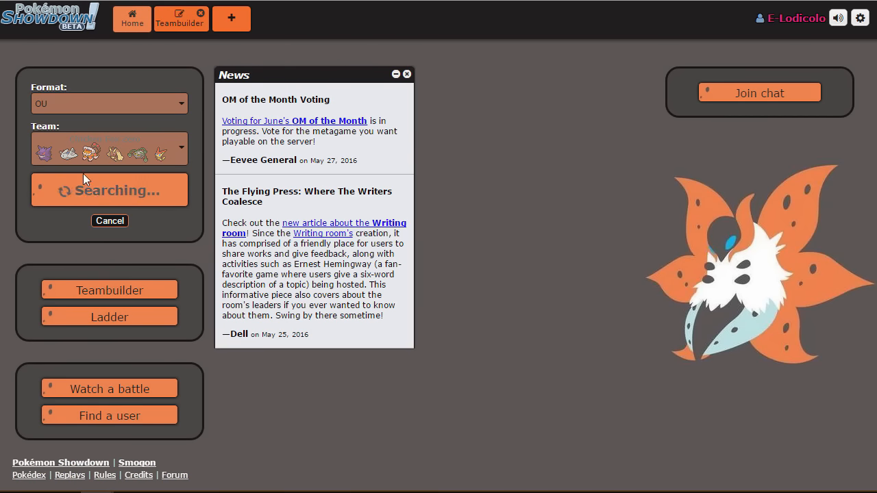
{"action": "mouse_move", "coordinate": [85, 228]}
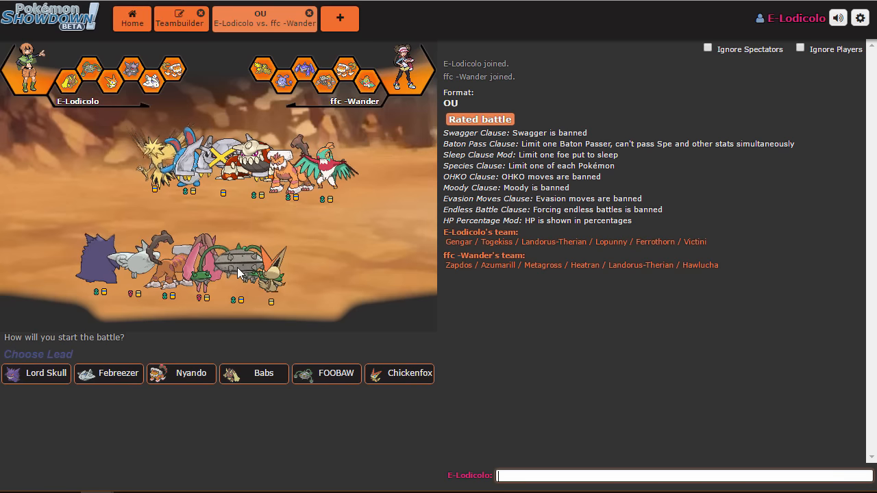
{"action": "mouse_move", "coordinate": [327, 265]}
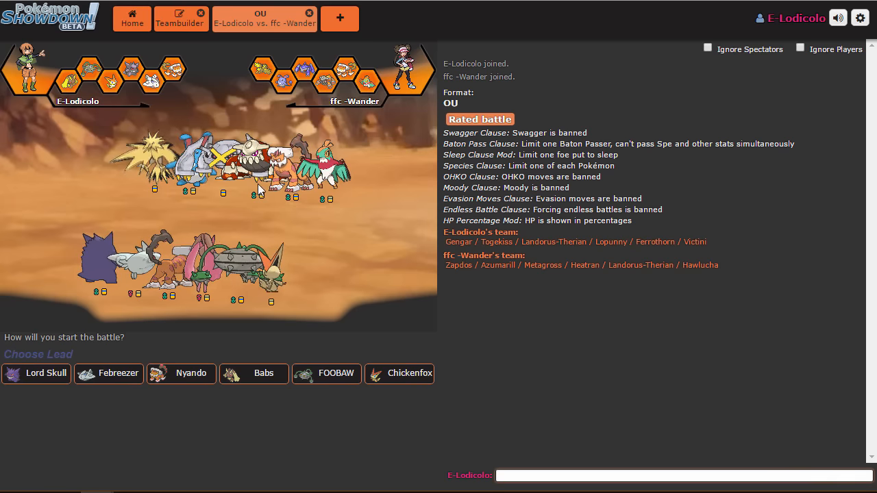
{"action": "mouse_move", "coordinate": [109, 373]}
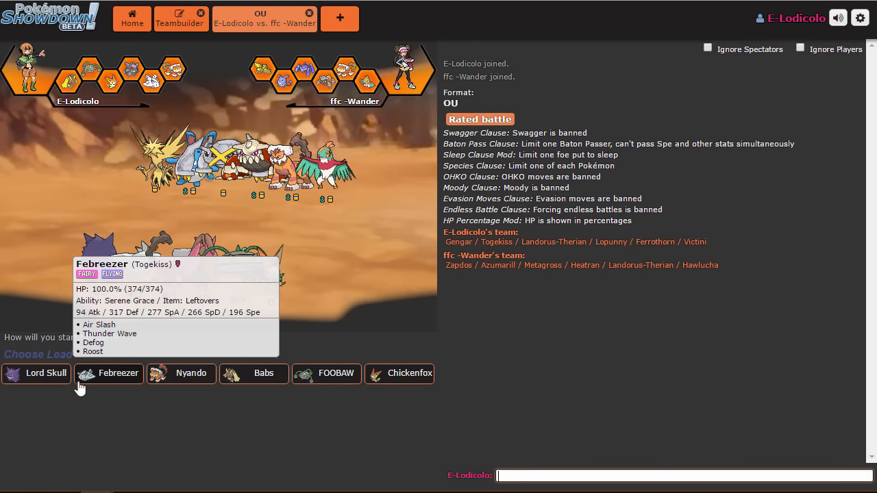
{"action": "mouse_move", "coordinate": [322, 124]}
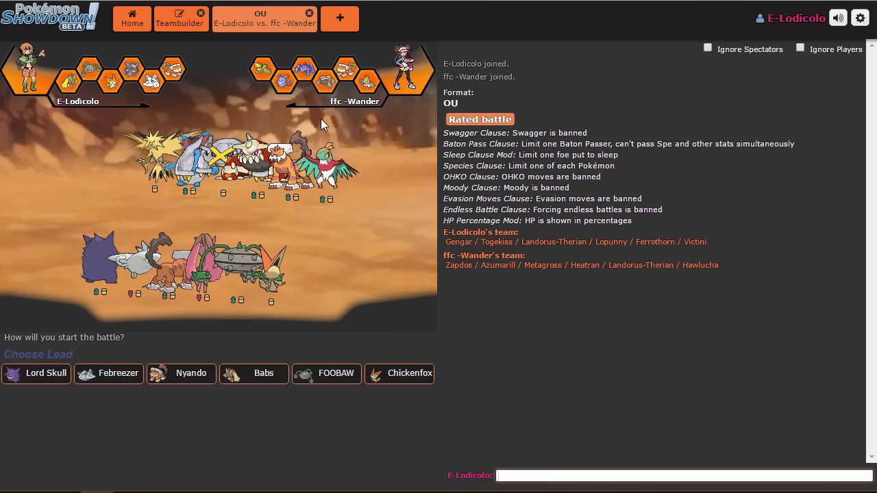
{"action": "mouse_move", "coordinate": [400, 373]}
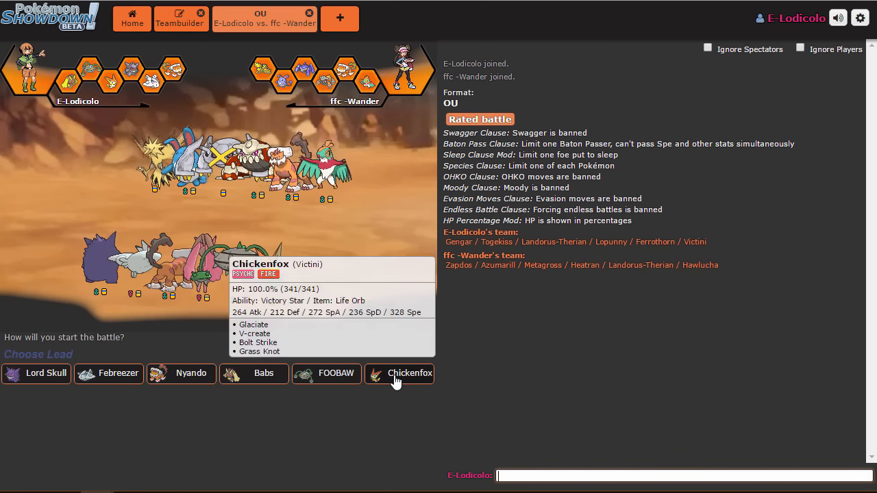
- Pick Chickenfox (Victini) as the lead in team preview
{"action": "left_click", "coordinate": [398, 373]}
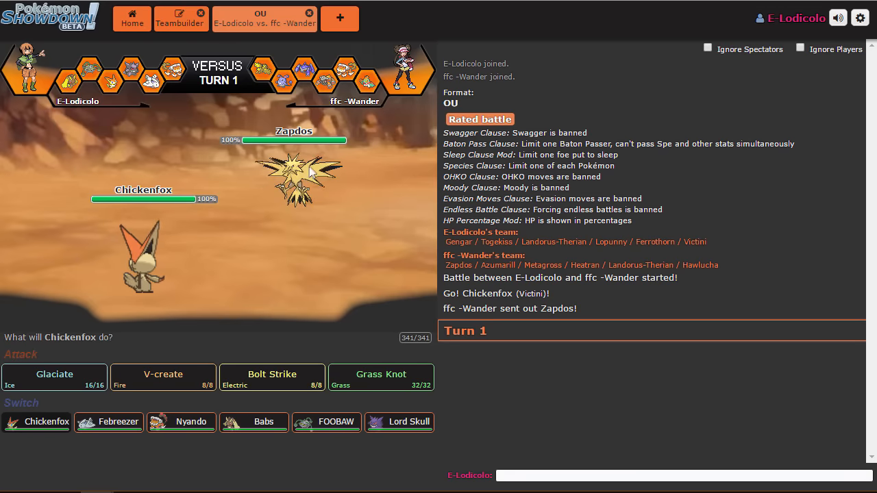
{"action": "mouse_move", "coordinate": [54, 377]}
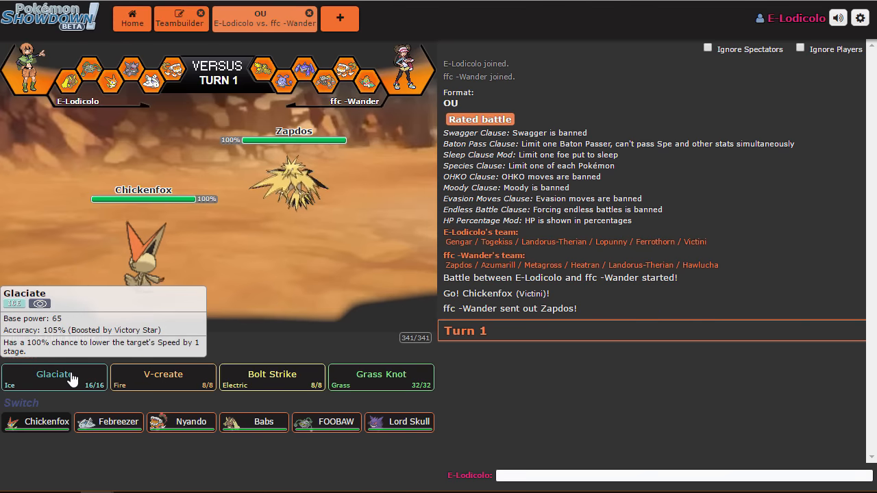
- Have Chickenfox use Glaciate against Zapdos on turn 1
{"action": "left_click", "coordinate": [53, 376]}
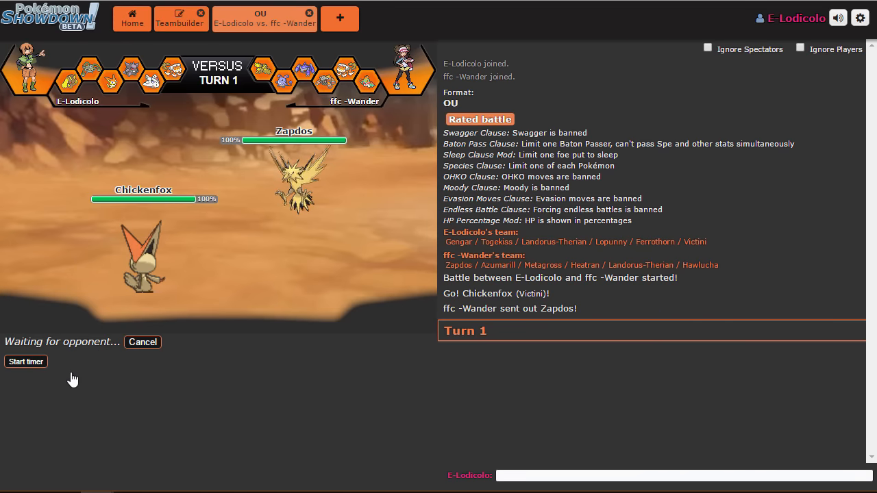
{"action": "mouse_move", "coordinate": [328, 219]}
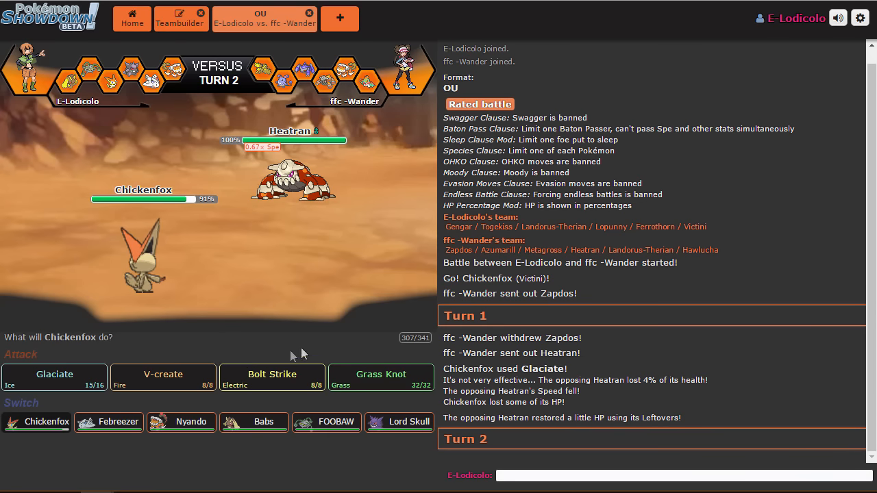
{"action": "mouse_move", "coordinate": [524, 435]}
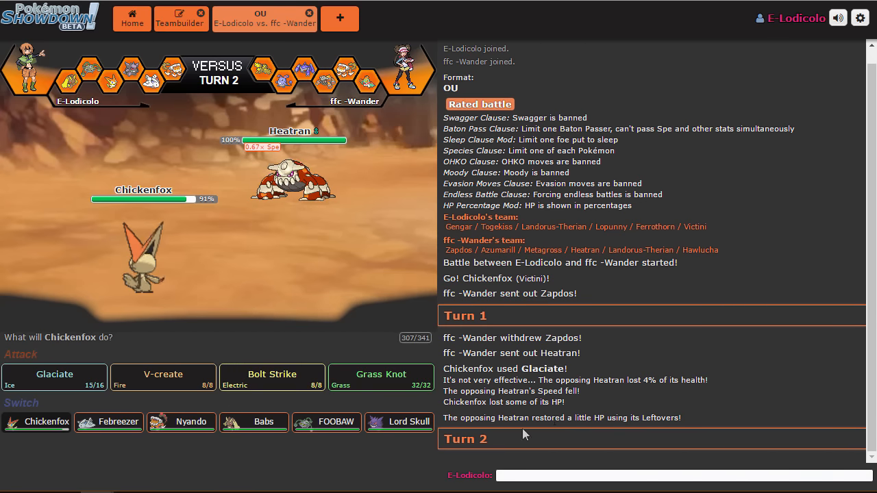
{"action": "mouse_move", "coordinate": [108, 421]}
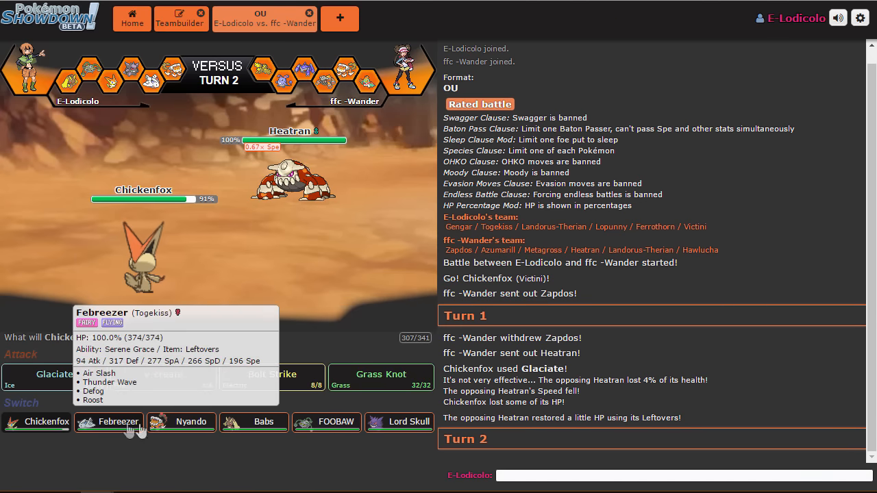
{"action": "mouse_move", "coordinate": [272, 374]}
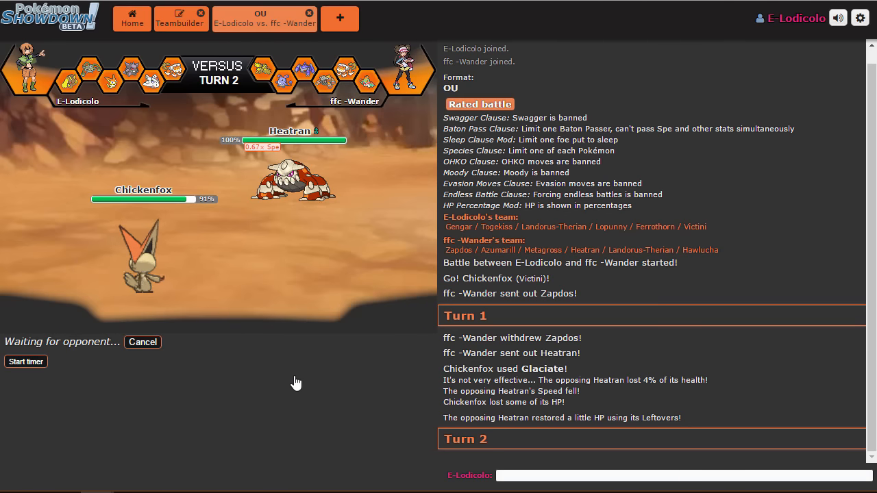
{"action": "mouse_move", "coordinate": [279, 315]}
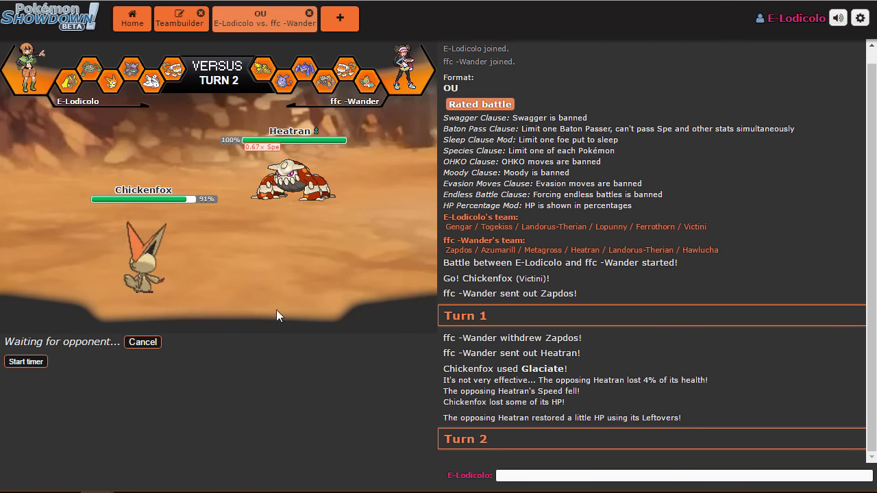
{"action": "mouse_move", "coordinate": [275, 323]}
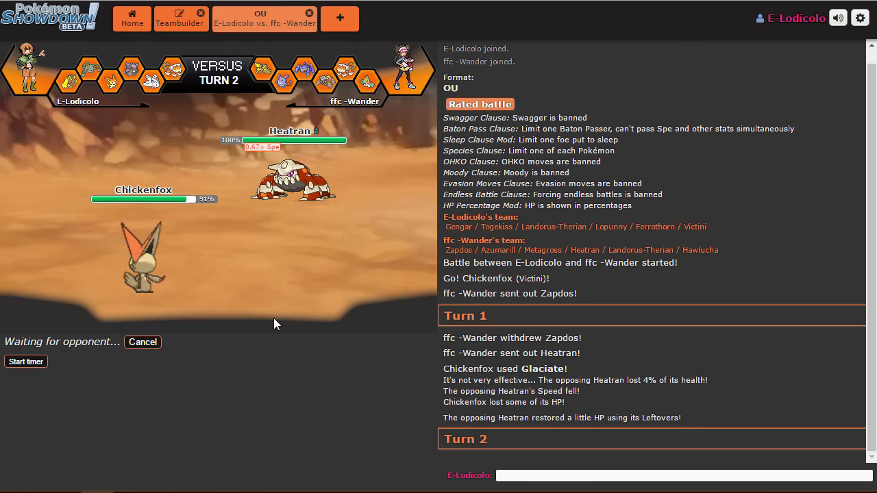
{"action": "mouse_move", "coordinate": [288, 226]}
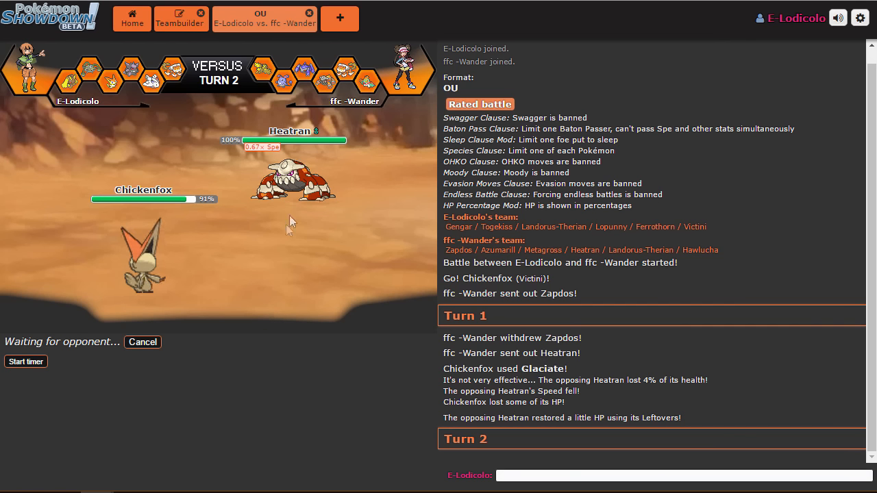
{"action": "mouse_move", "coordinate": [293, 190]}
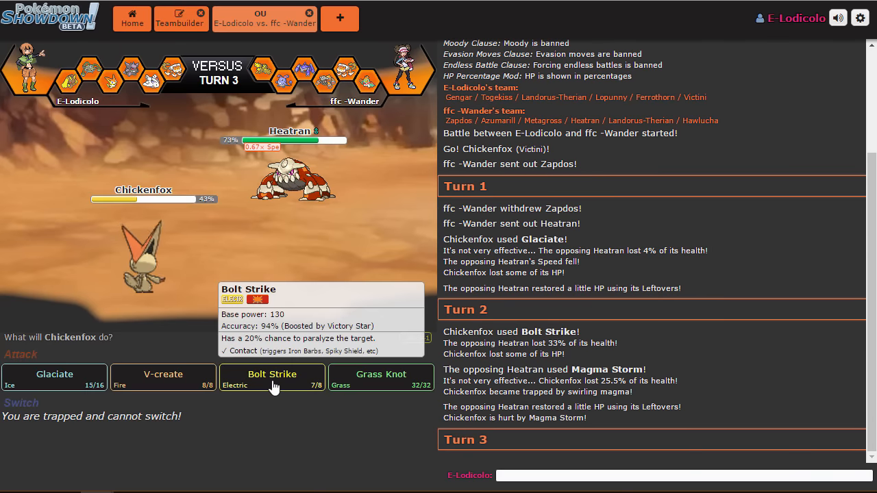
- Use Bolt Strike with Chickenfox, then send in Nyando after Chickenfox faints
{"action": "left_click", "coordinate": [272, 378]}
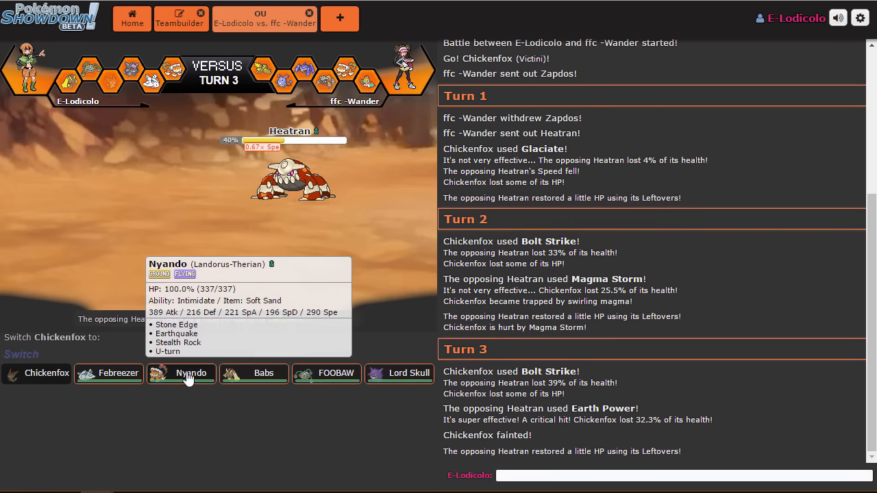
{"action": "left_click", "coordinate": [190, 374]}
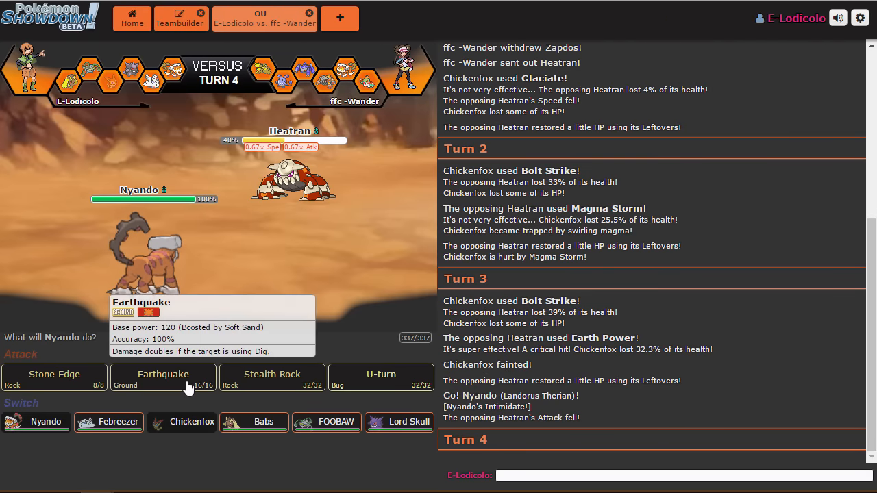
{"action": "mouse_move", "coordinate": [198, 418]}
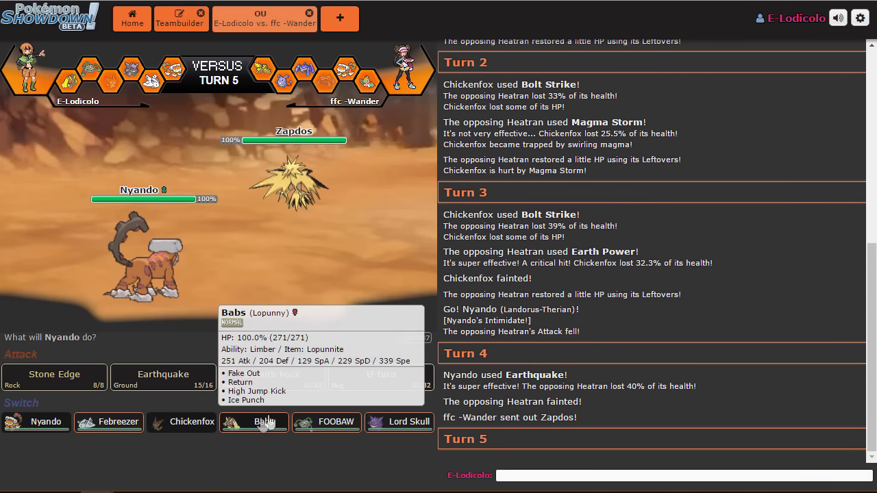
{"action": "mouse_move", "coordinate": [335, 421]}
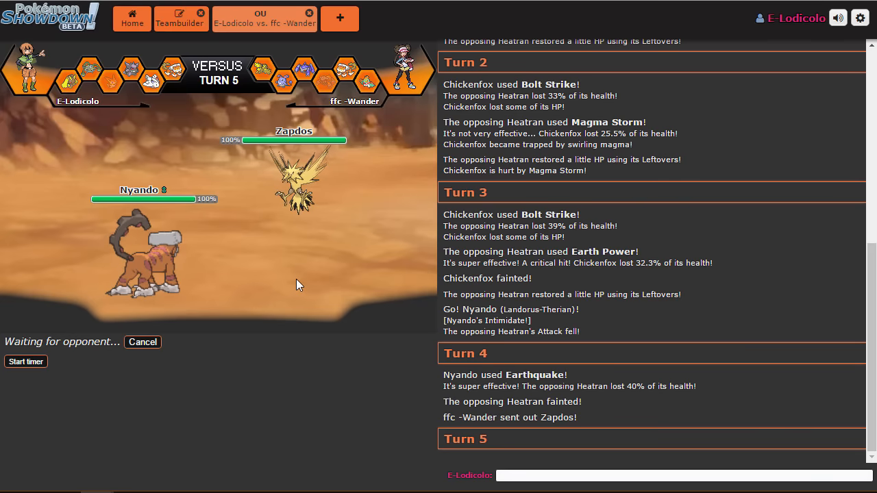
{"action": "mouse_move", "coordinate": [208, 95]}
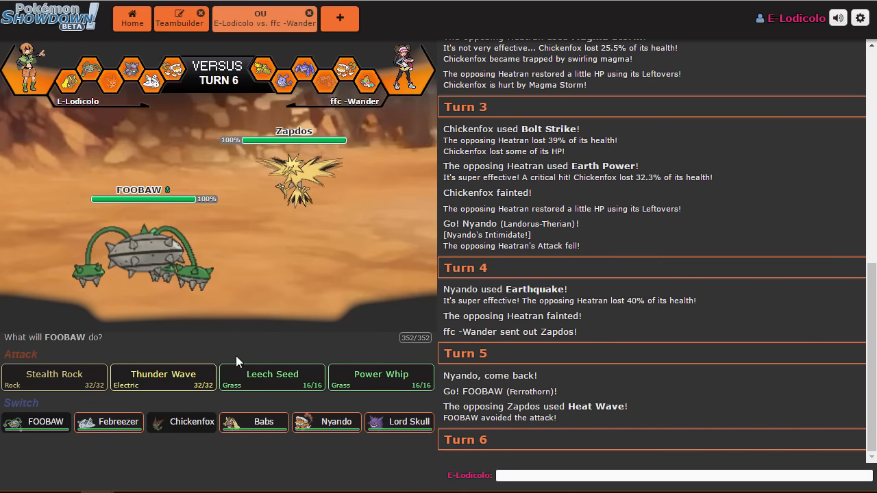
{"action": "mouse_move", "coordinate": [163, 376]}
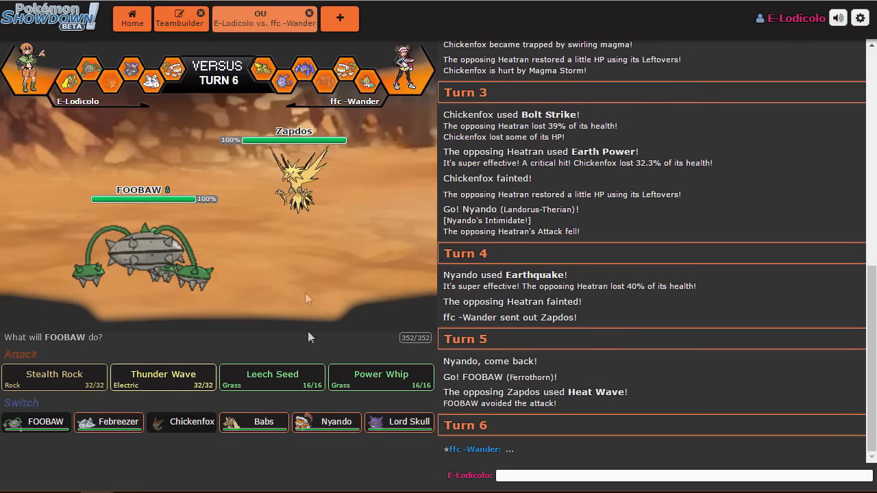
{"action": "mouse_move", "coordinate": [162, 378]}
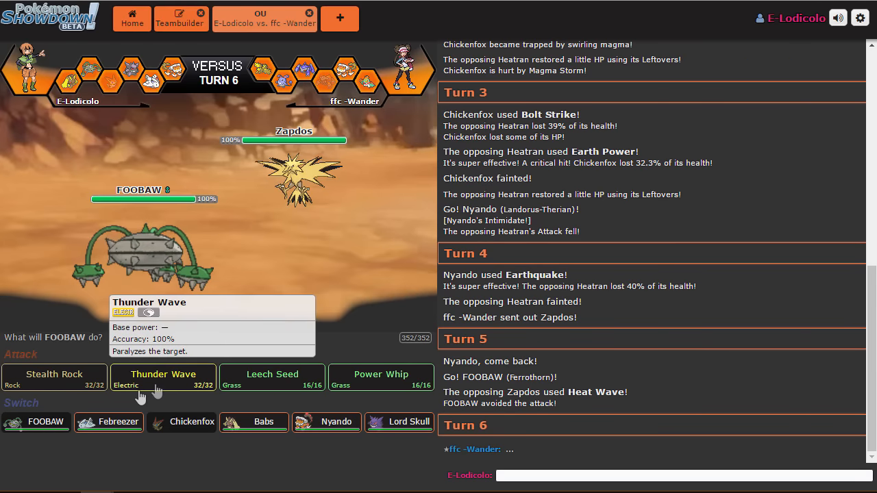
{"action": "mouse_move", "coordinate": [247, 380]}
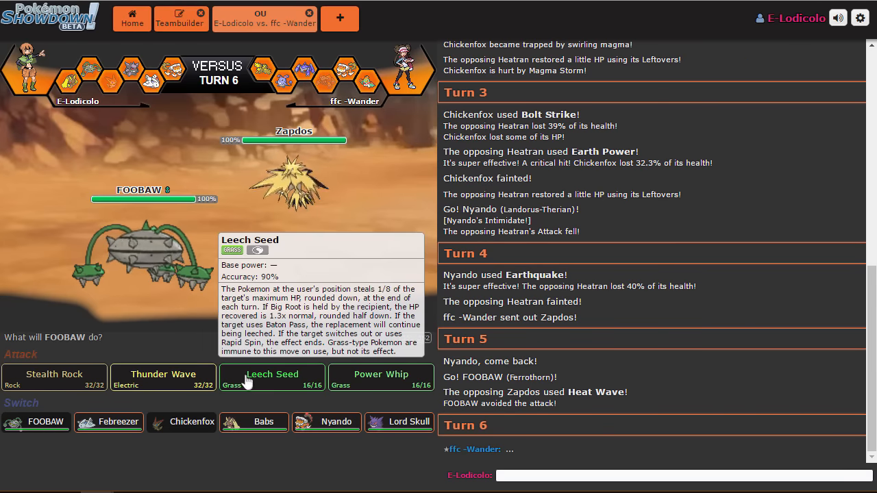
- Have FOOBAW set up Stealth Rock, then choose Febreezer's turn-8 action
{"action": "left_click", "coordinate": [272, 378]}
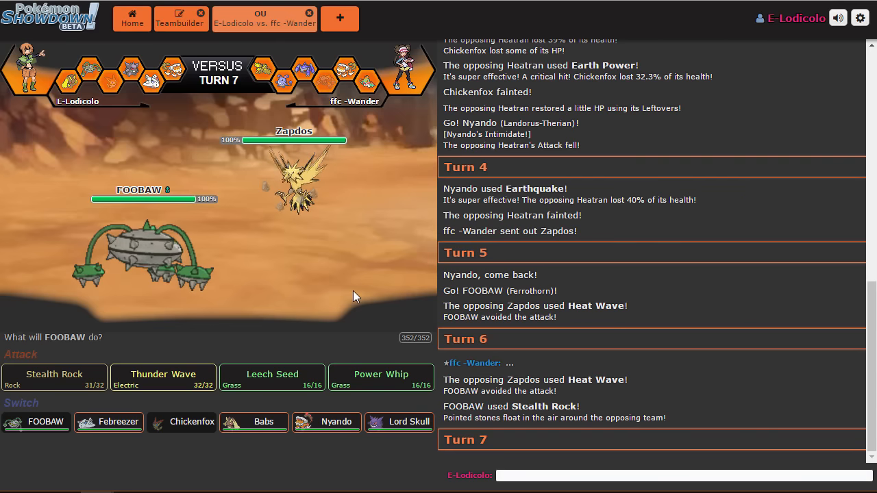
{"action": "mouse_move", "coordinate": [323, 309]}
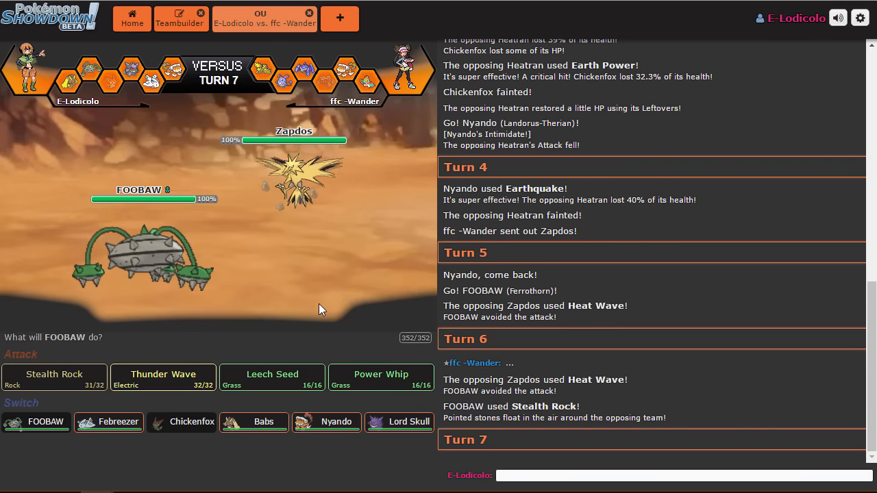
{"action": "mouse_move", "coordinate": [272, 378]}
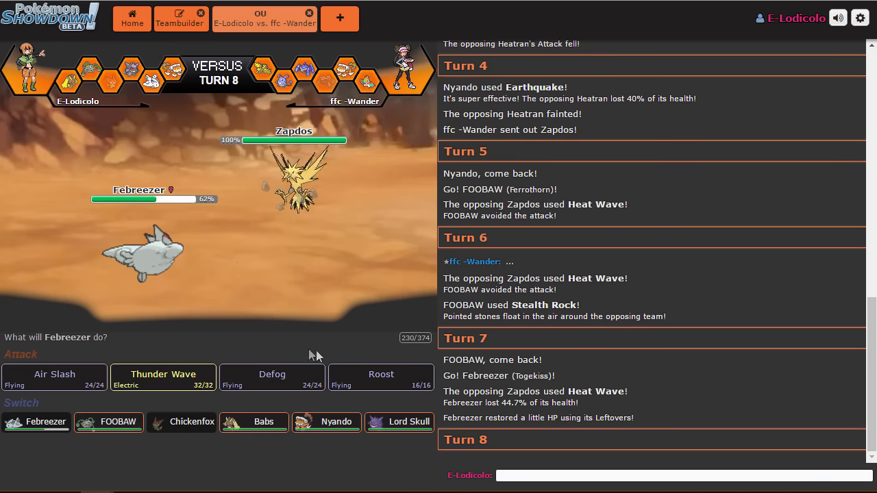
{"action": "left_click", "coordinate": [162, 377]}
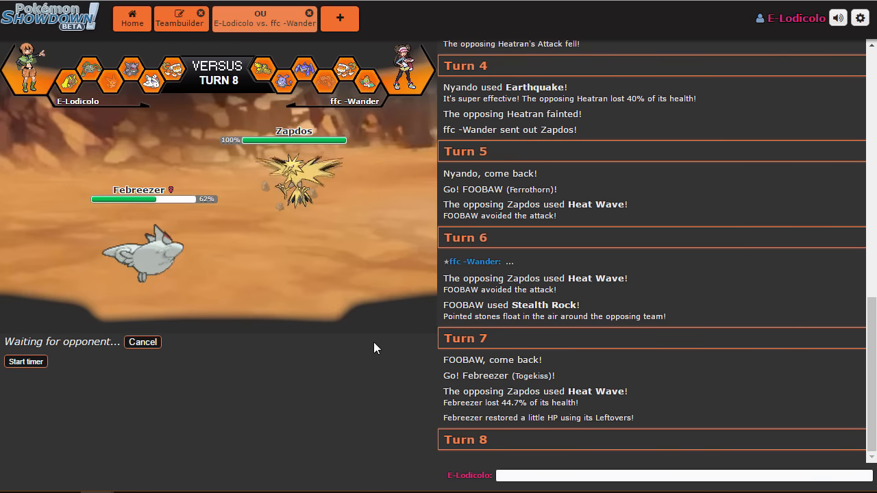
{"action": "mouse_move", "coordinate": [371, 322]}
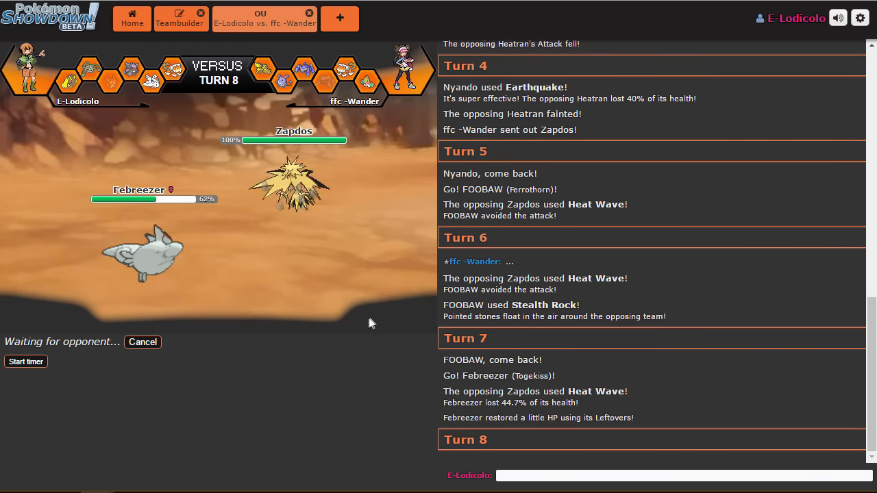
{"action": "mouse_move", "coordinate": [335, 293]}
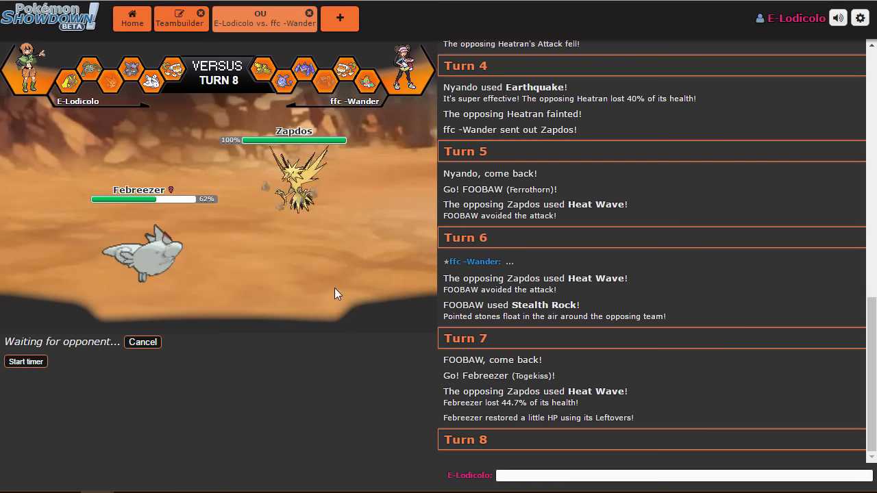
{"action": "mouse_move", "coordinate": [301, 243]}
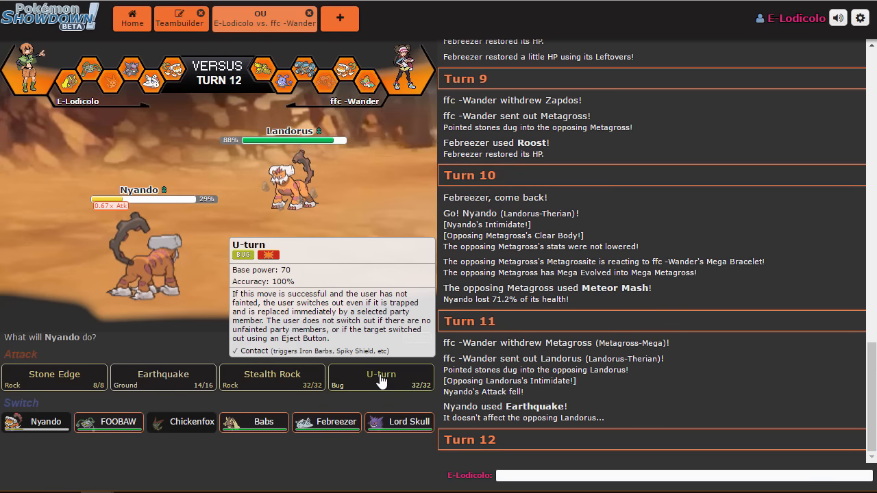
- Pivot Nyando out with U-turn, then have FOOBAW use Leech Seed
{"action": "left_click", "coordinate": [381, 377]}
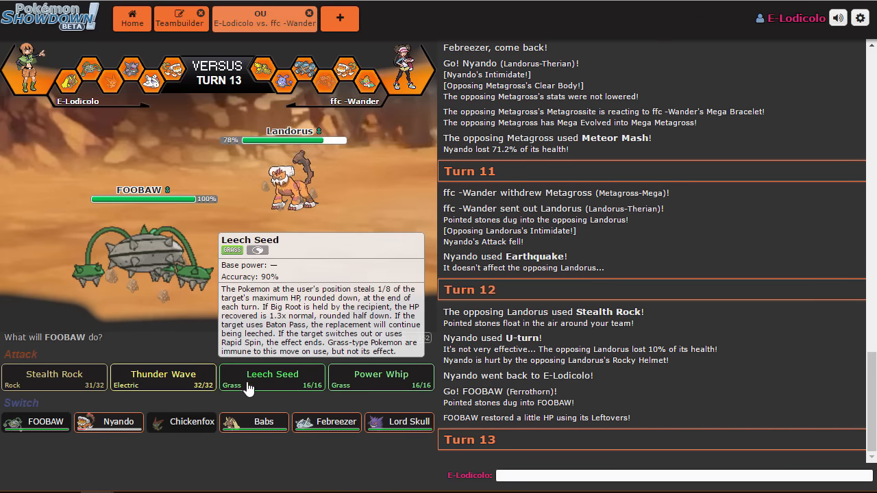
{"action": "mouse_move", "coordinate": [271, 82]}
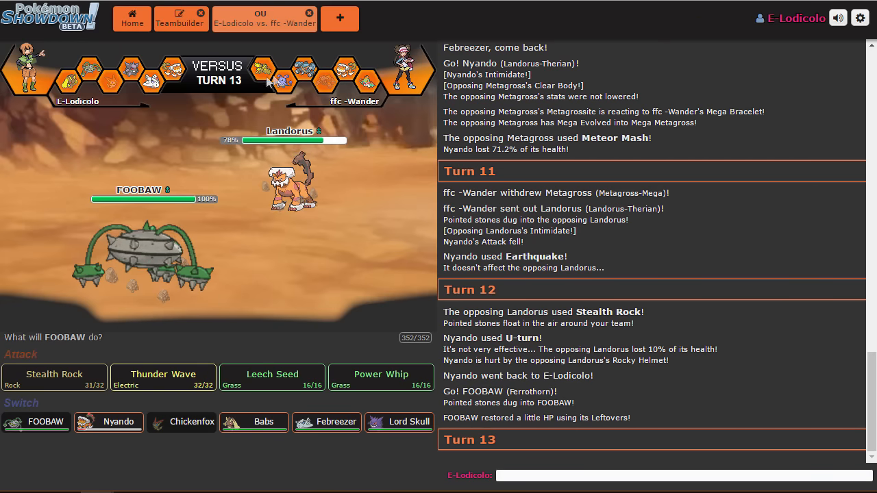
{"action": "mouse_move", "coordinate": [259, 91]}
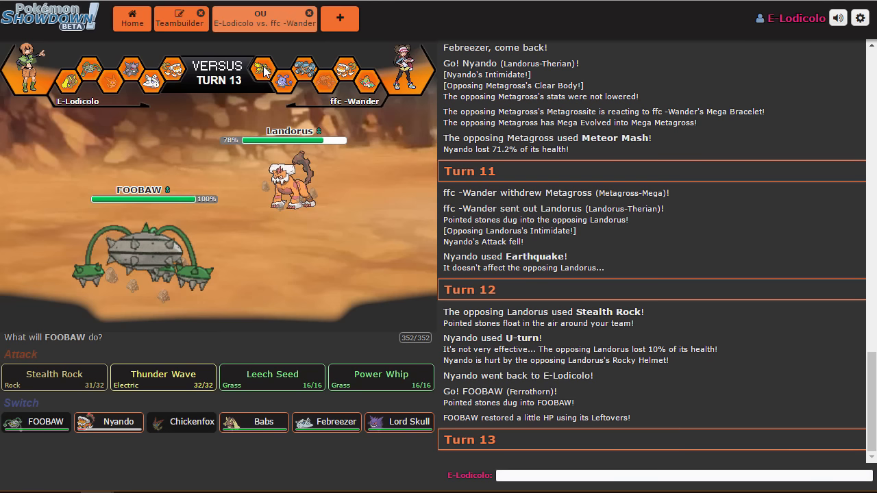
{"action": "mouse_move", "coordinate": [262, 71]}
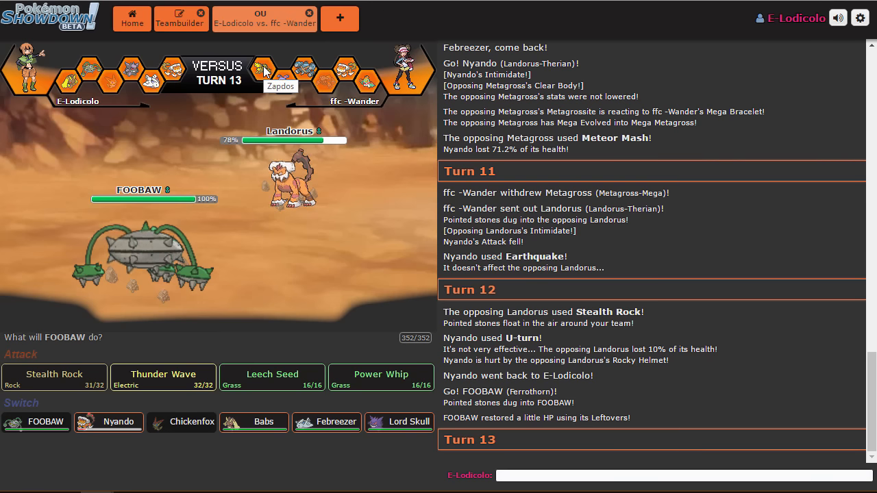
{"action": "mouse_move", "coordinate": [291, 178]}
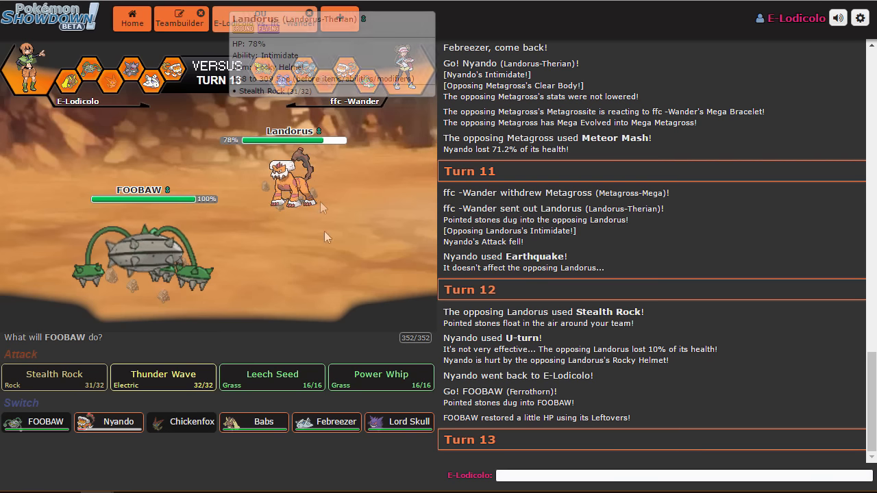
{"action": "left_click", "coordinate": [55, 377]}
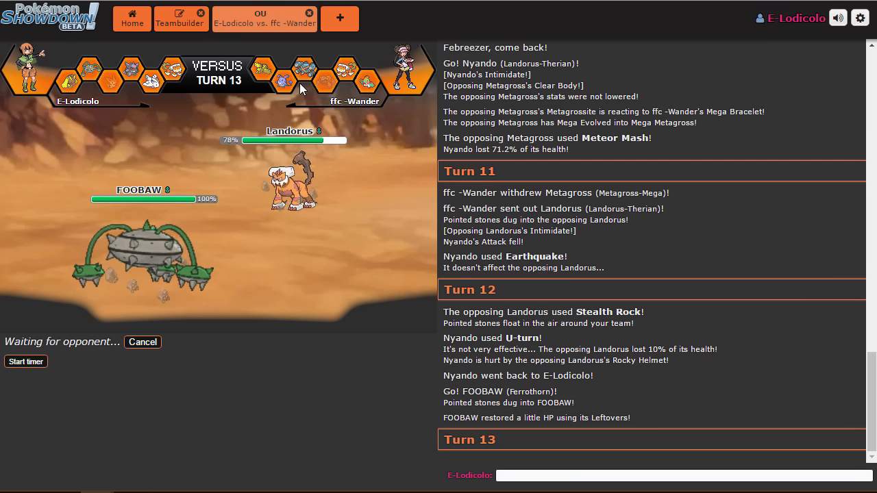
{"action": "mouse_move", "coordinate": [303, 72]}
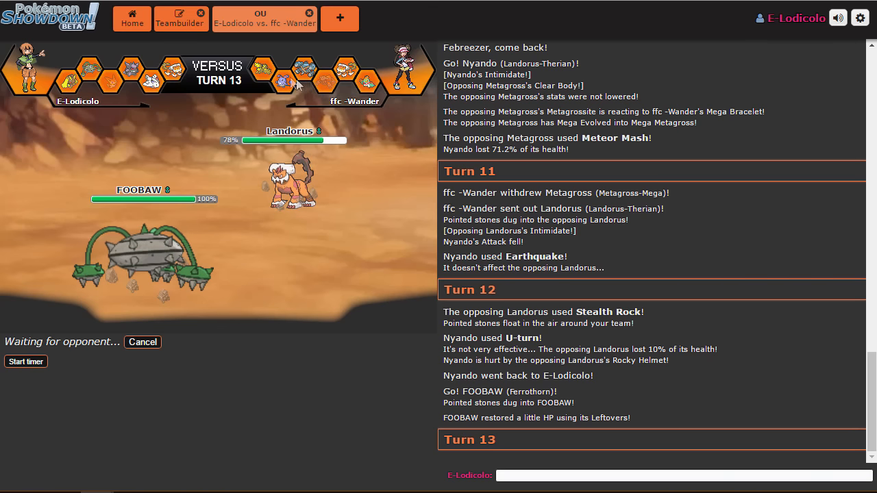
{"action": "mouse_move", "coordinate": [320, 84]}
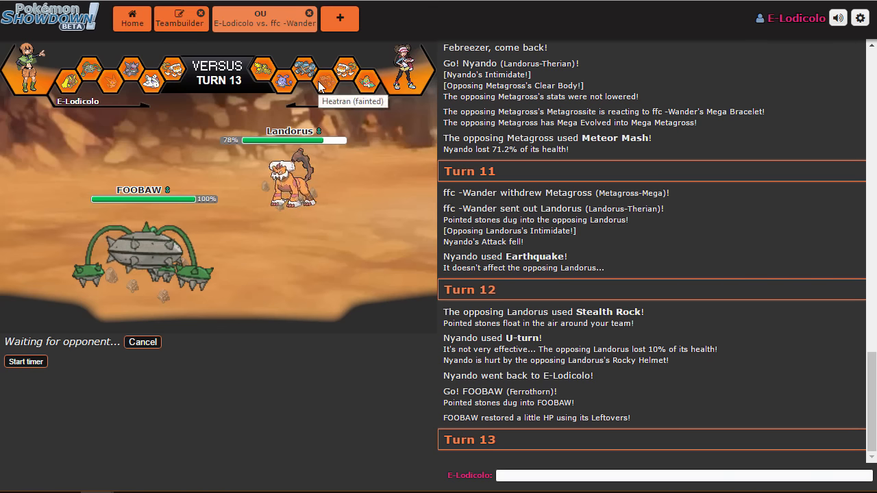
{"action": "mouse_move", "coordinate": [369, 87]}
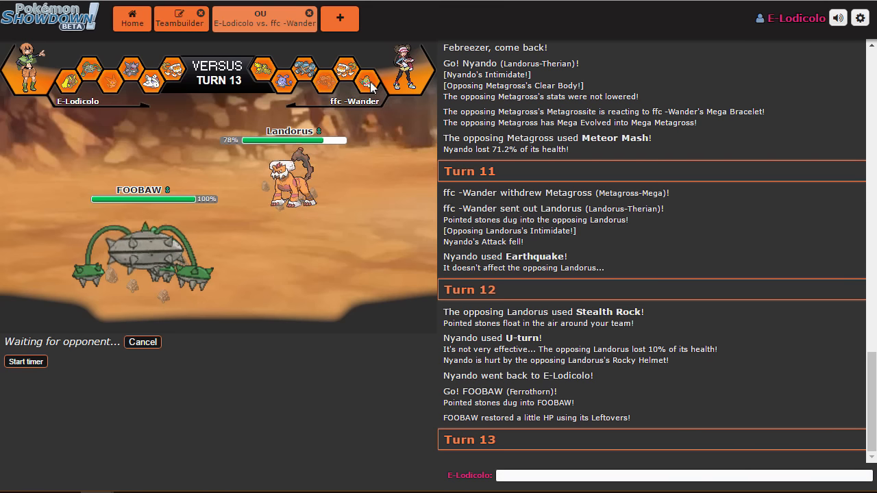
{"action": "mouse_move", "coordinate": [436, 68]}
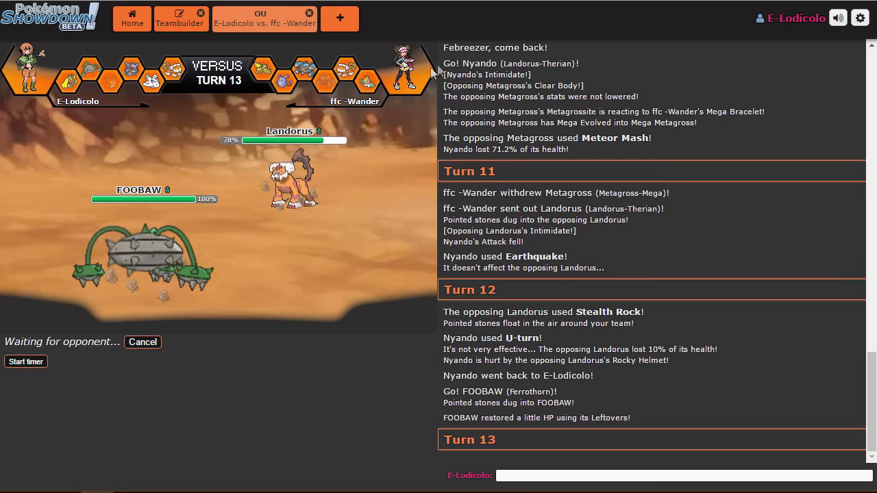
{"action": "mouse_move", "coordinate": [291, 137]}
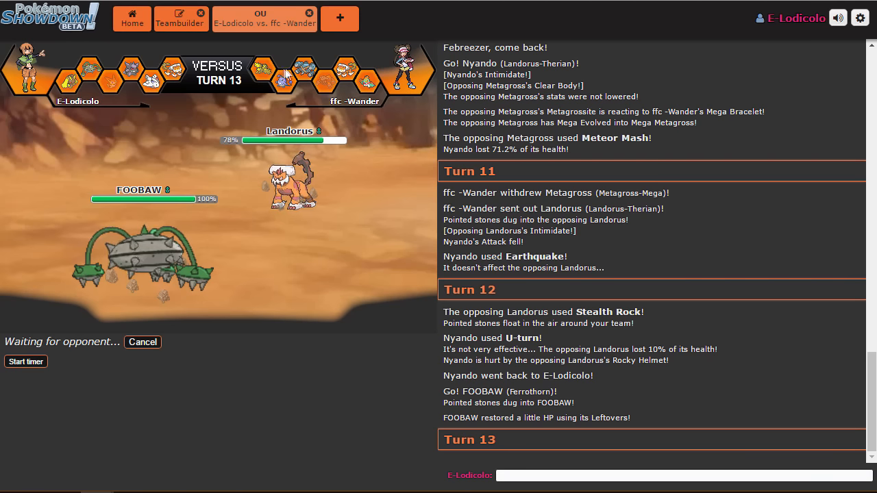
{"action": "mouse_move", "coordinate": [305, 70]}
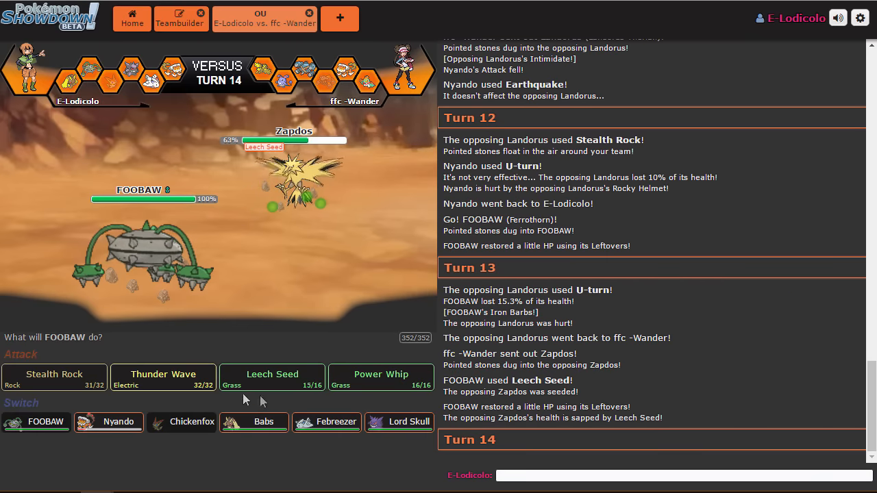
{"action": "mouse_move", "coordinate": [163, 377]}
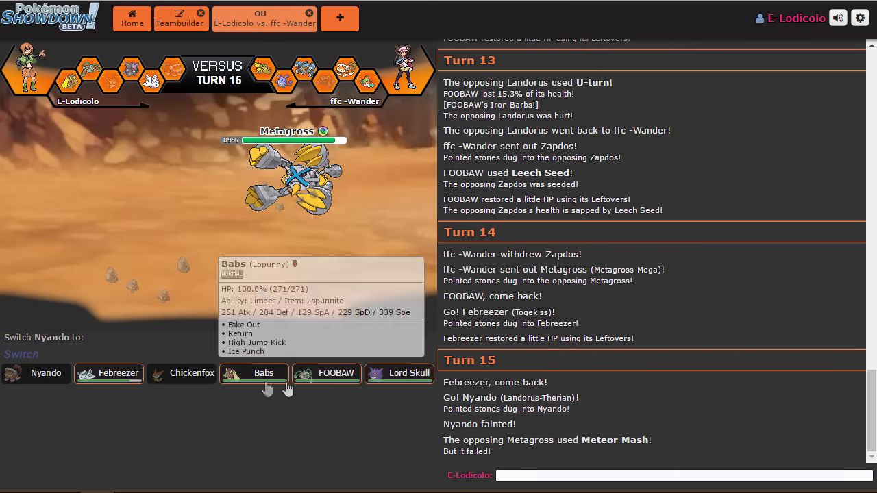
- Send FOOBAW in for the fainted Nyando and choose its turn-17 move against Metagross
{"action": "left_click", "coordinate": [333, 373]}
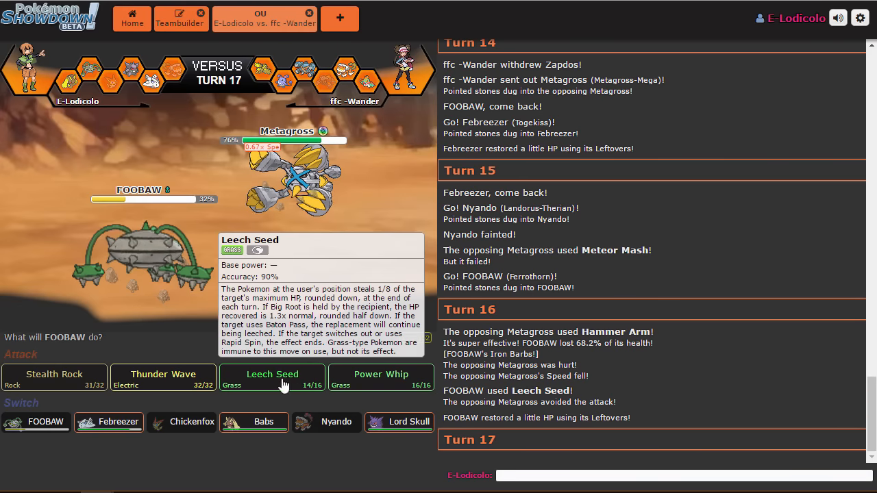
{"action": "mouse_move", "coordinate": [171, 394]}
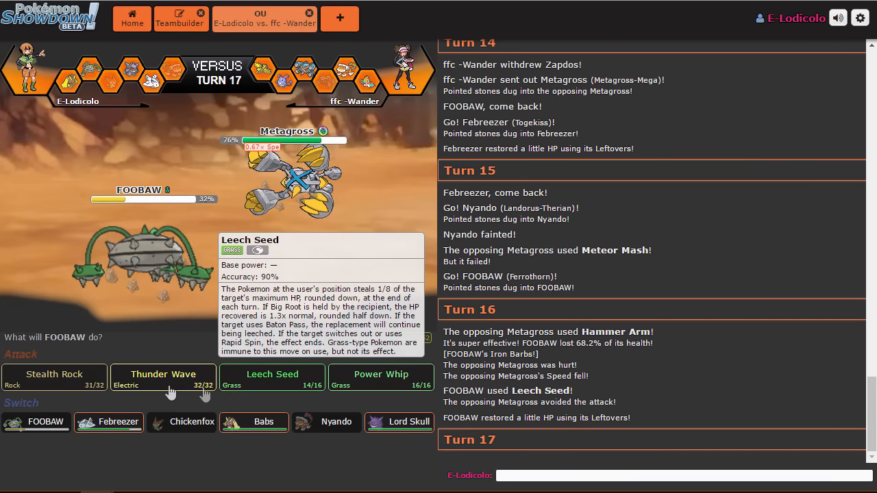
{"action": "left_click", "coordinate": [272, 378]}
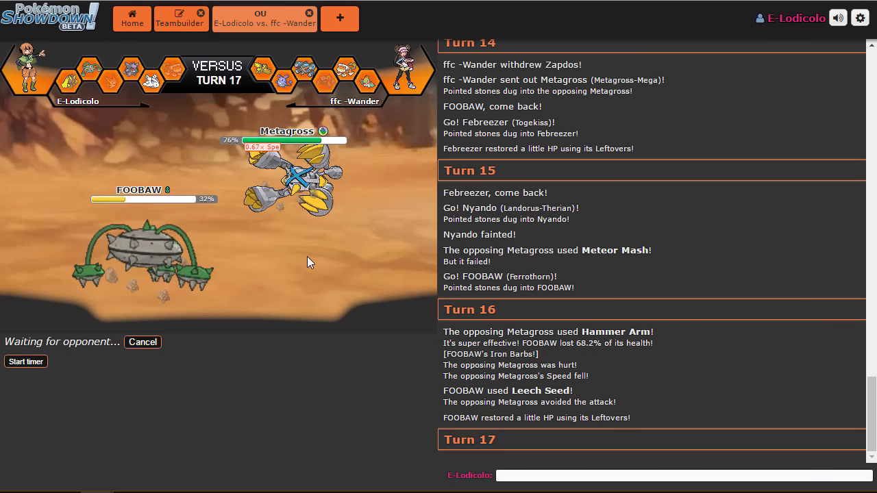
{"action": "mouse_move", "coordinate": [336, 144]}
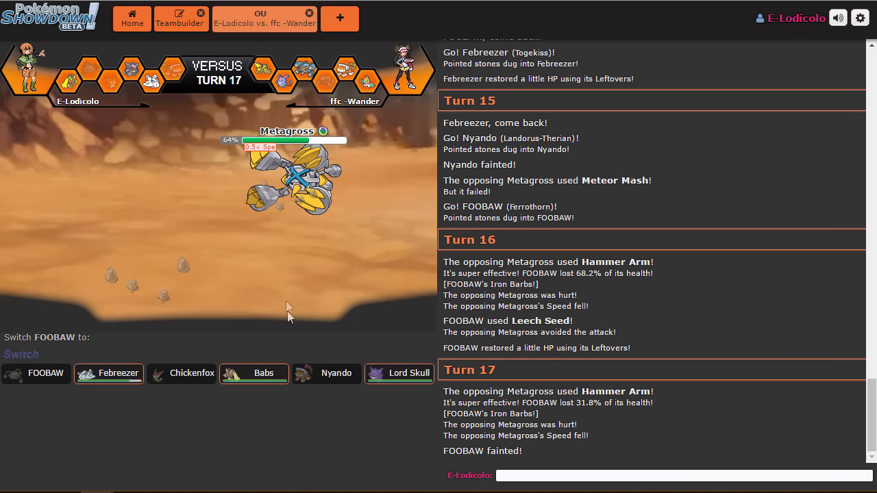
{"action": "mouse_move", "coordinate": [399, 373]}
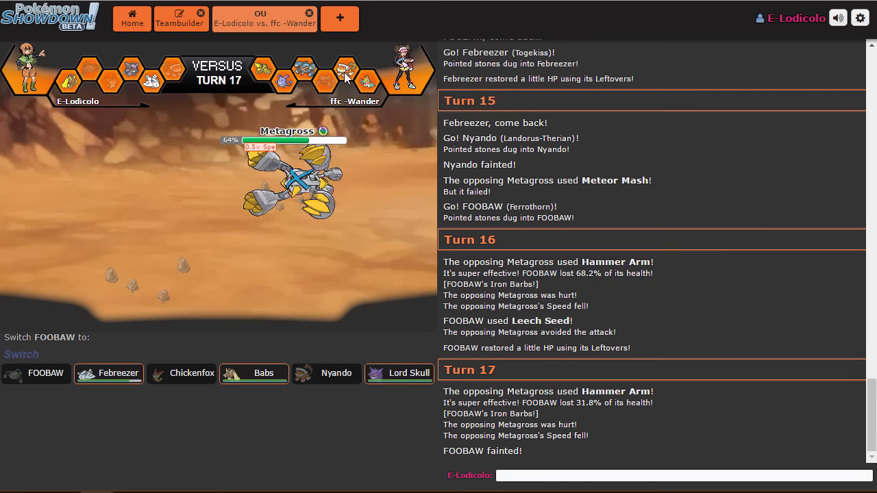
{"action": "mouse_move", "coordinate": [399, 373]}
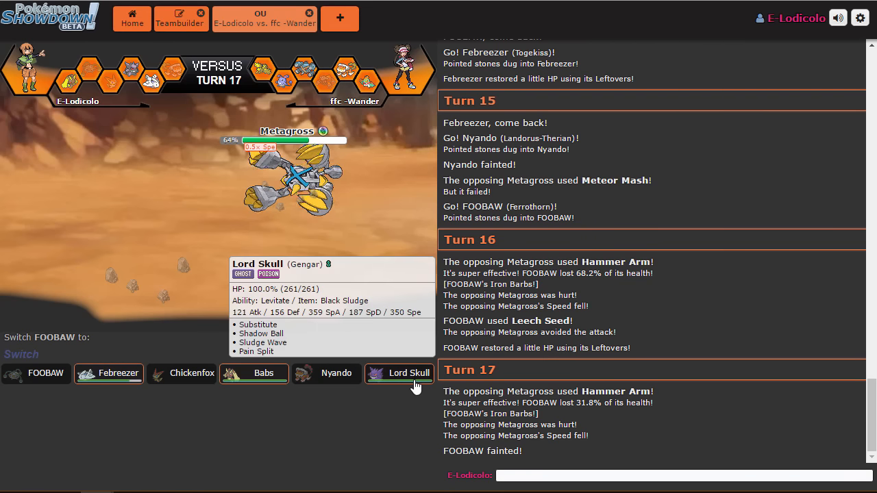
- Bring Lord Skull in for FOOBAW, set up Substitute, then Shadow Ball Landorus
{"action": "left_click", "coordinate": [398, 373]}
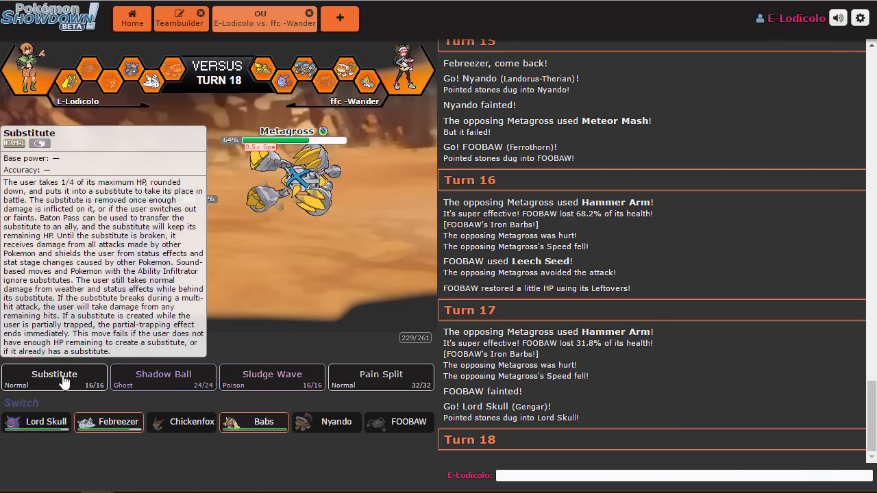
{"action": "left_click", "coordinate": [54, 377]}
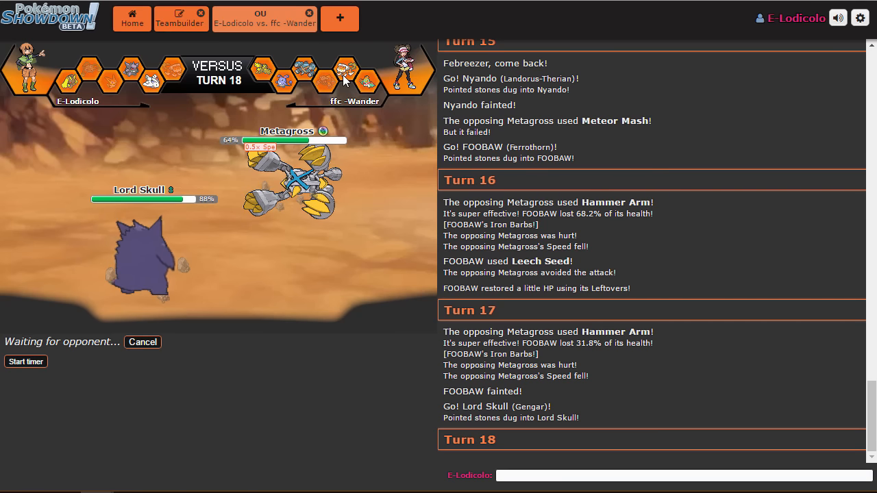
{"action": "mouse_move", "coordinate": [353, 71]}
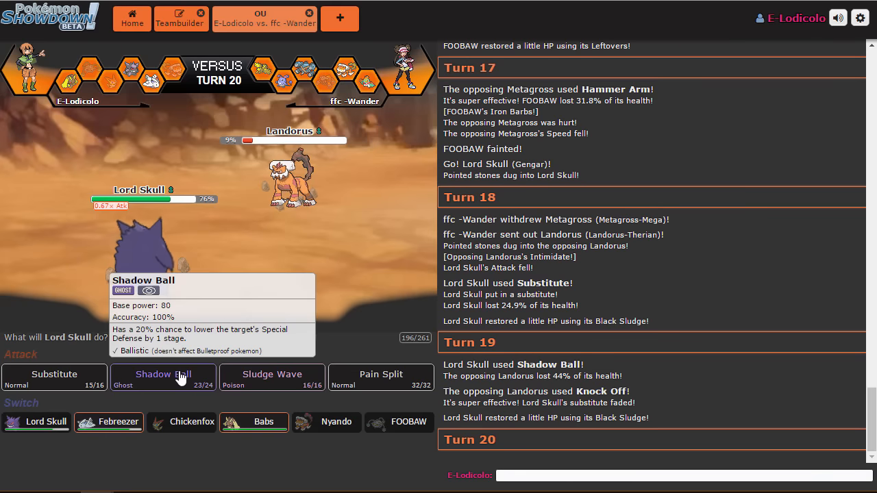
{"action": "left_click", "coordinate": [162, 377]}
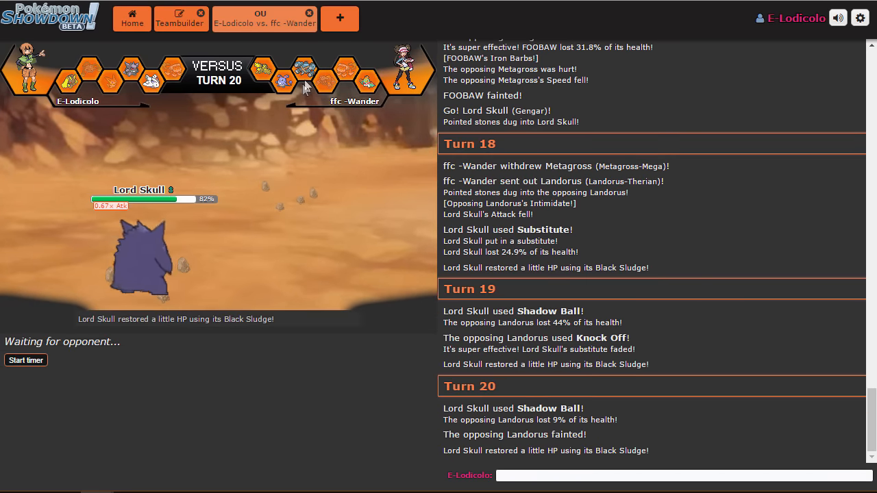
{"action": "mouse_move", "coordinate": [304, 72]}
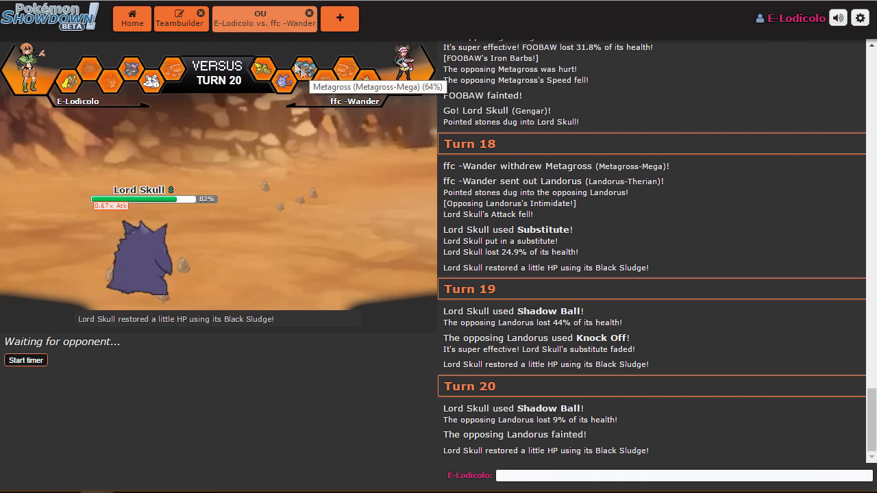
{"action": "mouse_move", "coordinate": [349, 75]}
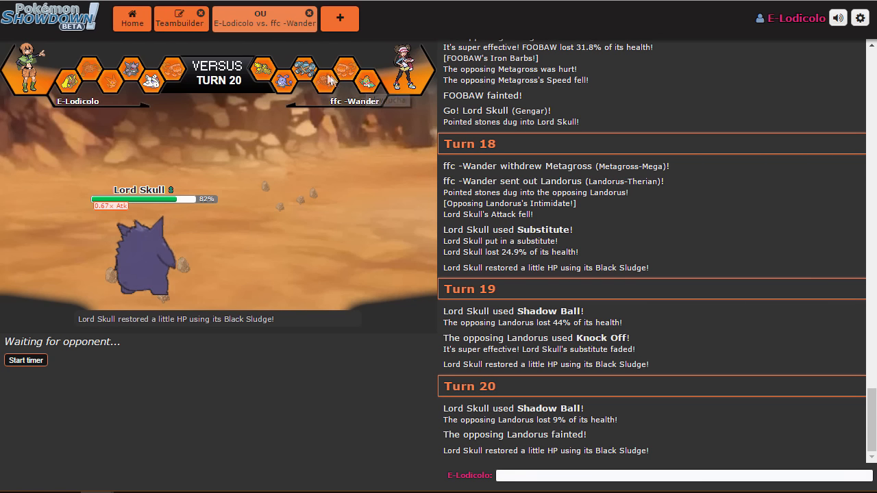
{"action": "mouse_move", "coordinate": [280, 94]}
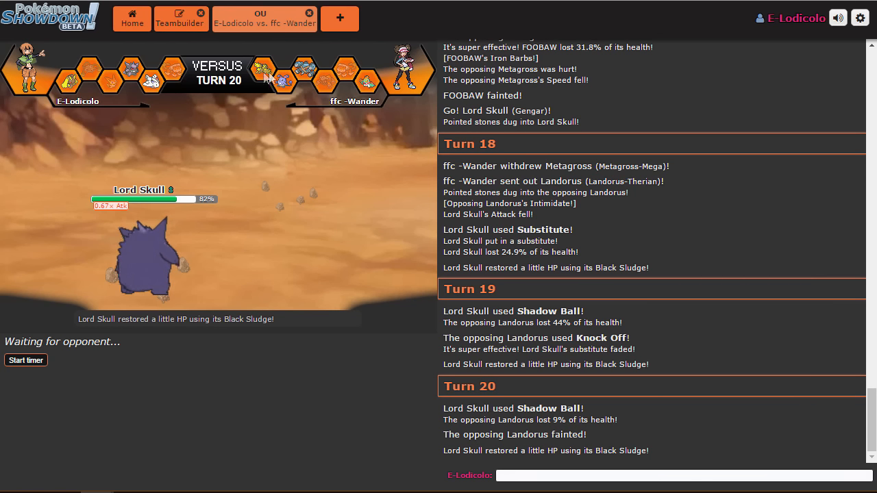
{"action": "mouse_move", "coordinate": [286, 104]}
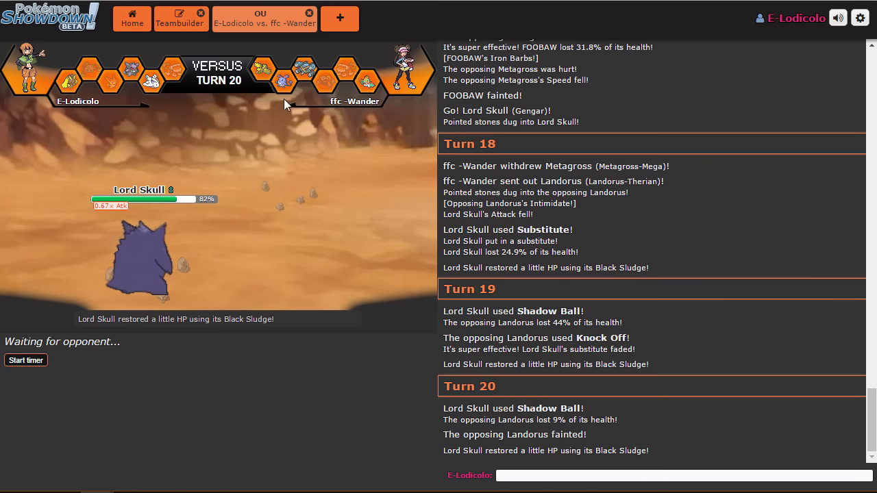
{"action": "mouse_move", "coordinate": [192, 198]}
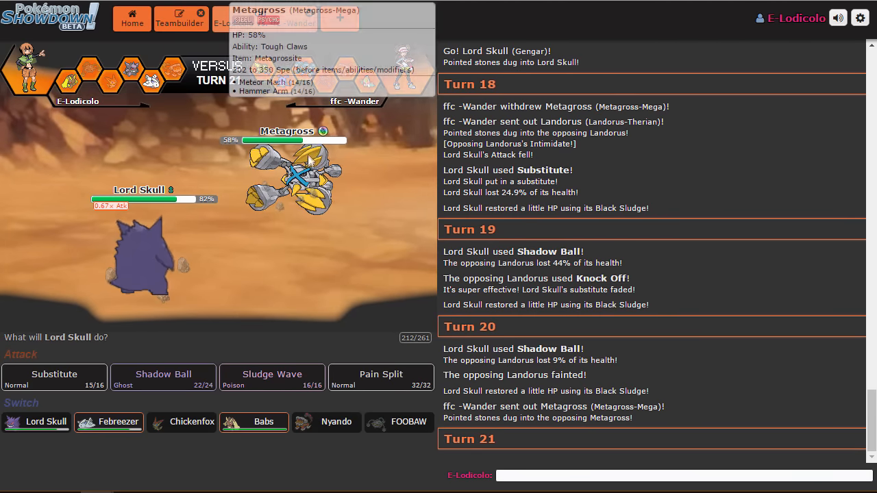
{"action": "mouse_move", "coordinate": [143, 384]}
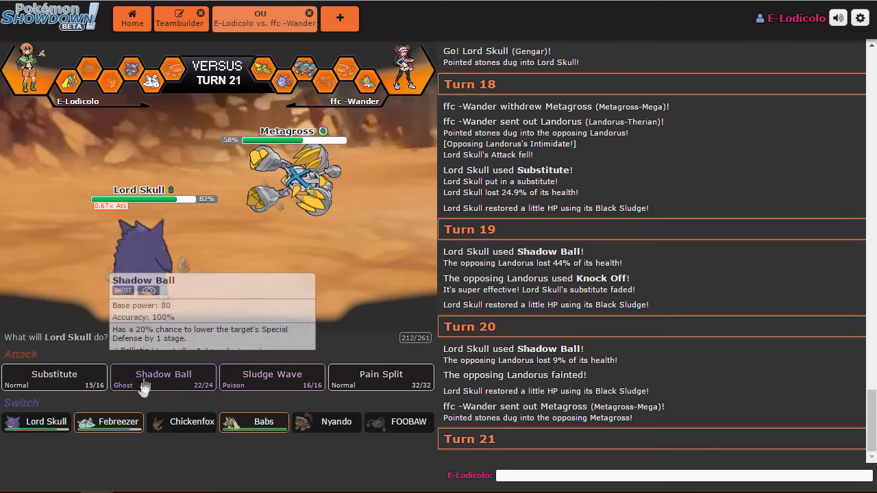
{"action": "mouse_move", "coordinate": [163, 377]}
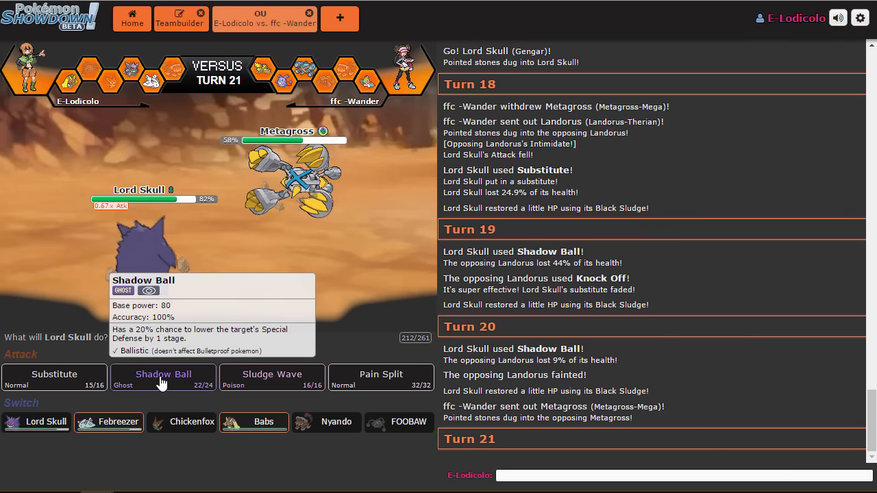
- Shadow Ball Metagross, then Sludge Wave Hawlucha's substitute
{"action": "left_click", "coordinate": [163, 378]}
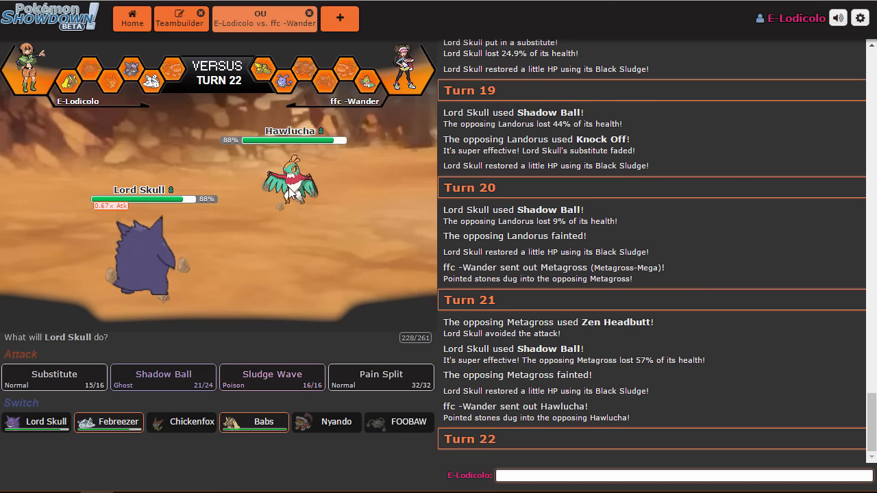
{"action": "mouse_move", "coordinate": [54, 377]}
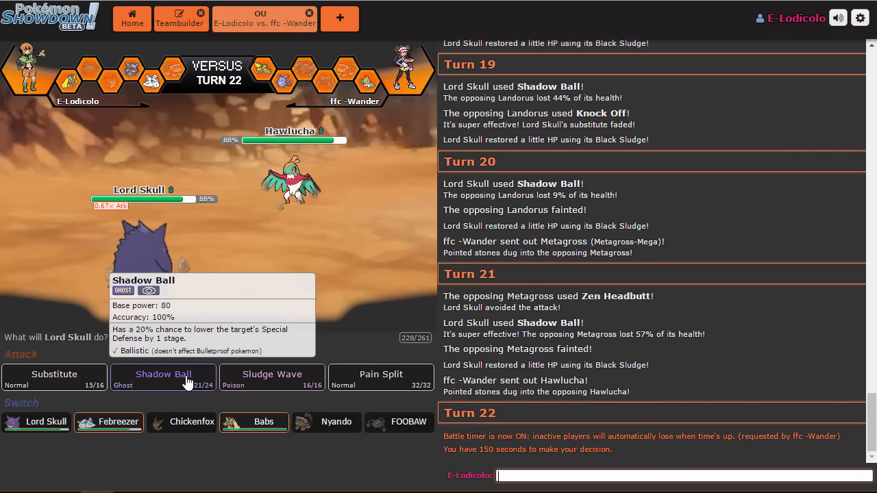
{"action": "mouse_move", "coordinate": [272, 377]}
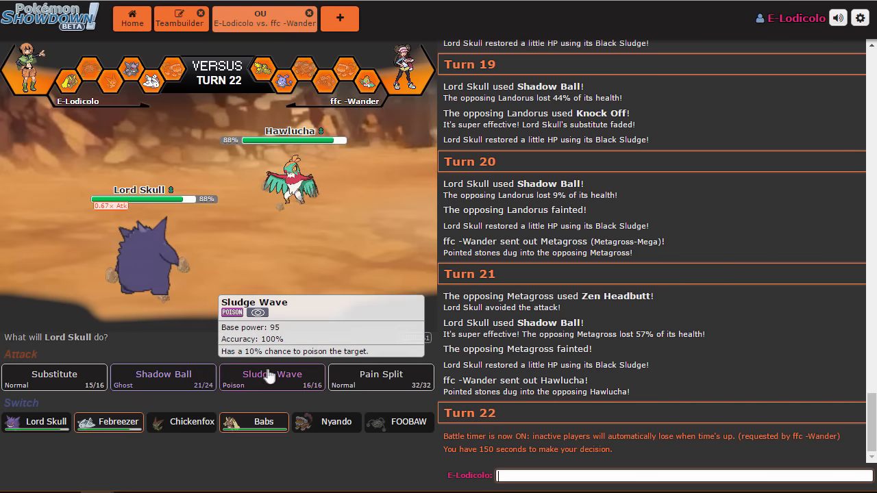
{"action": "left_click", "coordinate": [272, 377]}
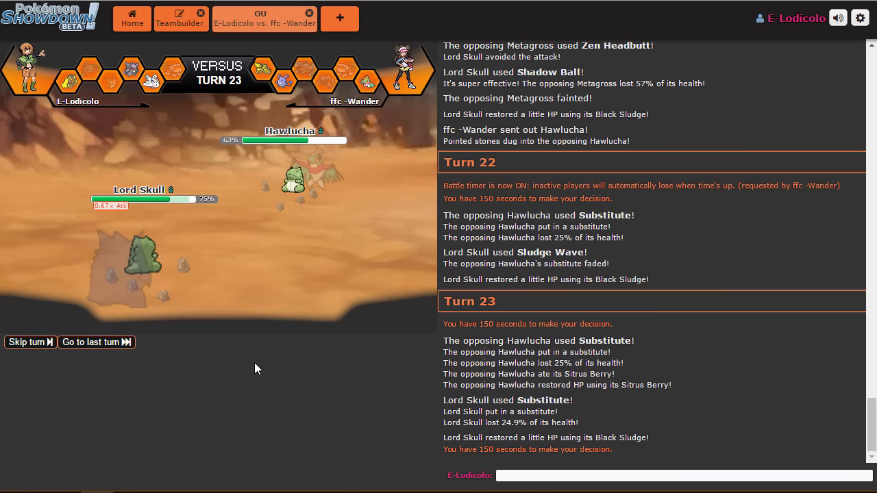
- Attack Hawlucha with Sludge Wave on turns 24 and 25
{"action": "left_click", "coordinate": [26, 342]}
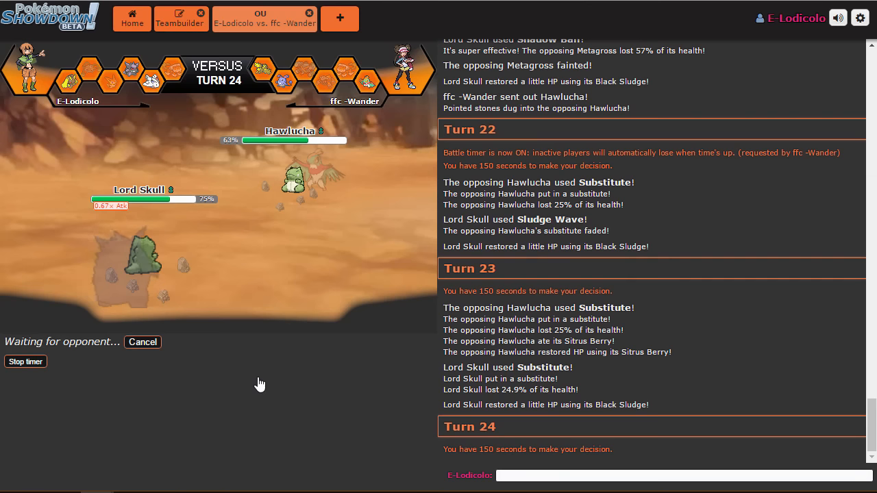
{"action": "mouse_move", "coordinate": [224, 380]}
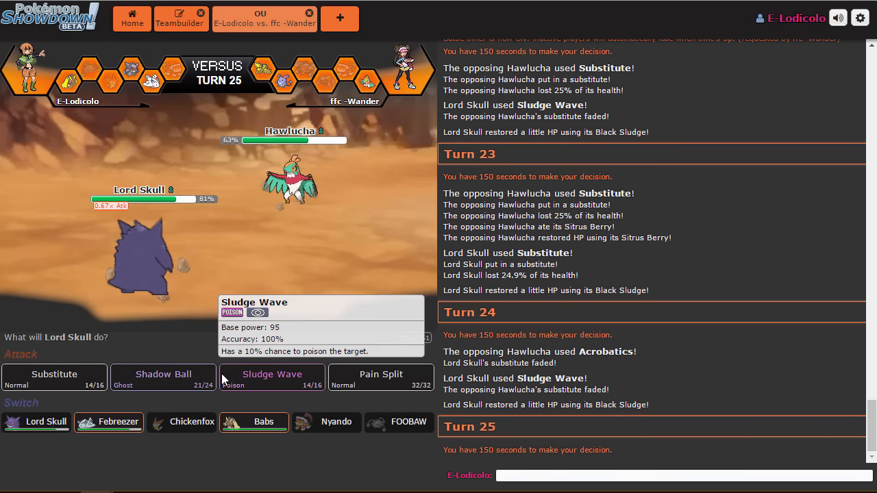
{"action": "mouse_move", "coordinate": [280, 380]}
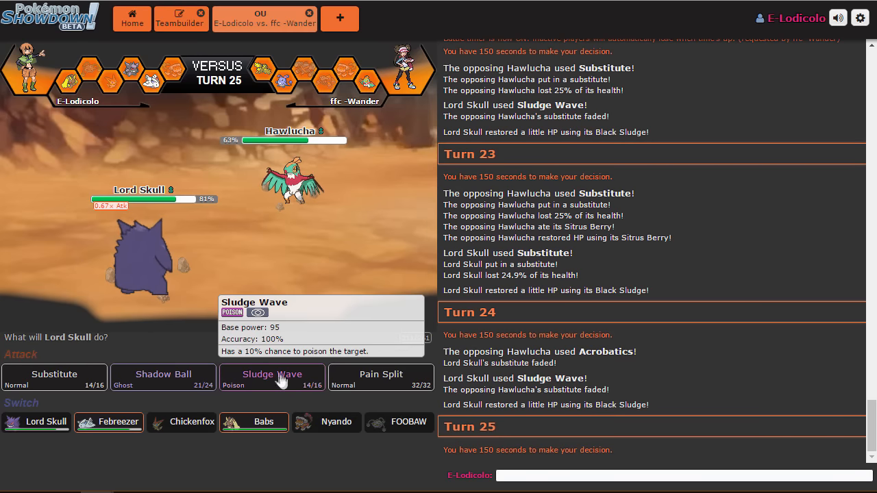
{"action": "left_click", "coordinate": [272, 374]}
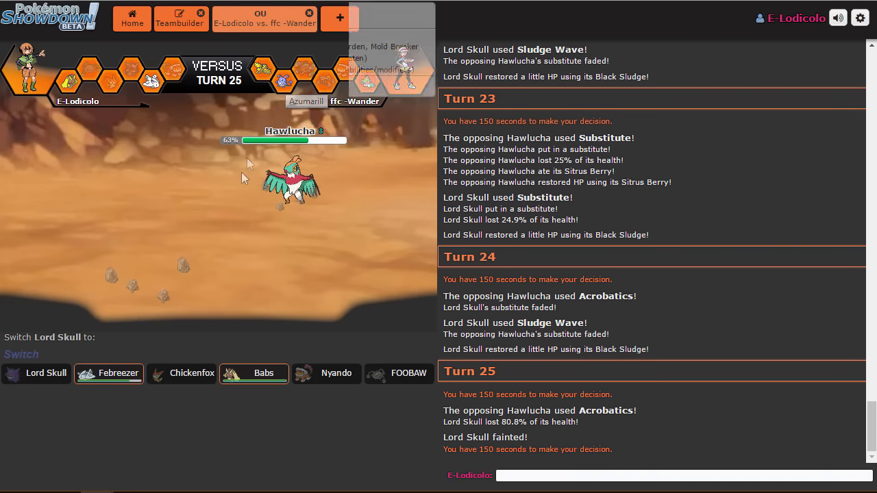
{"action": "mouse_move", "coordinate": [253, 374]}
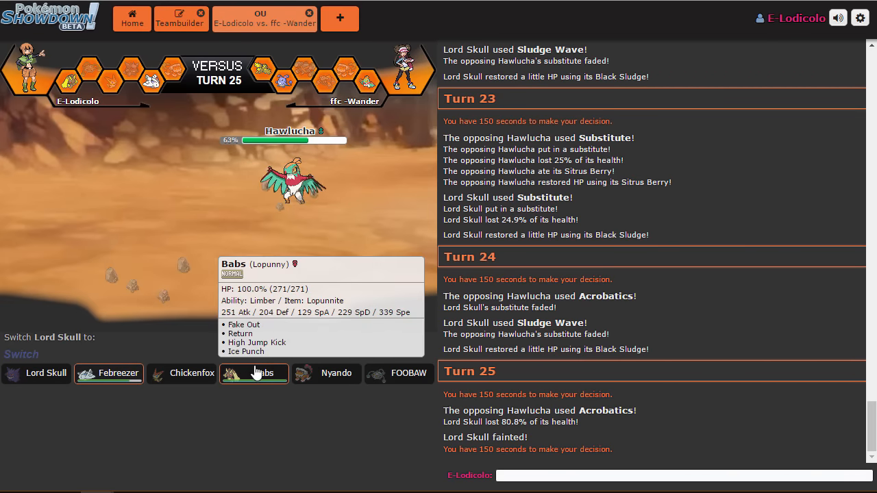
- Send in Babs, then Febreezer for Air Slash, then Babs again after Febreezer faints
{"action": "left_click", "coordinate": [263, 373]}
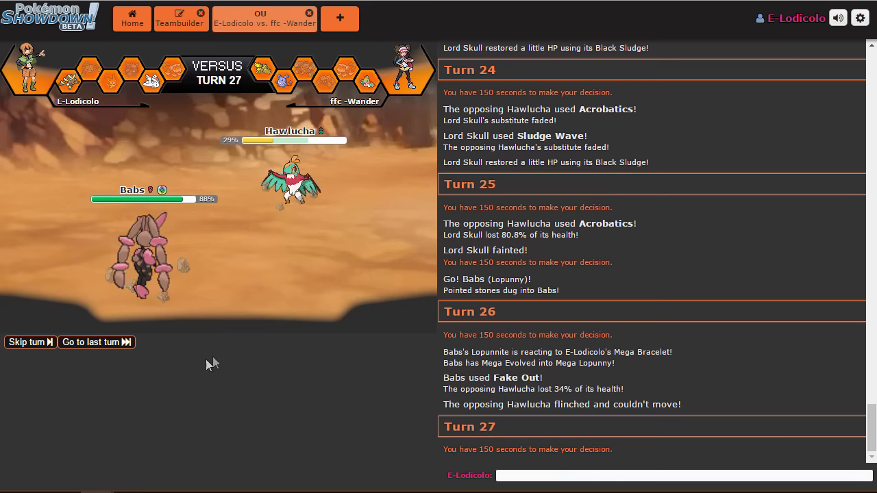
{"action": "mouse_move", "coordinate": [108, 421]}
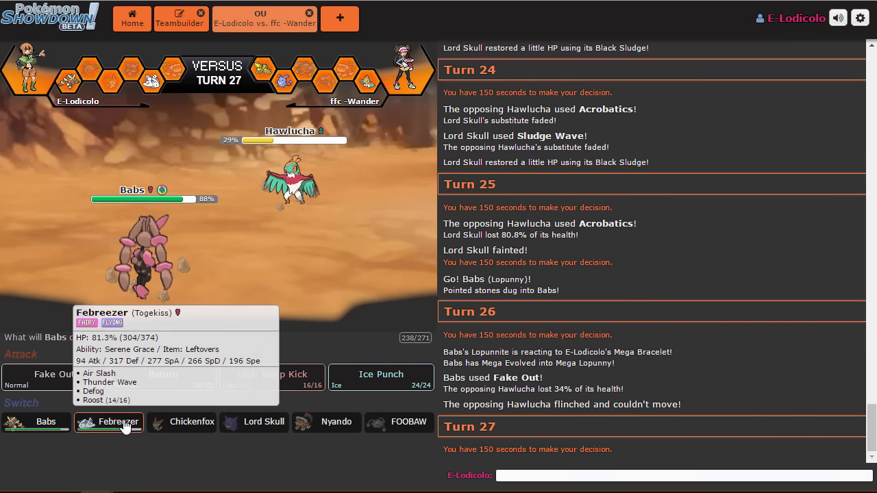
{"action": "left_click", "coordinate": [108, 422]}
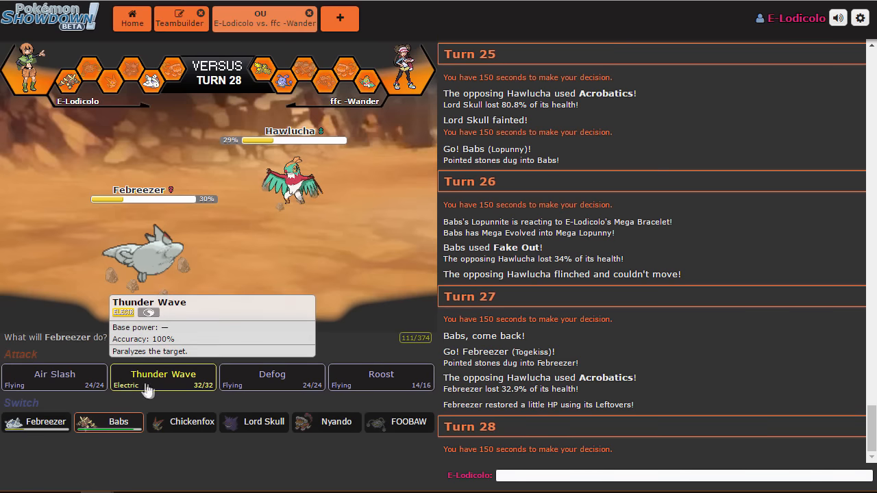
{"action": "mouse_move", "coordinate": [388, 381]}
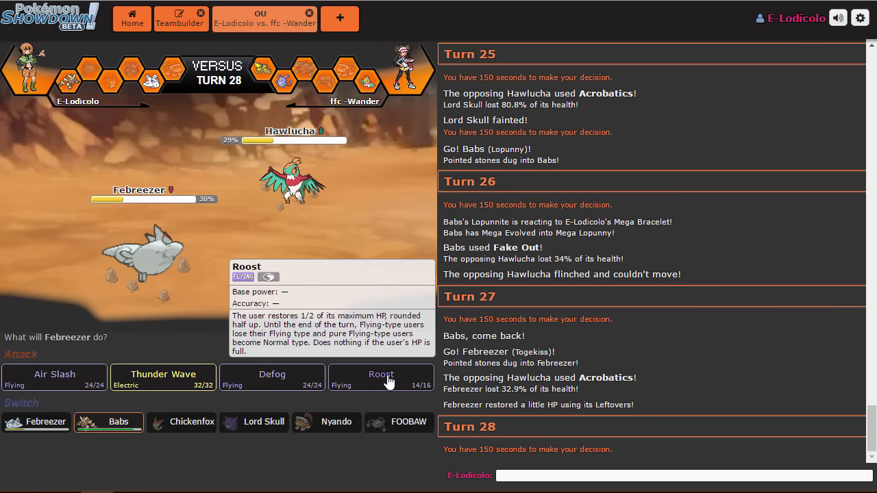
{"action": "mouse_move", "coordinate": [55, 377]}
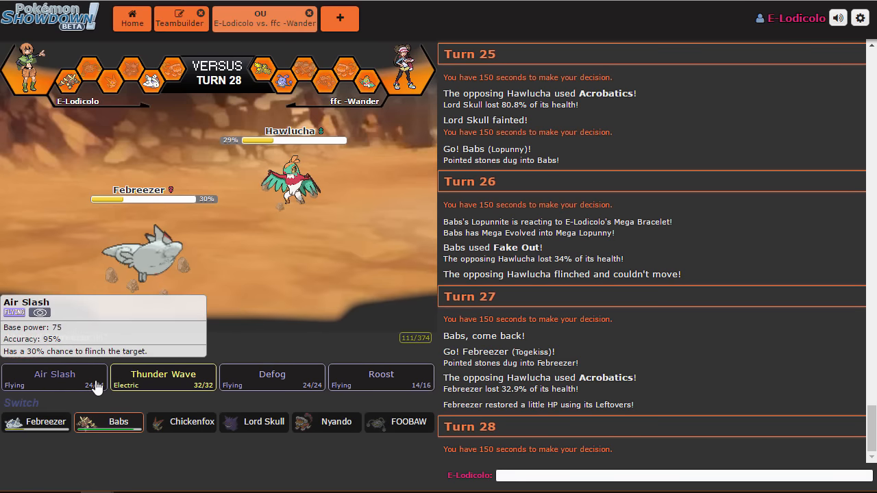
{"action": "left_click", "coordinate": [54, 378]}
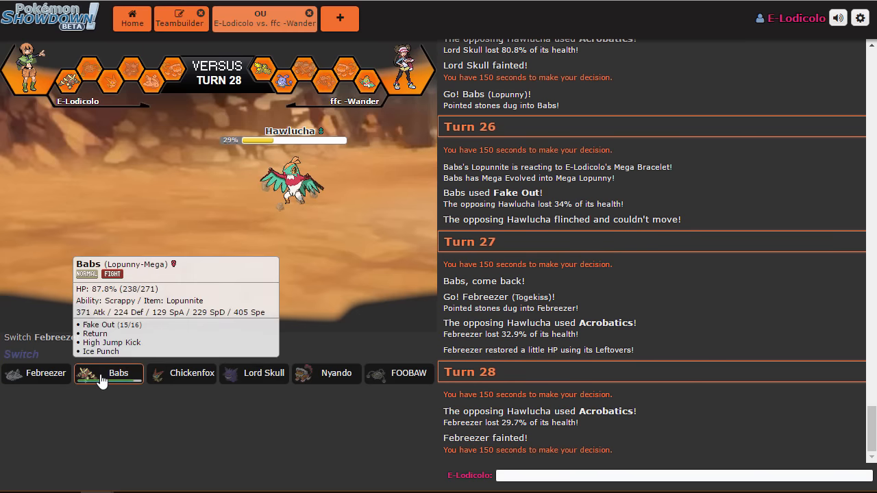
{"action": "left_click", "coordinate": [108, 373]}
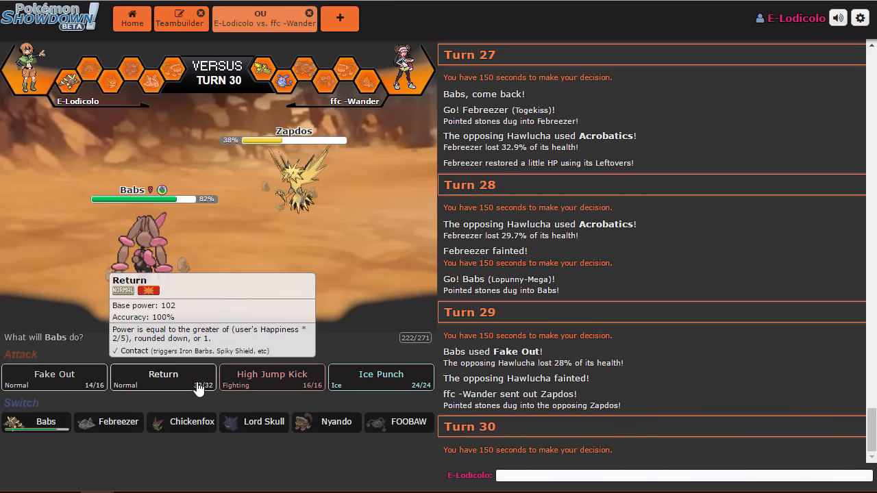
- Knock out Zapdos with Babs's Return so Azumarill comes in
{"action": "left_click", "coordinate": [163, 377]}
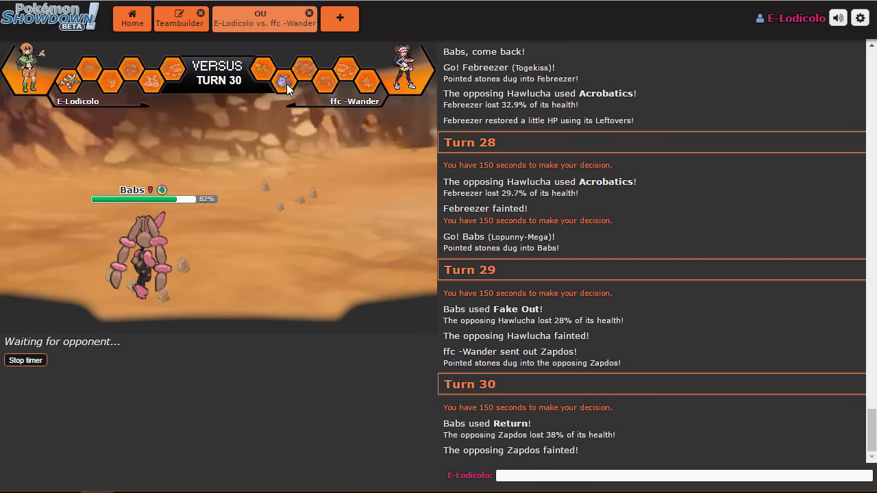
{"action": "mouse_move", "coordinate": [283, 81]}
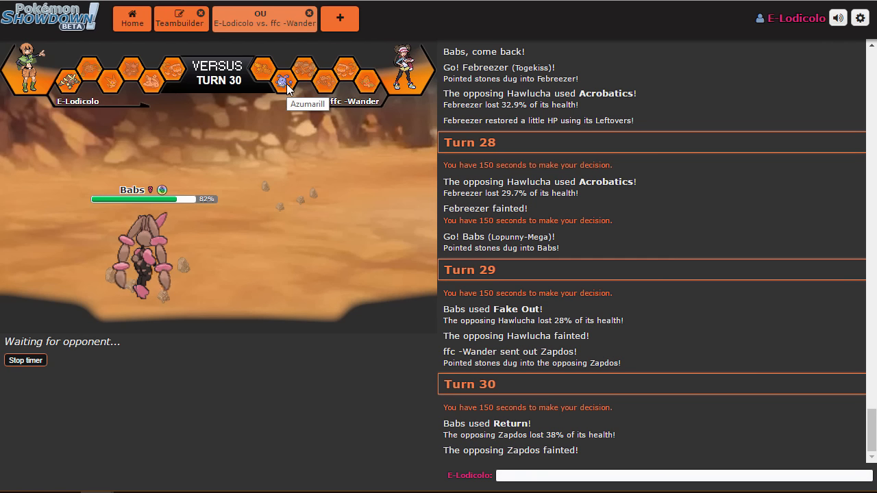
{"action": "mouse_move", "coordinate": [285, 95]}
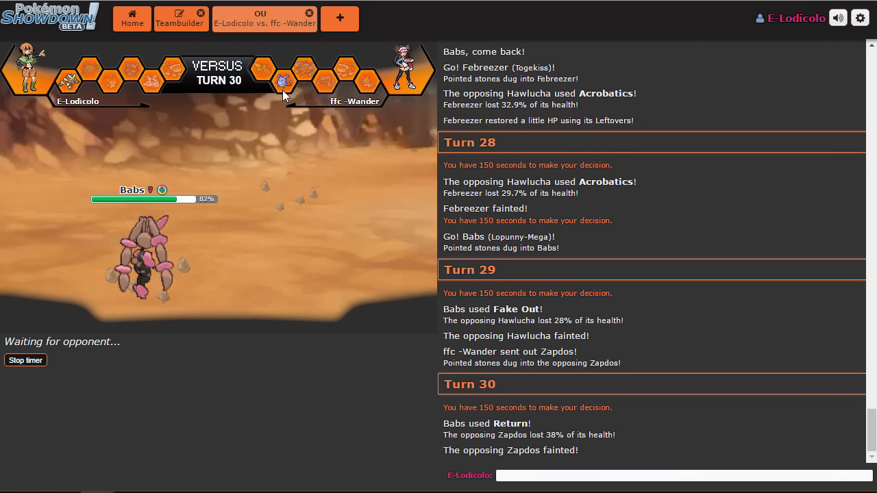
{"action": "mouse_move", "coordinate": [283, 80]}
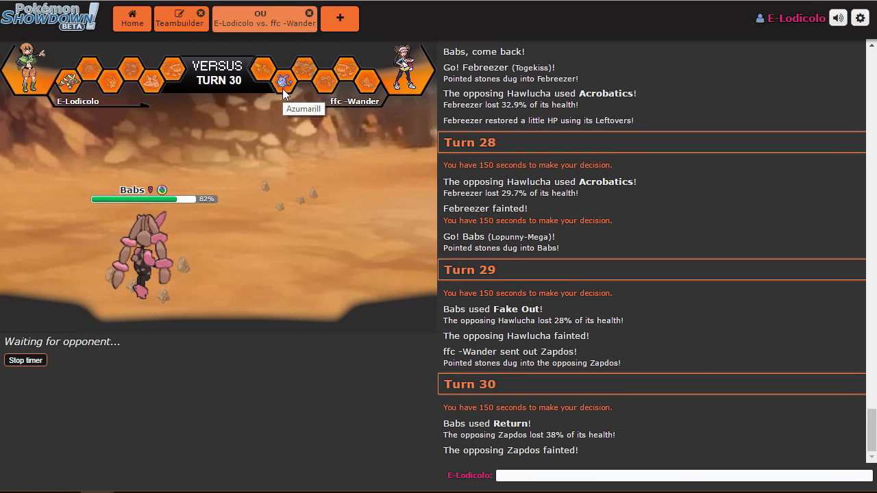
{"action": "mouse_move", "coordinate": [313, 76]}
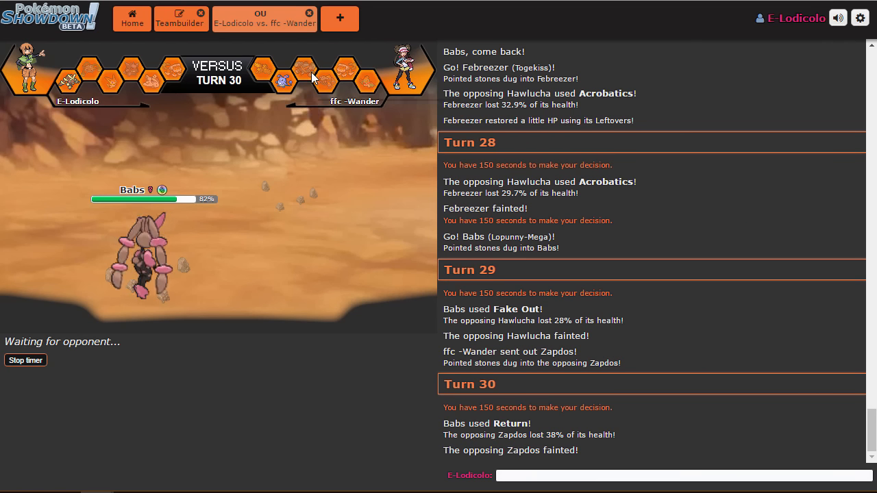
{"action": "mouse_move", "coordinate": [305, 74]}
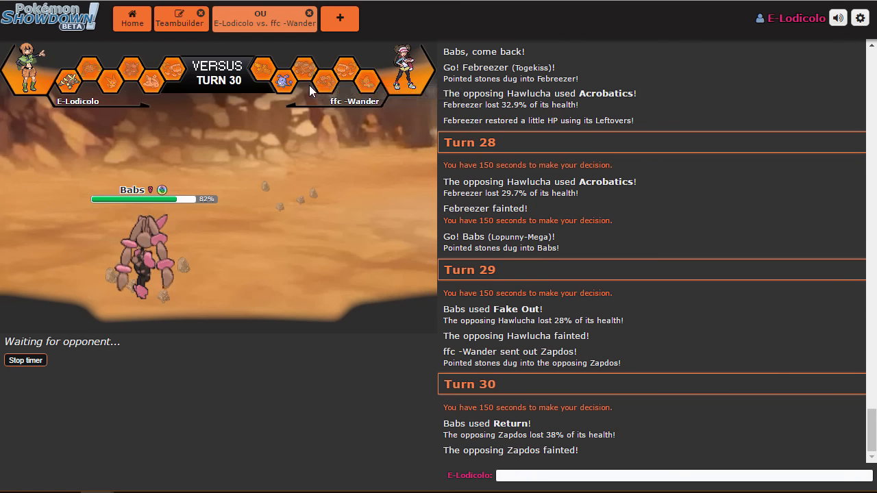
{"action": "mouse_move", "coordinate": [306, 97]}
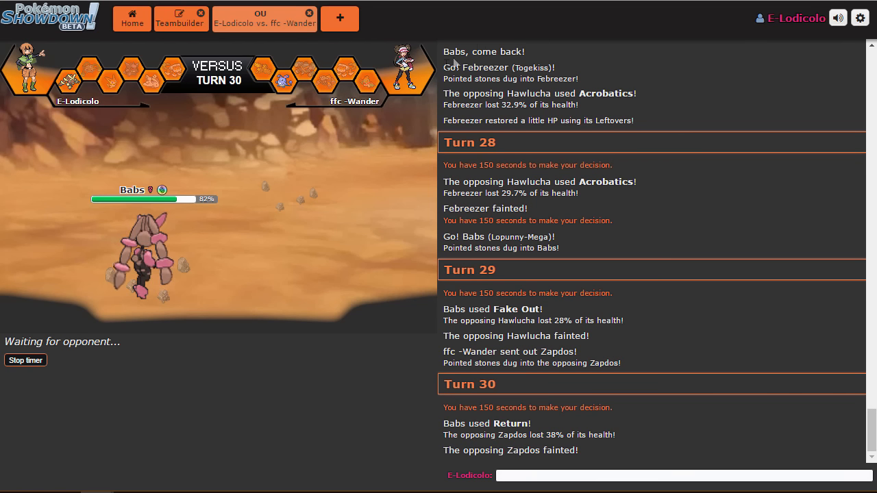
{"action": "mouse_move", "coordinate": [291, 45]}
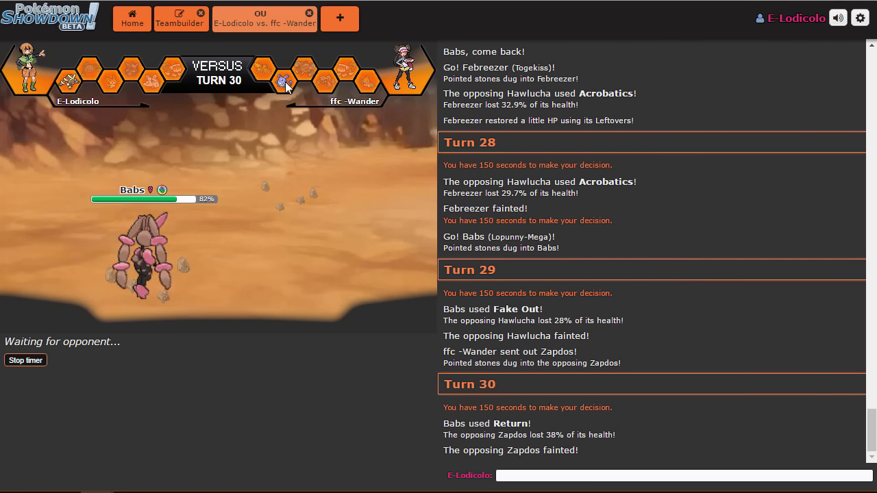
{"action": "mouse_move", "coordinate": [283, 80]}
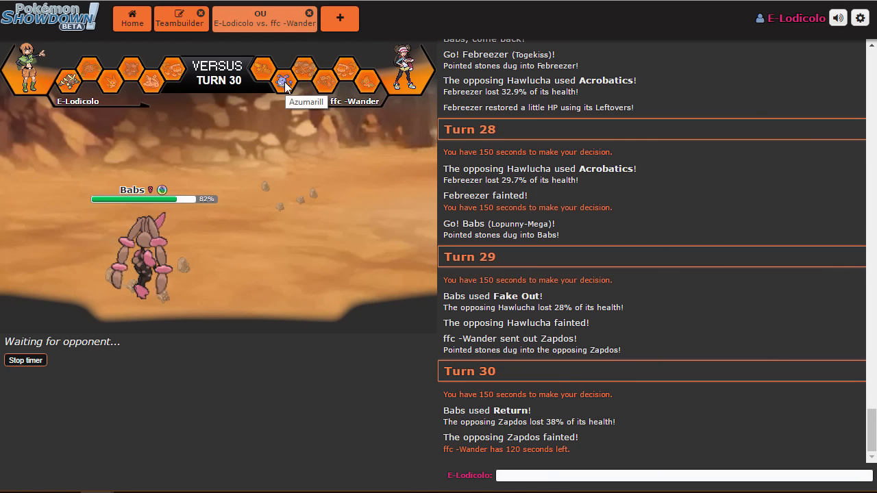
{"action": "mouse_move", "coordinate": [286, 145]}
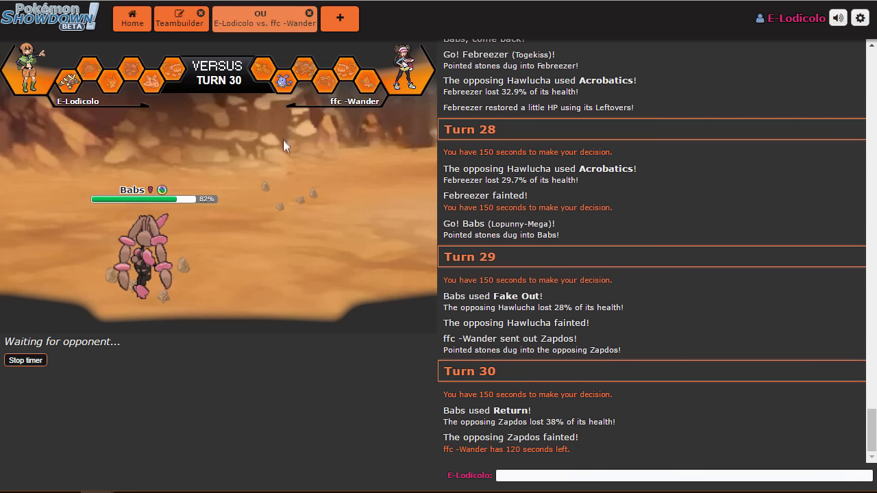
{"action": "mouse_move", "coordinate": [280, 136]}
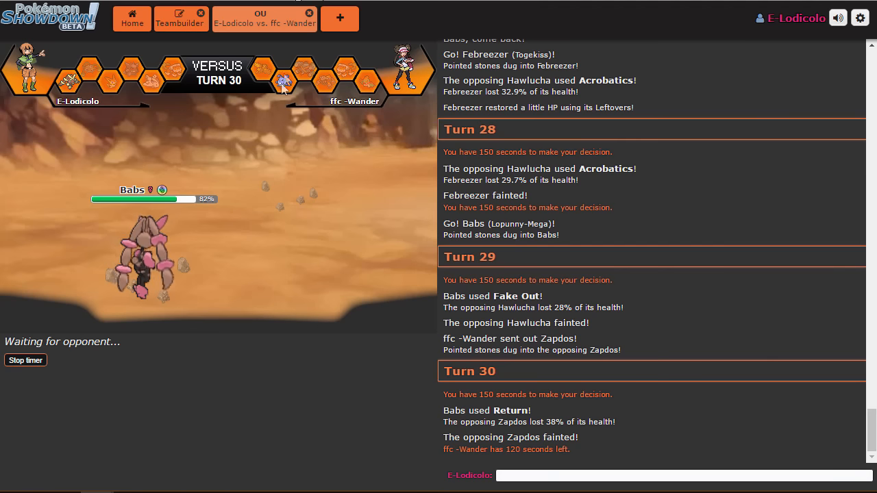
{"action": "mouse_move", "coordinate": [277, 109]}
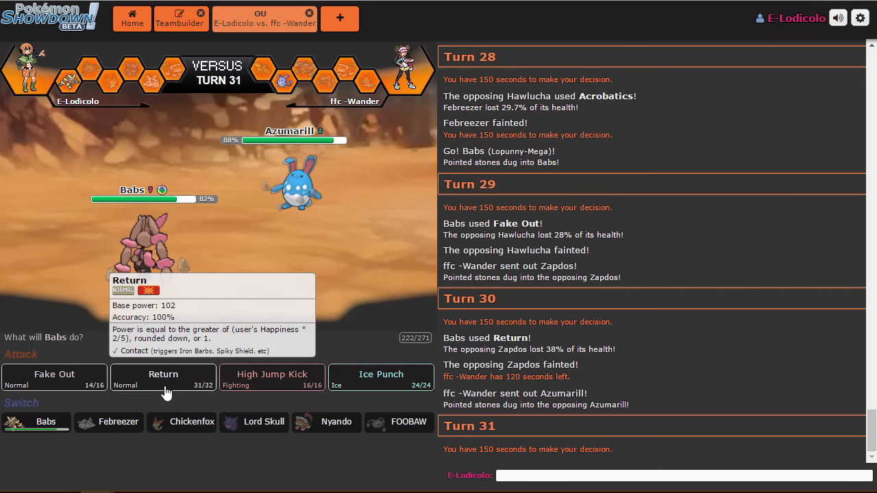
- Use Return on Azumarill, then close the lost battle's tab
{"action": "left_click", "coordinate": [163, 374]}
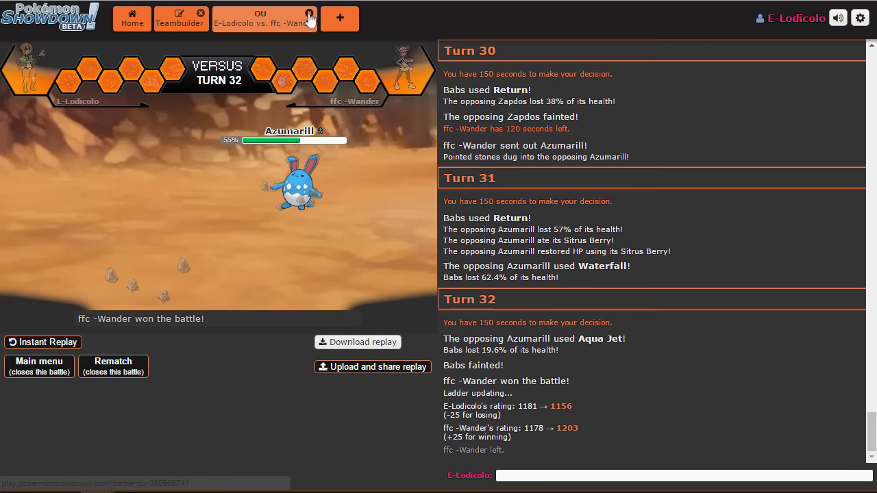
{"action": "left_click", "coordinate": [309, 17]}
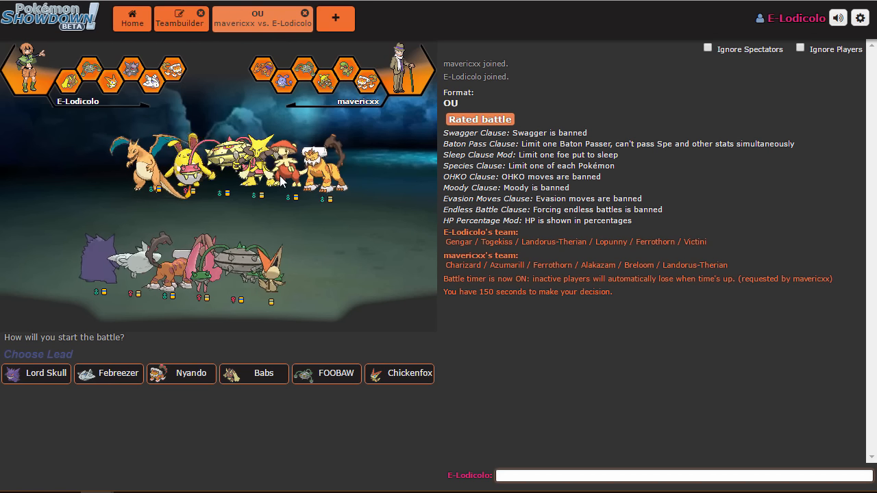
{"action": "mouse_move", "coordinate": [253, 373]}
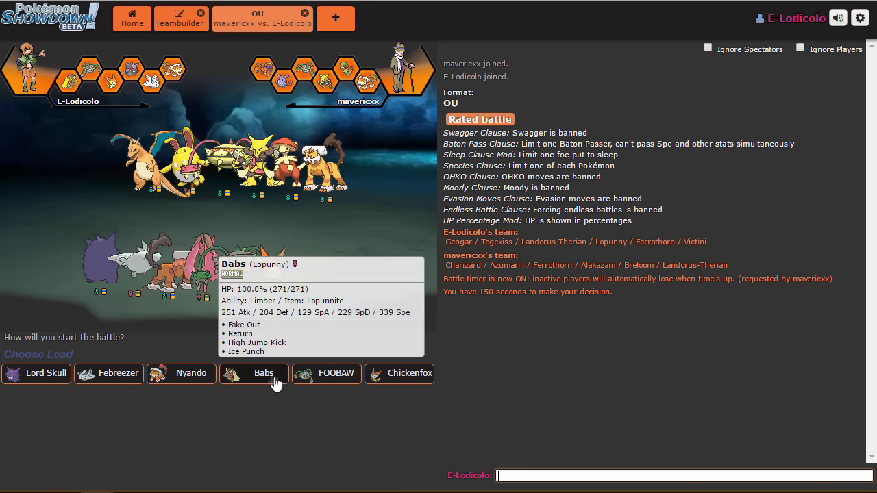
- Lead with Babs against mavericxx, then have FOOBAW set Stealth Rock
{"action": "left_click", "coordinate": [253, 373]}
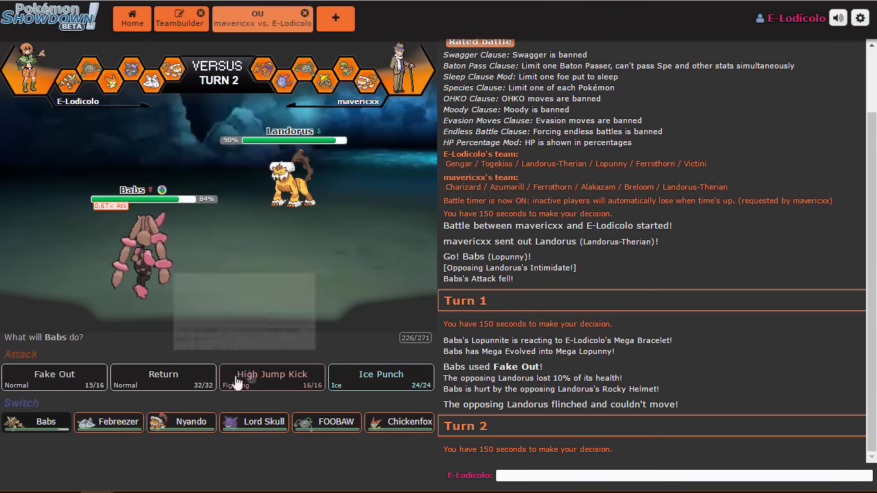
{"action": "mouse_move", "coordinate": [326, 421]}
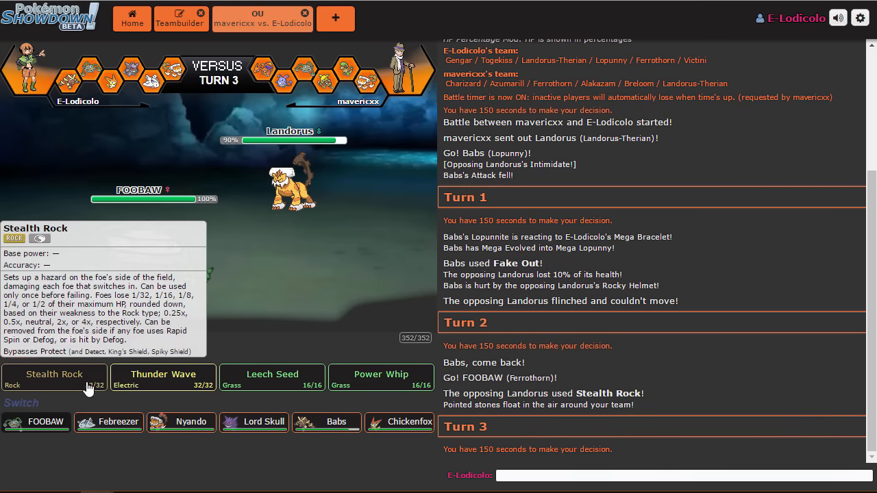
{"action": "left_click", "coordinate": [53, 377]}
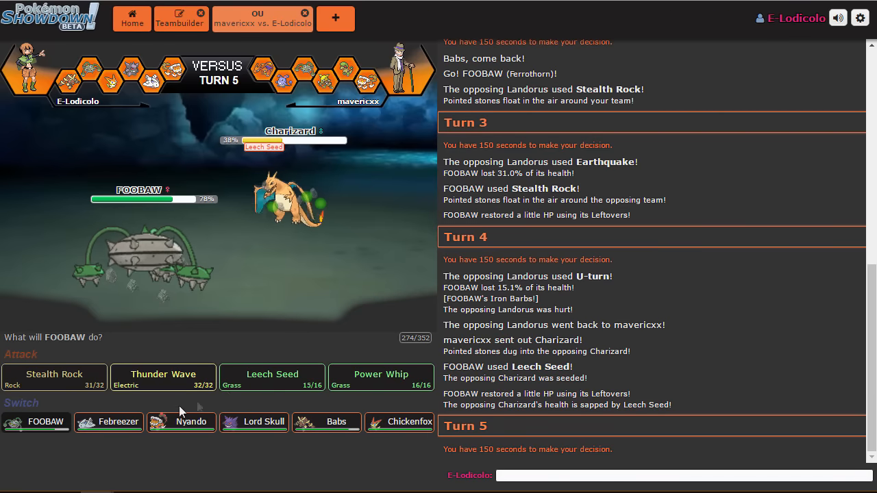
{"action": "mouse_move", "coordinate": [272, 377]}
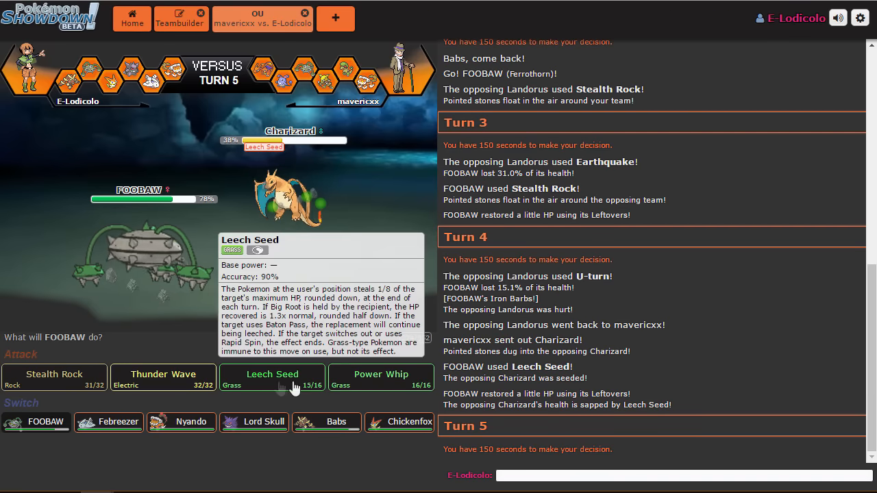
{"action": "mouse_move", "coordinate": [162, 376]}
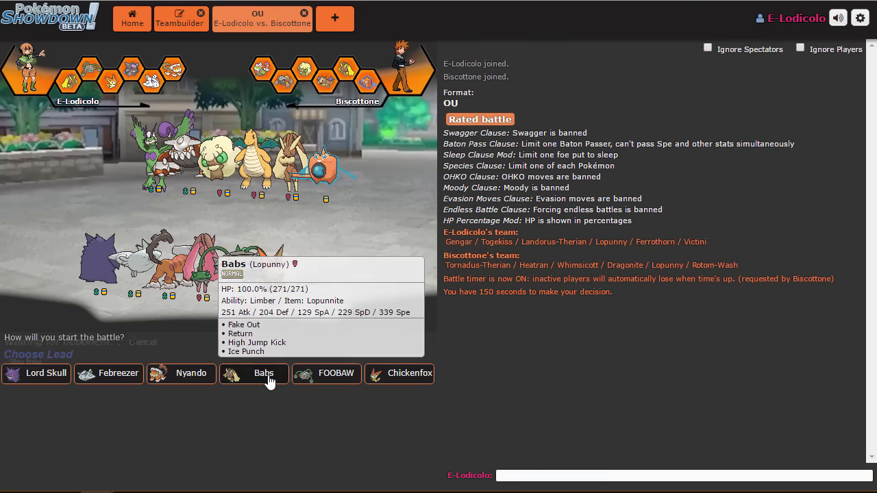
- Choose Babs as the lead against Biscottone
{"action": "left_click", "coordinate": [263, 374]}
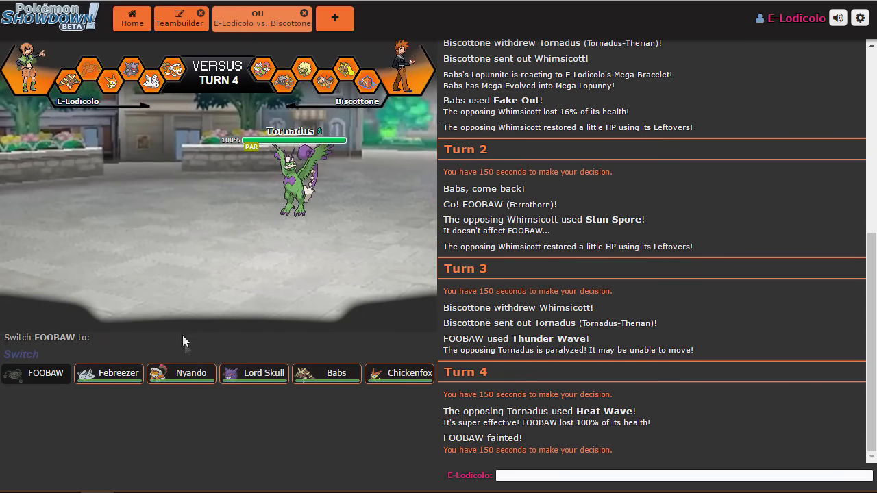
{"action": "mouse_move", "coordinate": [335, 374]}
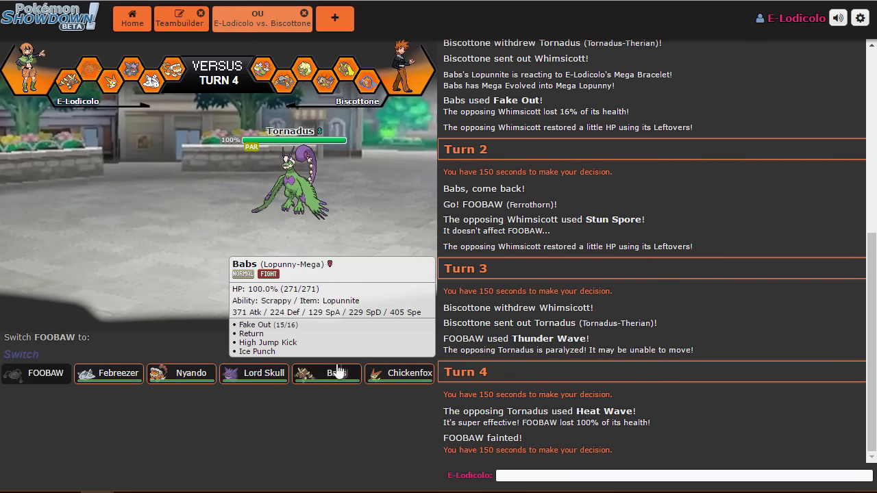
{"action": "mouse_move", "coordinate": [254, 374]}
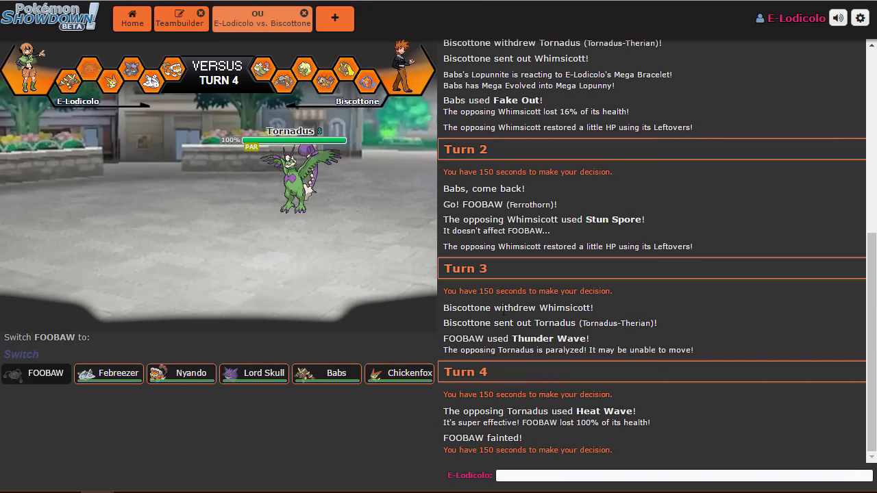
{"action": "mouse_move", "coordinate": [181, 373]}
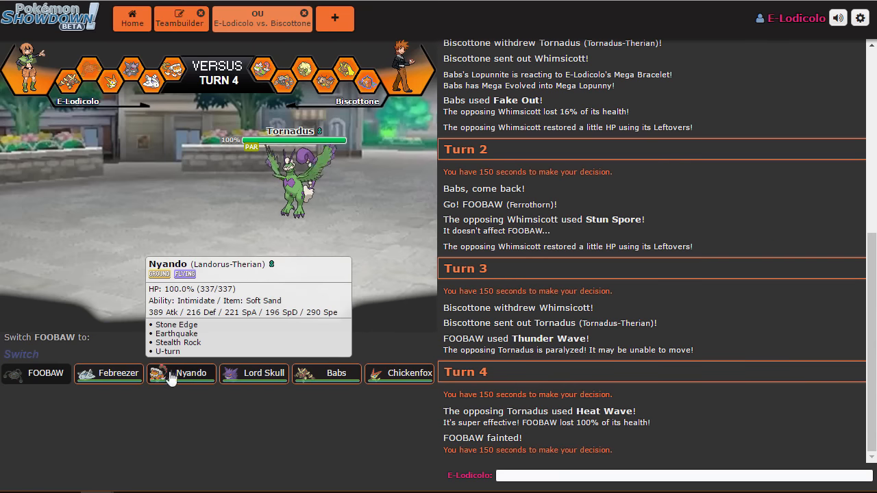
{"action": "mouse_move", "coordinate": [108, 373]}
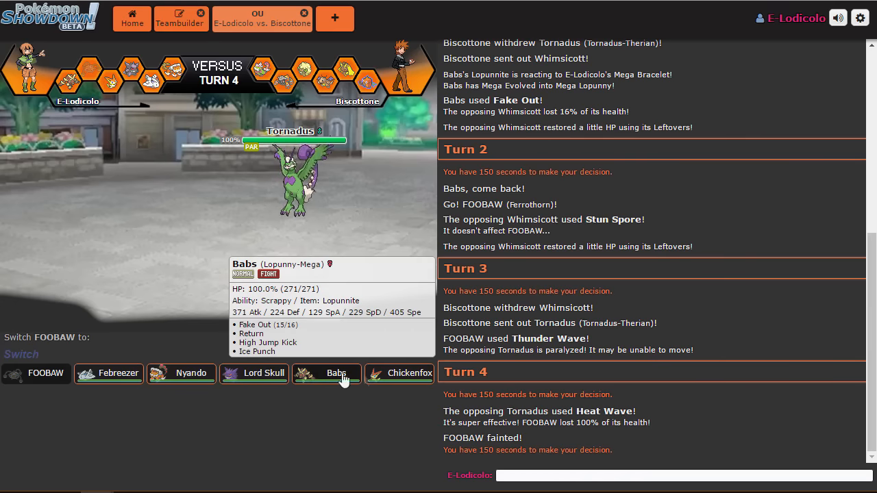
{"action": "mouse_move", "coordinate": [181, 372]}
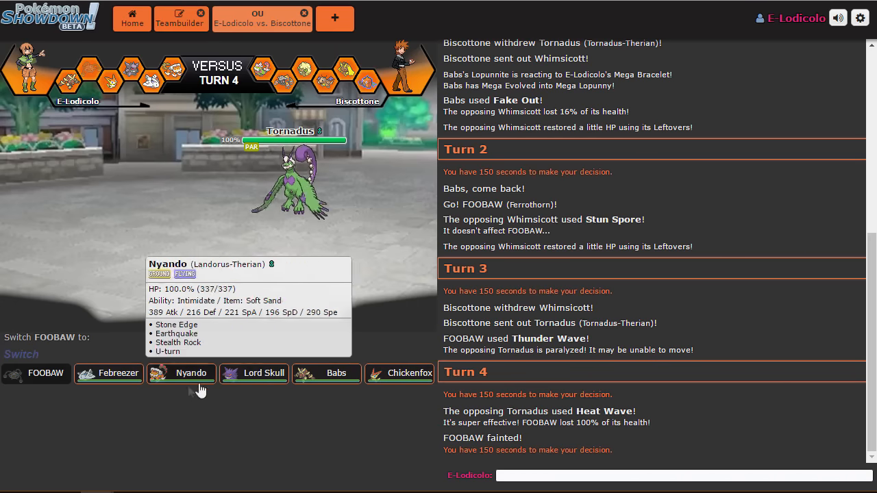
{"action": "mouse_move", "coordinate": [108, 373]}
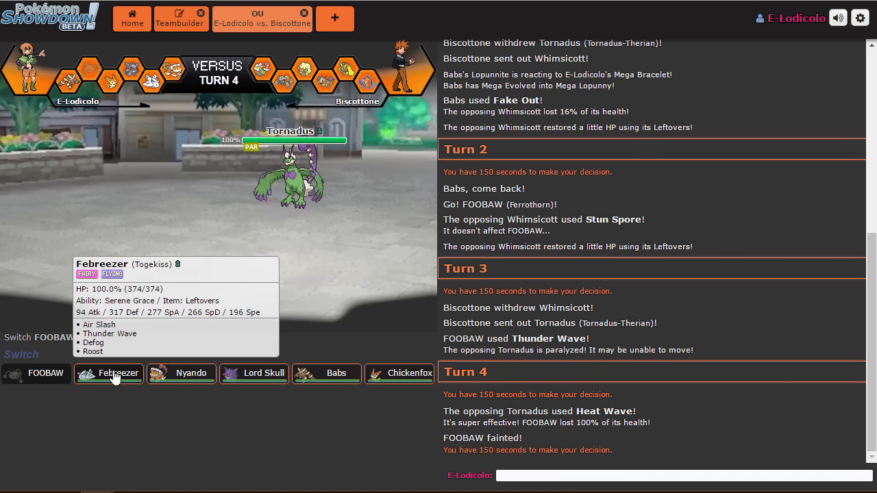
- Switch in Febreezer for the fainted FOOBAW against the paralyzed Tornadus
{"action": "left_click", "coordinate": [109, 374]}
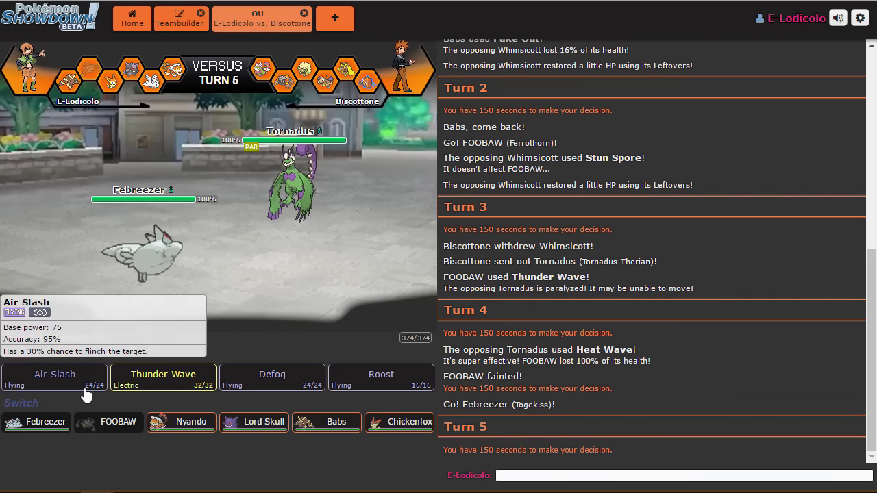
{"action": "mouse_move", "coordinate": [317, 101]}
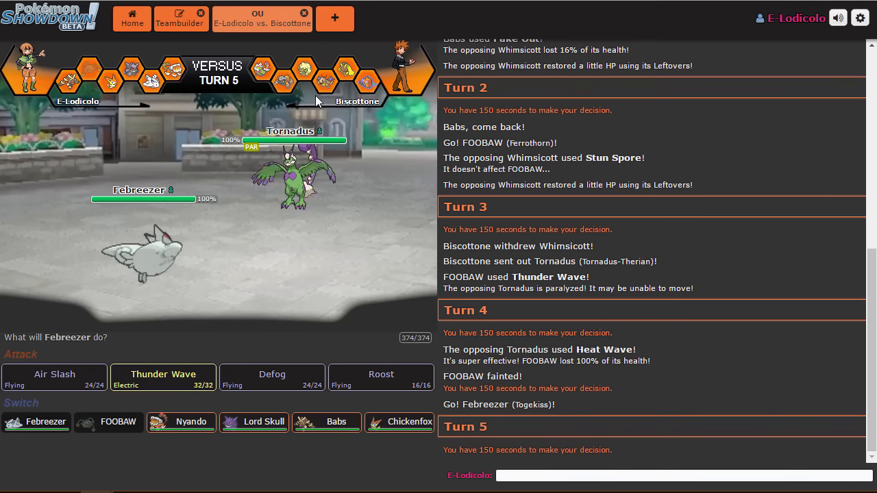
{"action": "mouse_move", "coordinate": [107, 350]}
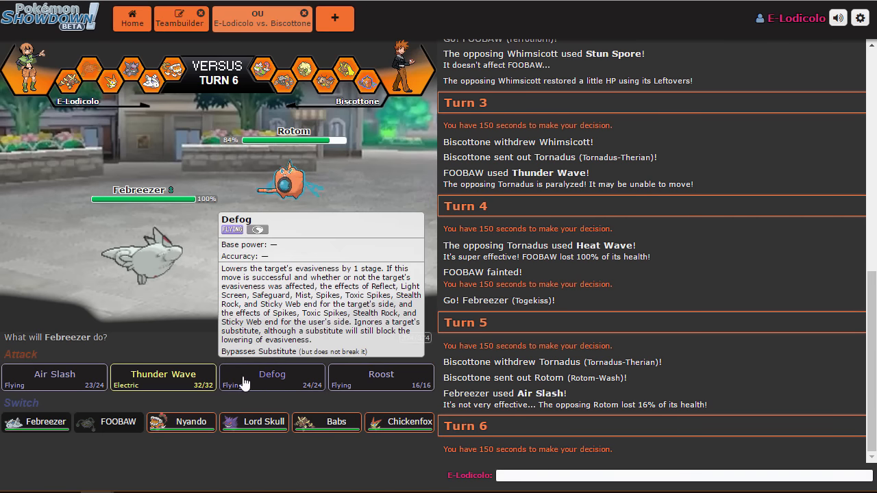
- Hit Rotom with Febreezer's Air Slash twice, flinching it down to 63%
{"action": "left_click", "coordinate": [272, 378]}
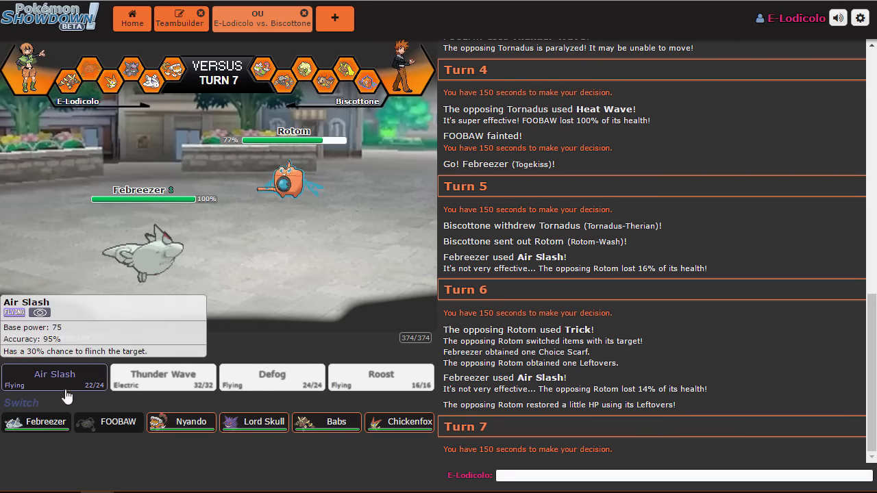
{"action": "left_click", "coordinate": [54, 377]}
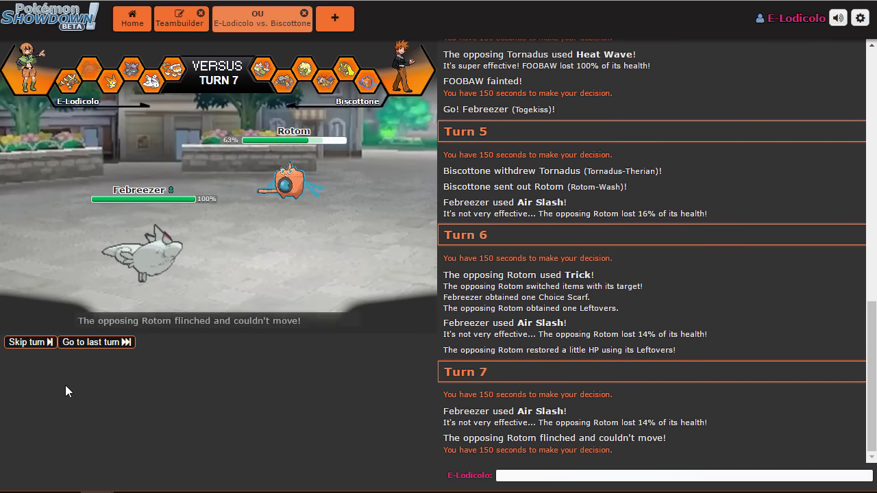
- Pick Air Slash each turn through turn 14, redoing one cancelled choice, until Febreezer faints
{"action": "left_click", "coordinate": [30, 342]}
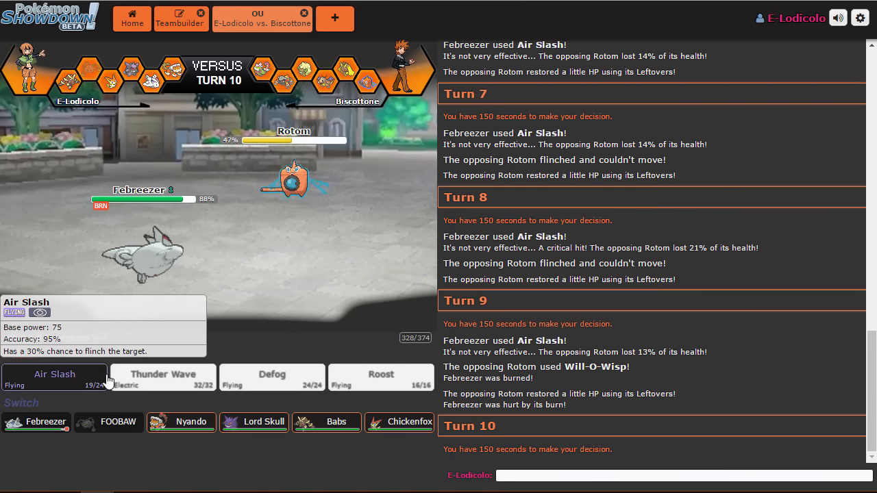
{"action": "left_click", "coordinate": [54, 376]}
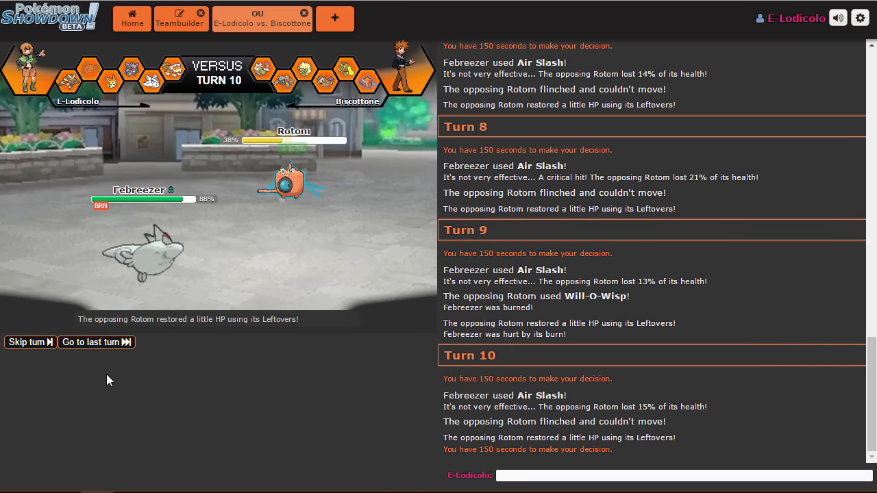
{"action": "left_click", "coordinate": [26, 342]}
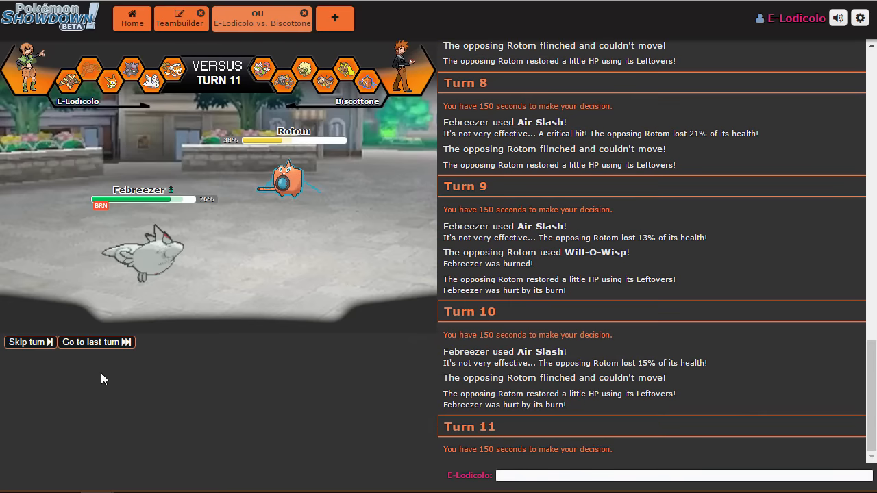
{"action": "scroll", "scroll_direction": "down", "scroll_amount": 3}
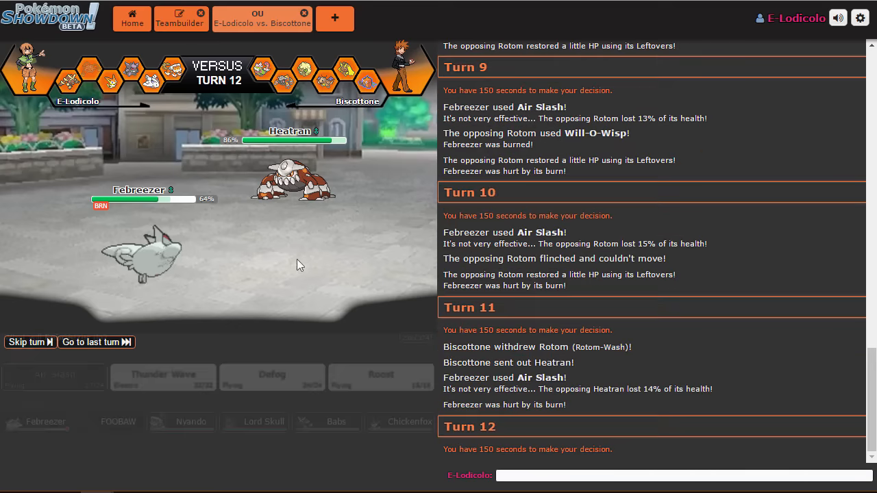
{"action": "left_click", "coordinate": [53, 374]}
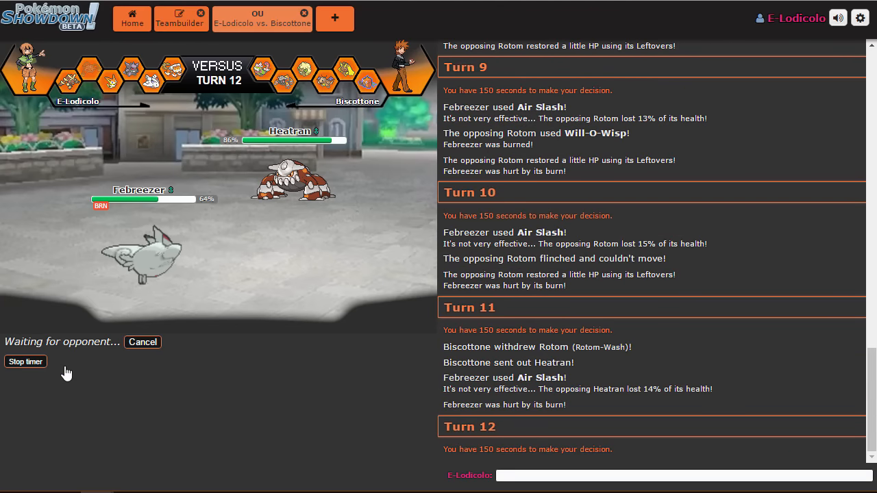
{"action": "mouse_move", "coordinate": [142, 341]}
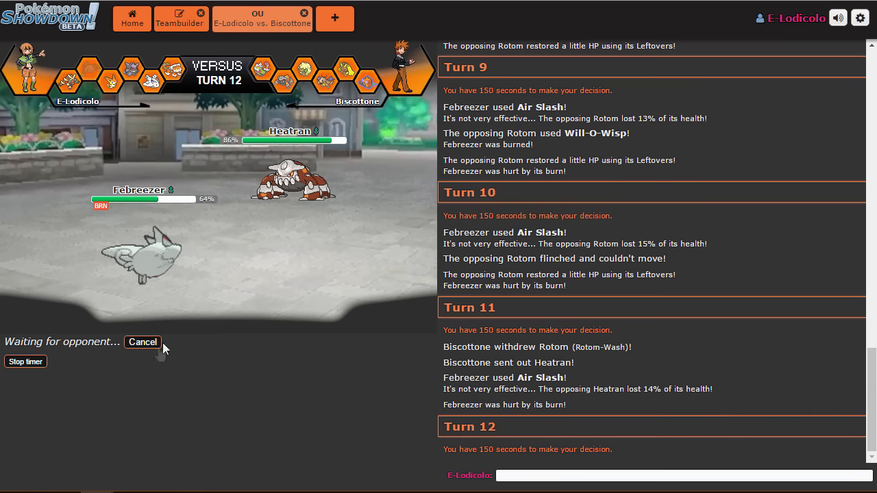
{"action": "left_click", "coordinate": [142, 342]}
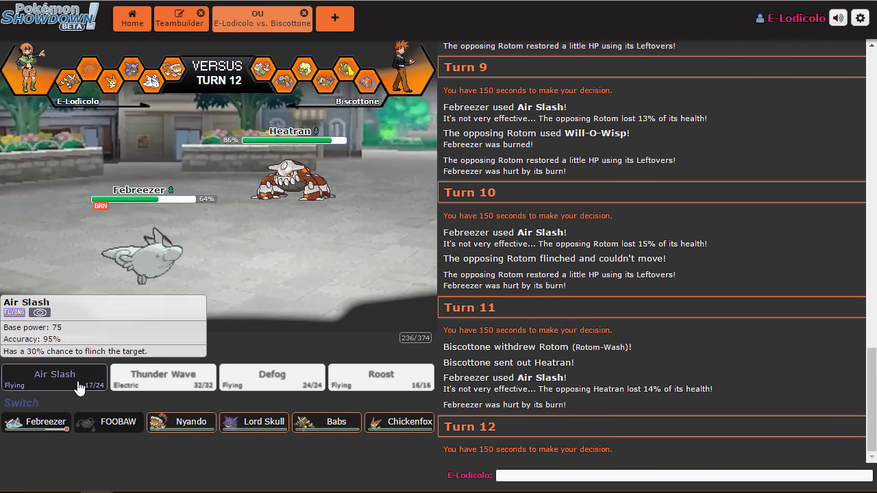
{"action": "left_click", "coordinate": [54, 376]}
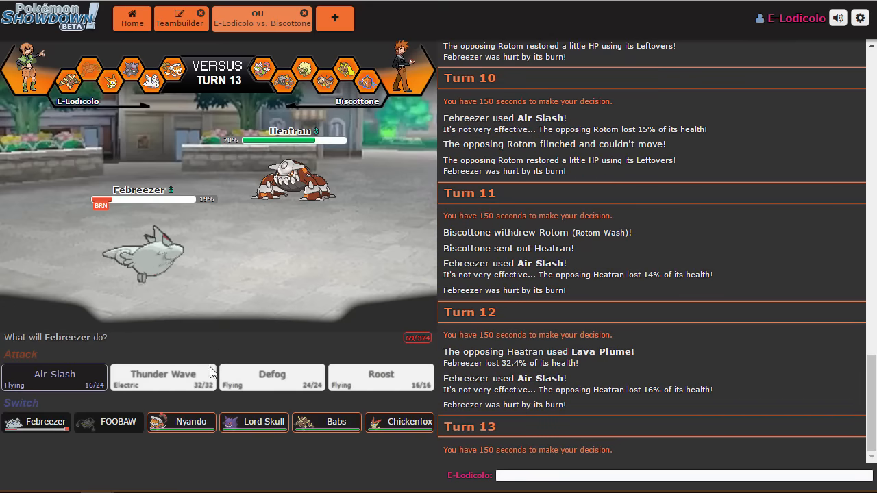
{"action": "mouse_move", "coordinate": [215, 360]}
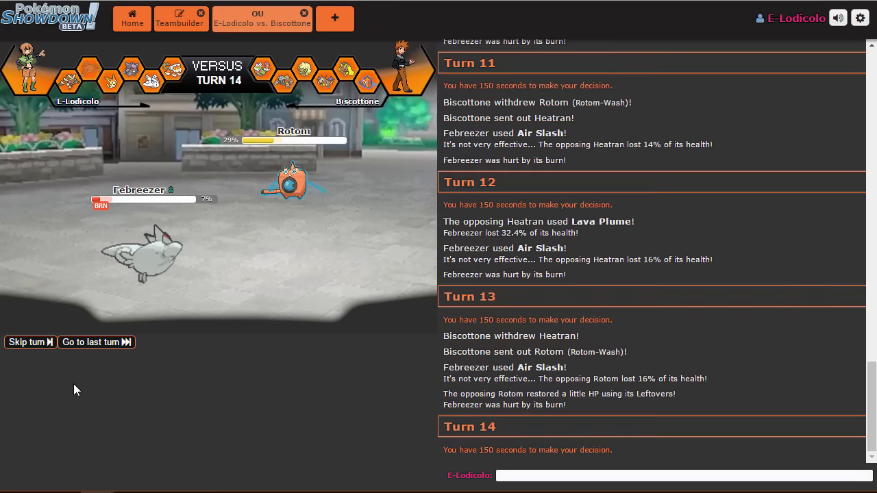
{"action": "left_click", "coordinate": [30, 342]}
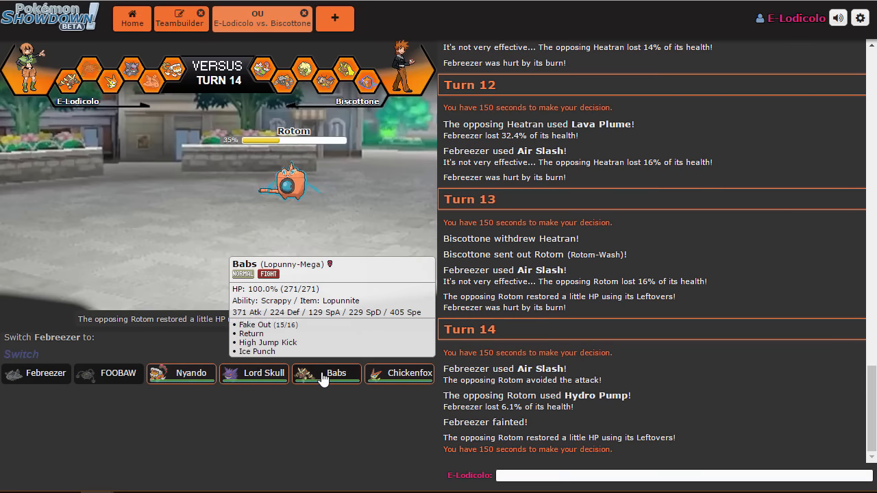
{"action": "mouse_move", "coordinate": [254, 373]}
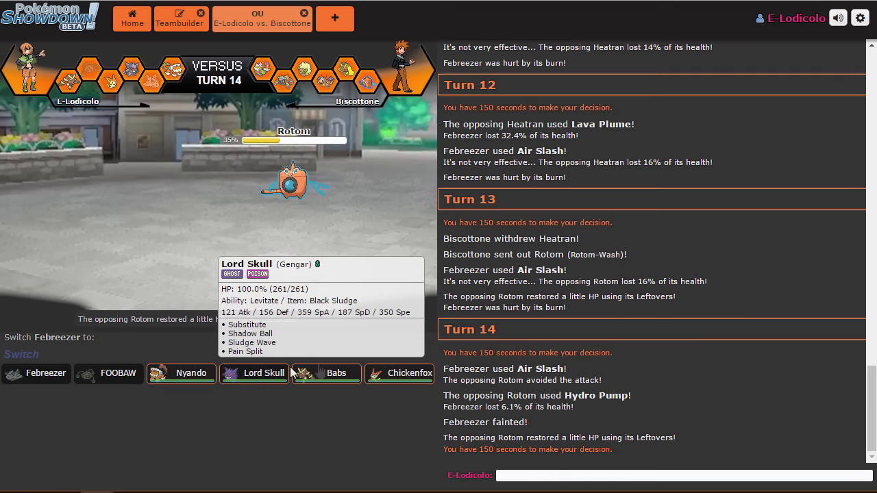
{"action": "mouse_move", "coordinate": [406, 374]}
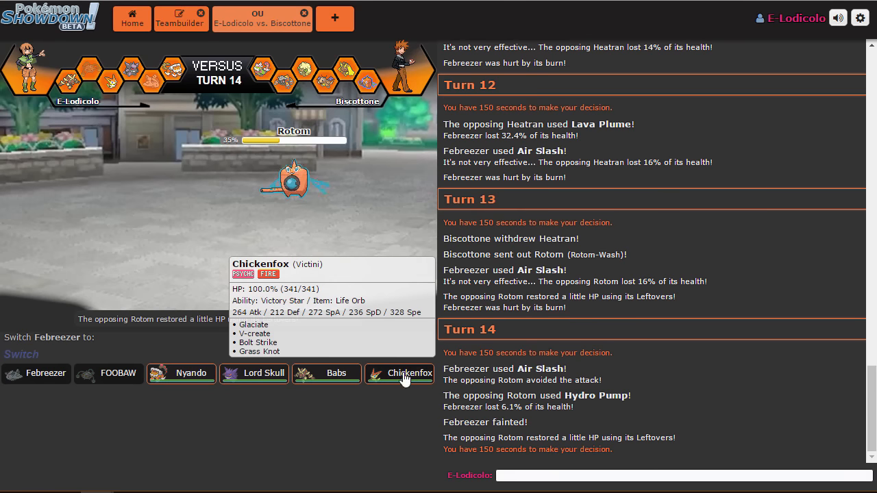
{"action": "mouse_move", "coordinate": [259, 373]}
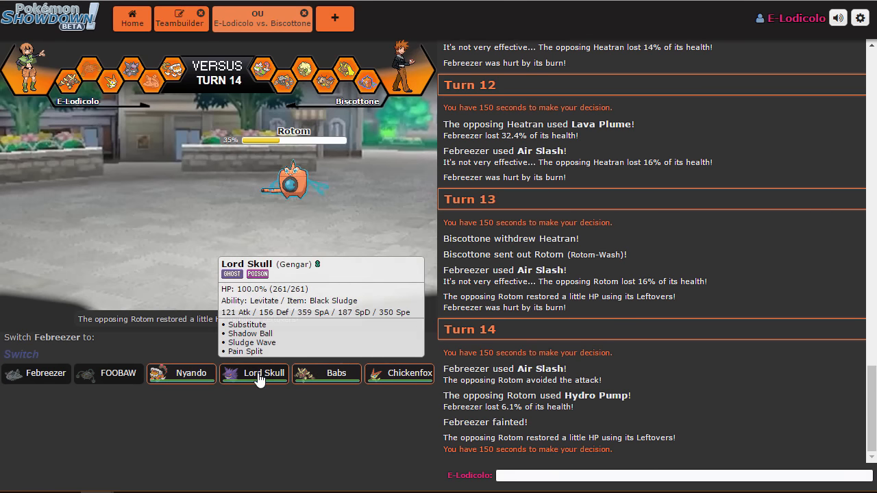
- Send in Lord Skull, knock out Rotom with Shadow Ball, then raise a Substitute
{"action": "left_click", "coordinate": [262, 373]}
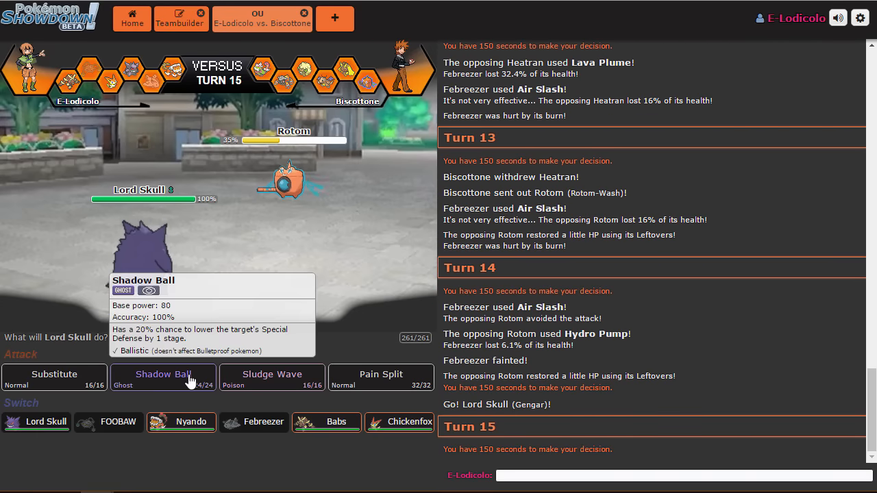
{"action": "left_click", "coordinate": [162, 375]}
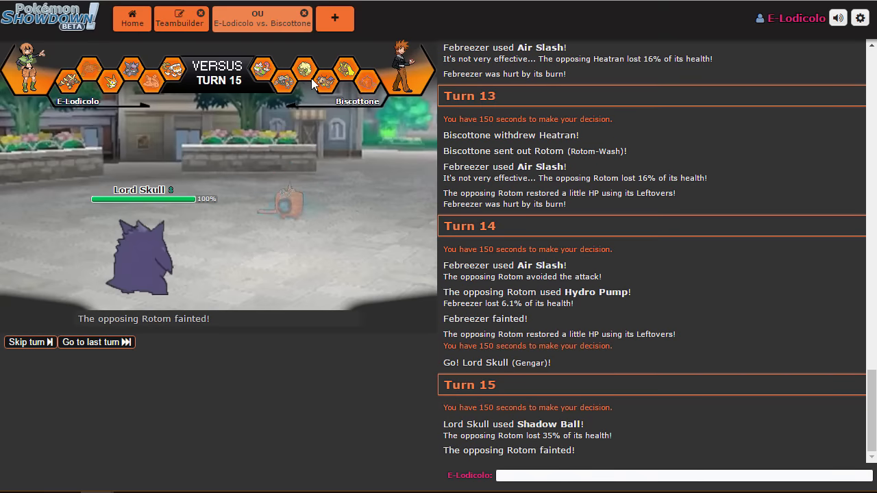
{"action": "left_click", "coordinate": [30, 342]}
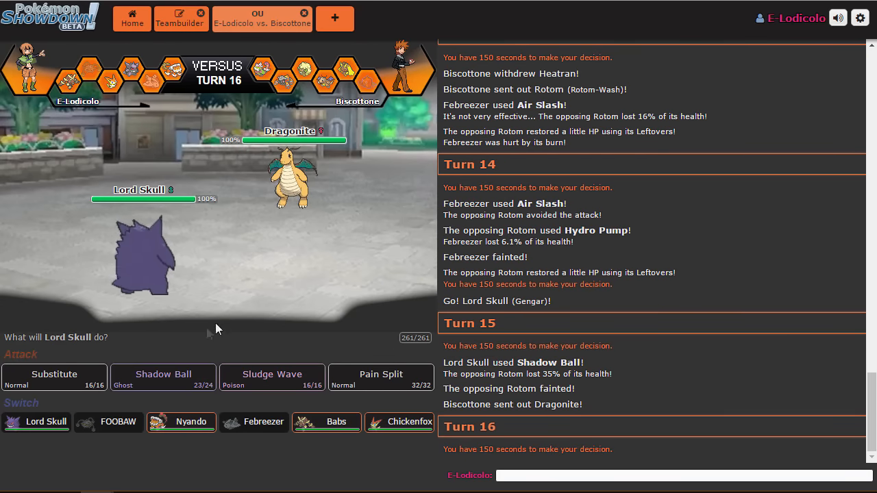
{"action": "mouse_move", "coordinate": [54, 378]}
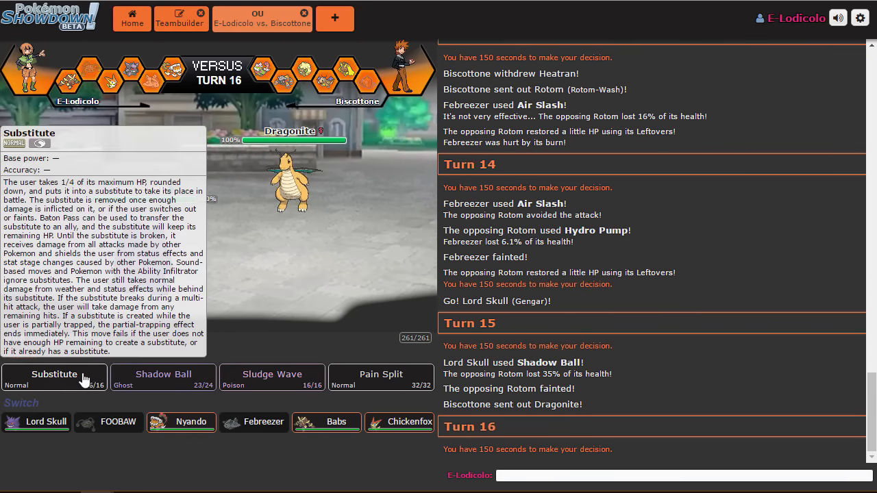
{"action": "left_click", "coordinate": [54, 376]}
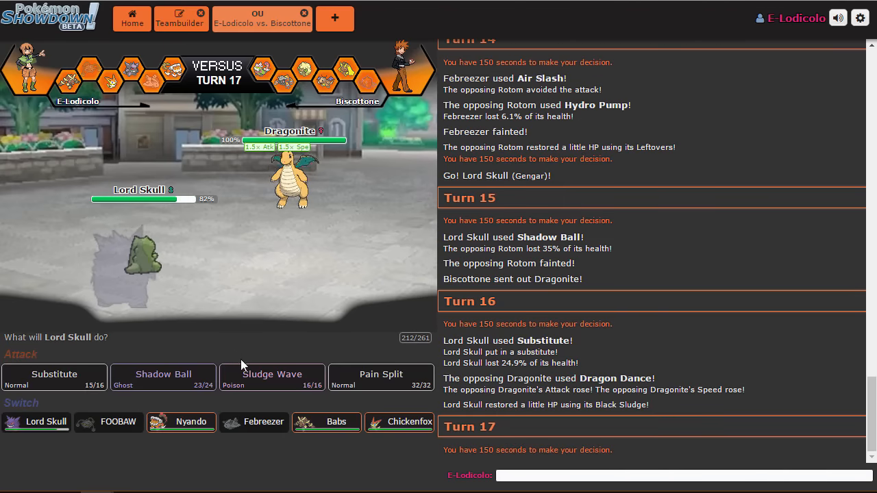
{"action": "mouse_move", "coordinate": [381, 376]}
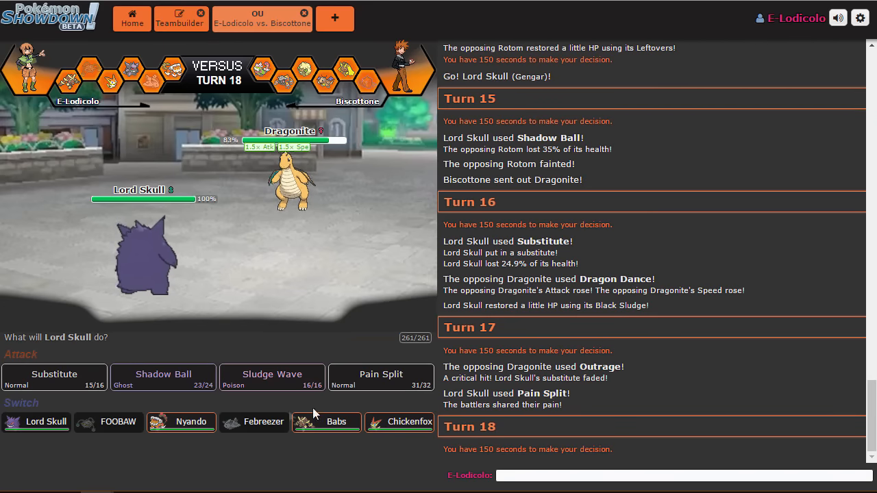
- Switch to Nyando for Stealth Rock, then use Babs's Fake Out and Ice Punch on Dragonite
{"action": "left_click", "coordinate": [182, 422]}
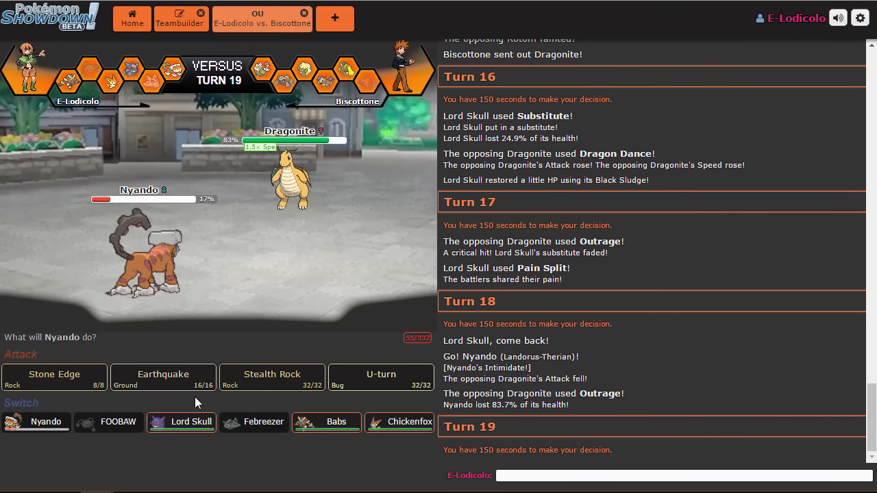
{"action": "mouse_move", "coordinate": [272, 378]}
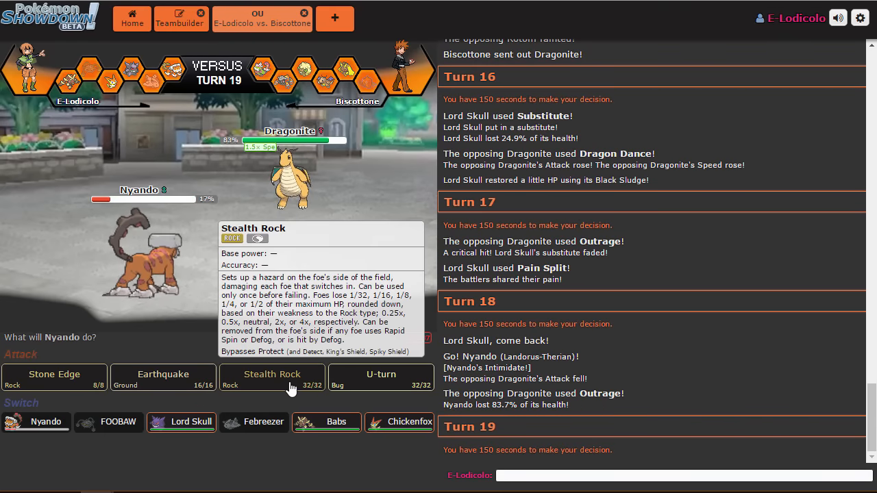
{"action": "left_click", "coordinate": [271, 378]}
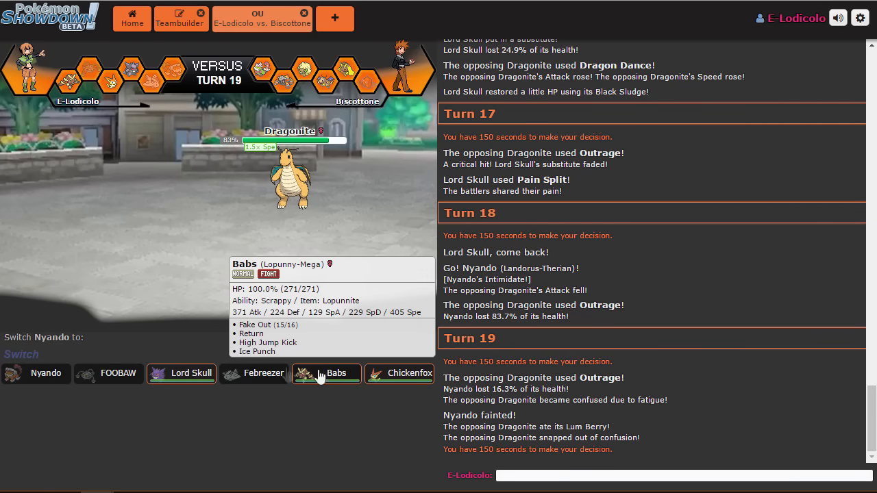
{"action": "left_click", "coordinate": [336, 373]}
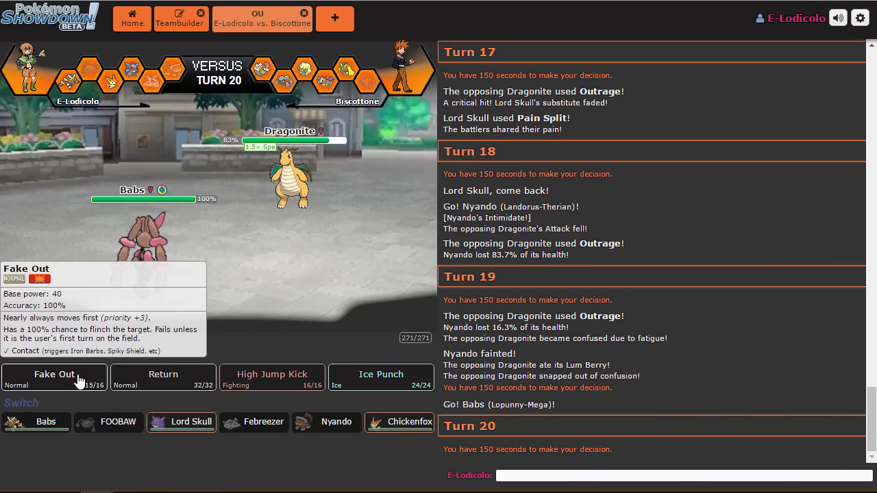
{"action": "left_click", "coordinate": [53, 378]}
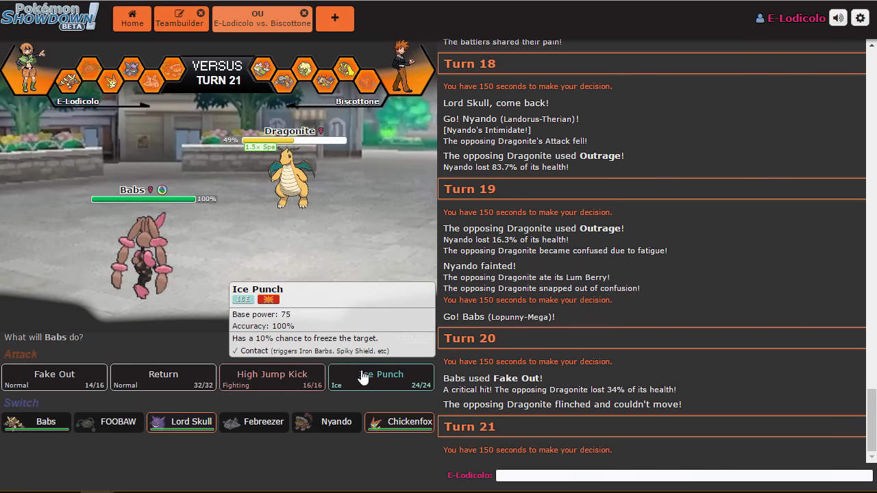
{"action": "left_click", "coordinate": [381, 377]}
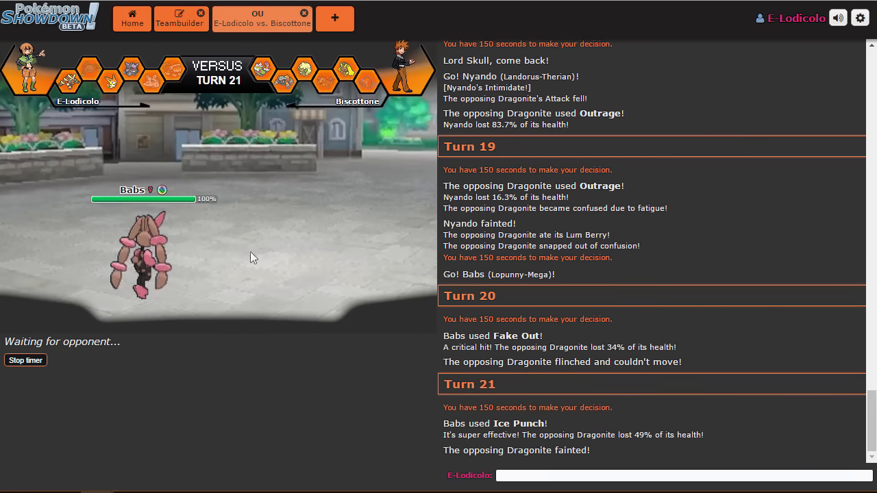
{"action": "scroll", "scroll_direction": "down", "scroll_amount": 3}
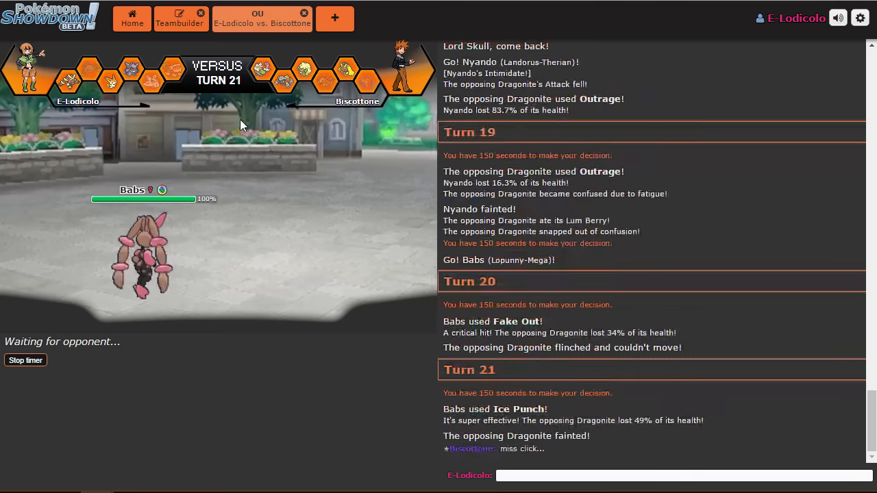
{"action": "mouse_move", "coordinate": [245, 134]}
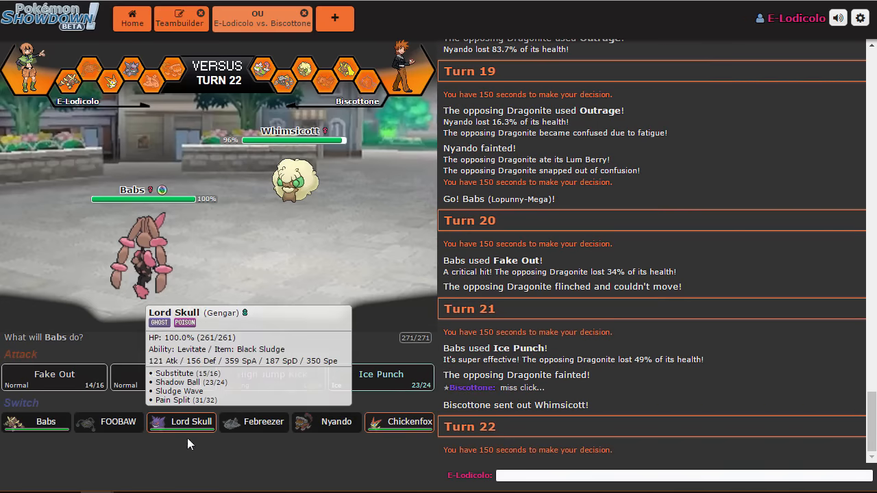
{"action": "mouse_move", "coordinate": [144, 396]}
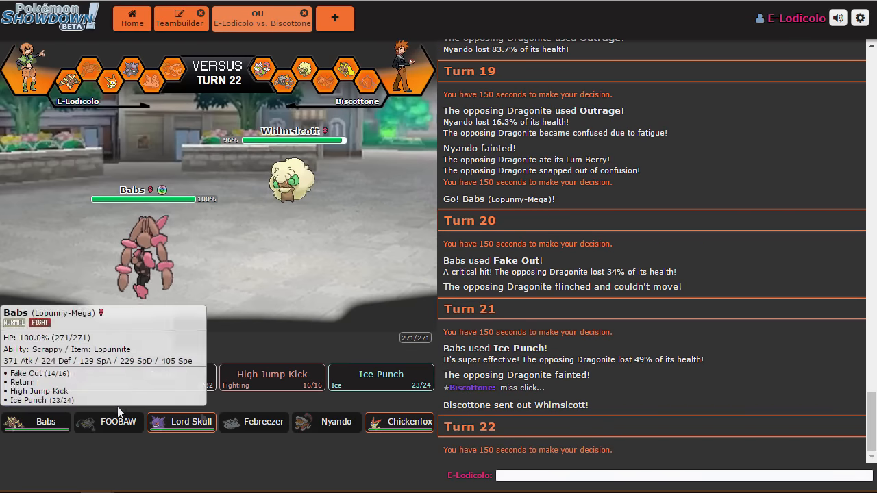
- Bring Chickenfox in for Babs, Bolt Strike Whimsicott, then use Glaciate on Lopunny
{"action": "left_click", "coordinate": [399, 421]}
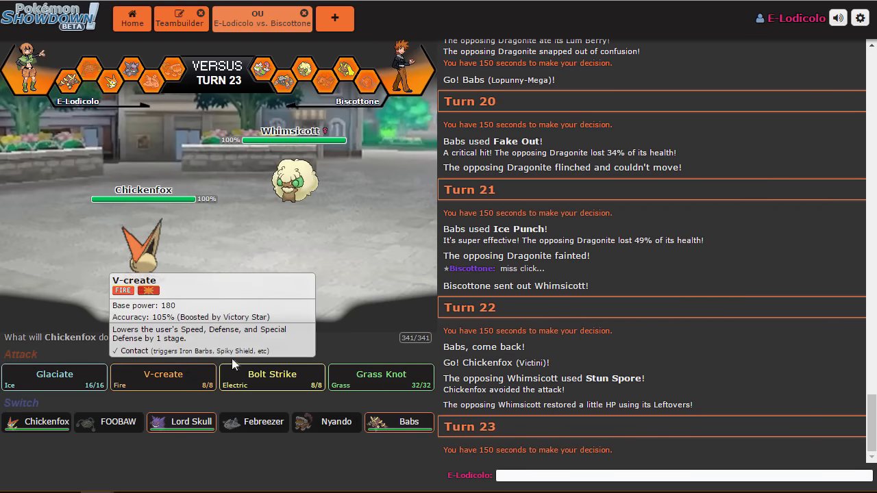
{"action": "mouse_move", "coordinate": [272, 380]}
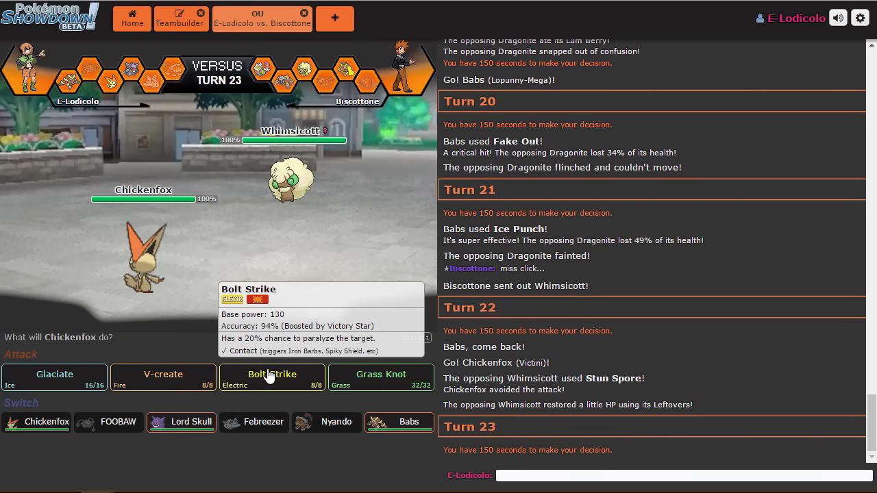
{"action": "left_click", "coordinate": [272, 378]}
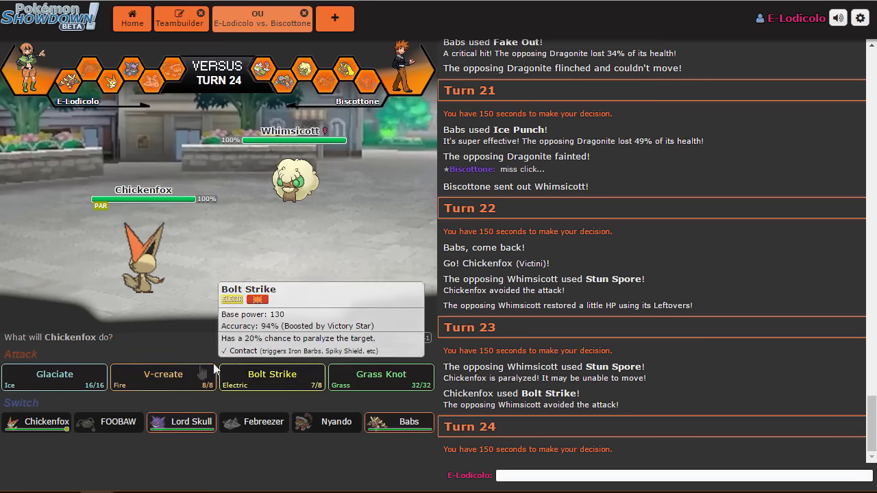
{"action": "mouse_move", "coordinate": [163, 378]}
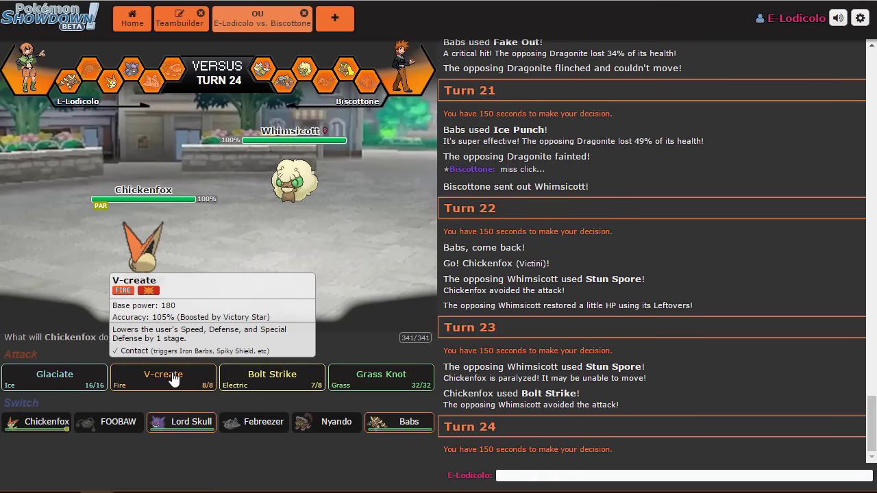
{"action": "mouse_move", "coordinate": [54, 380]}
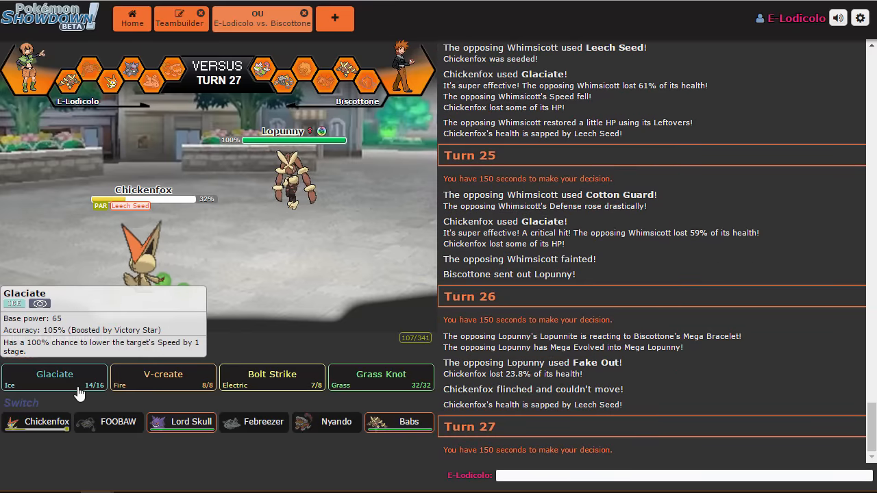
{"action": "left_click", "coordinate": [54, 374]}
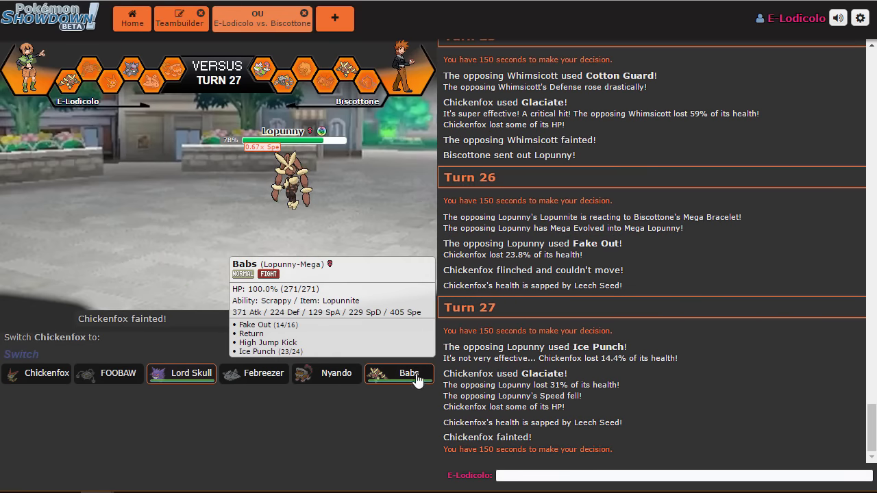
- Send Babs in, swap to Lord Skull for two Sludge Waves, then Fake Out Lopunny and Return Tornadus
{"action": "left_click", "coordinate": [409, 373]}
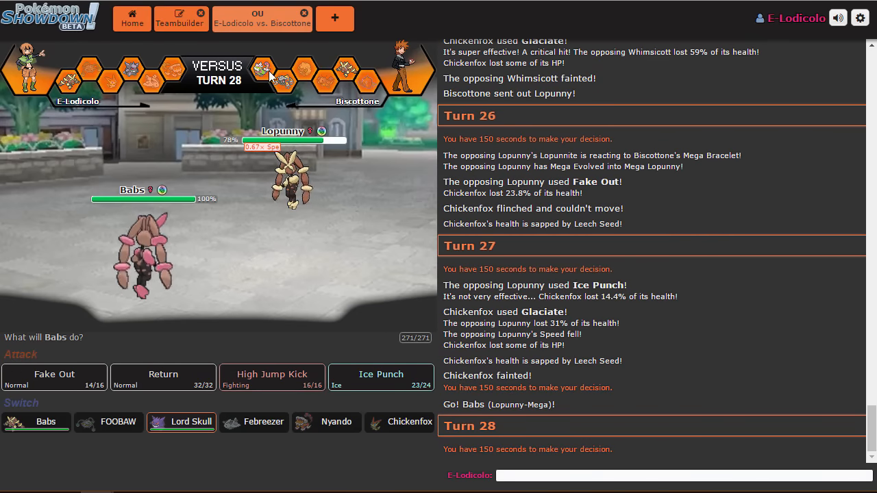
{"action": "mouse_move", "coordinate": [272, 377]}
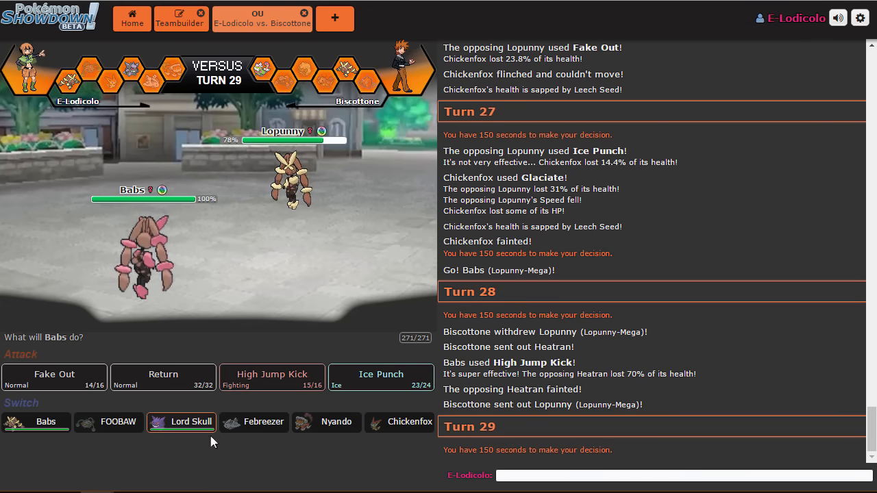
{"action": "left_click", "coordinate": [181, 421]}
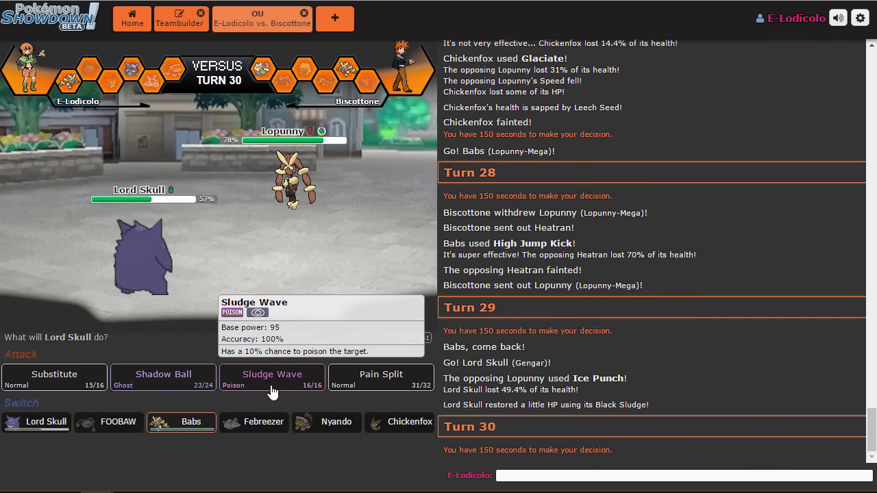
{"action": "left_click", "coordinate": [272, 377]}
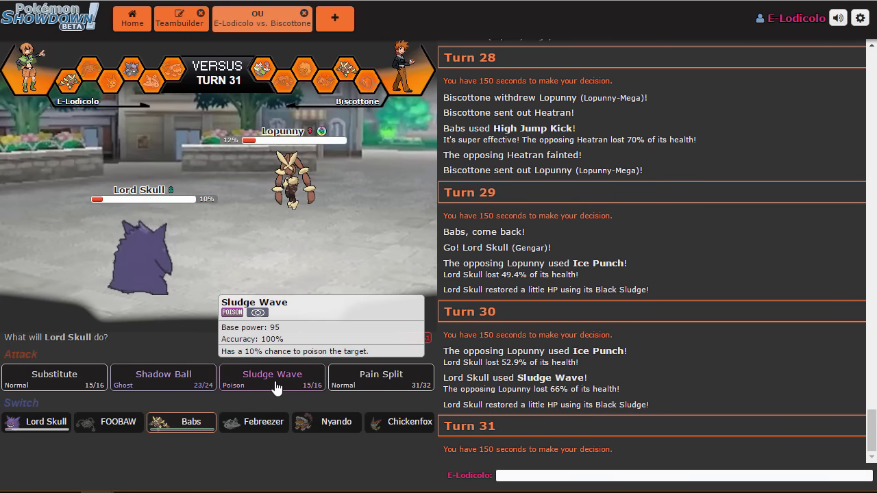
{"action": "left_click", "coordinate": [272, 377]}
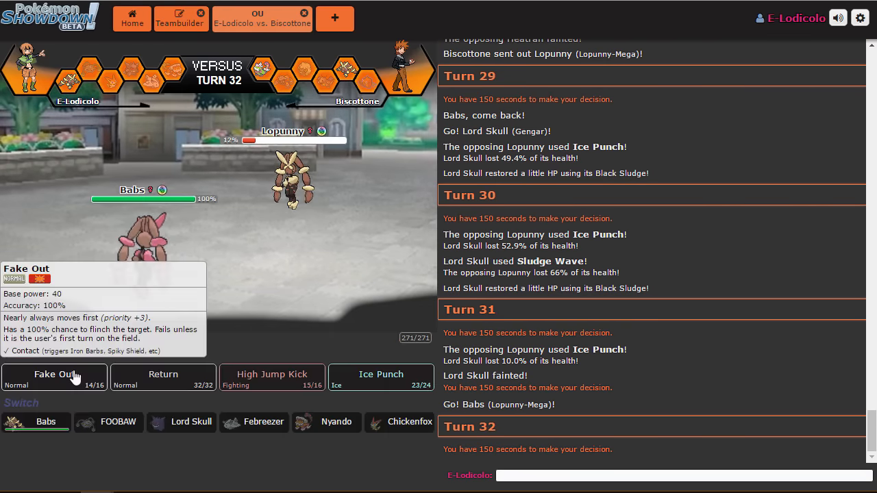
{"action": "left_click", "coordinate": [55, 374]}
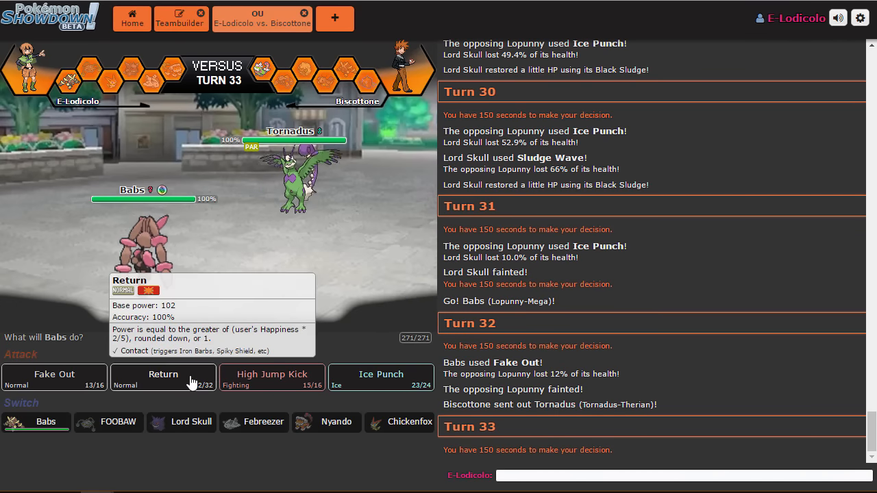
{"action": "left_click", "coordinate": [163, 377]}
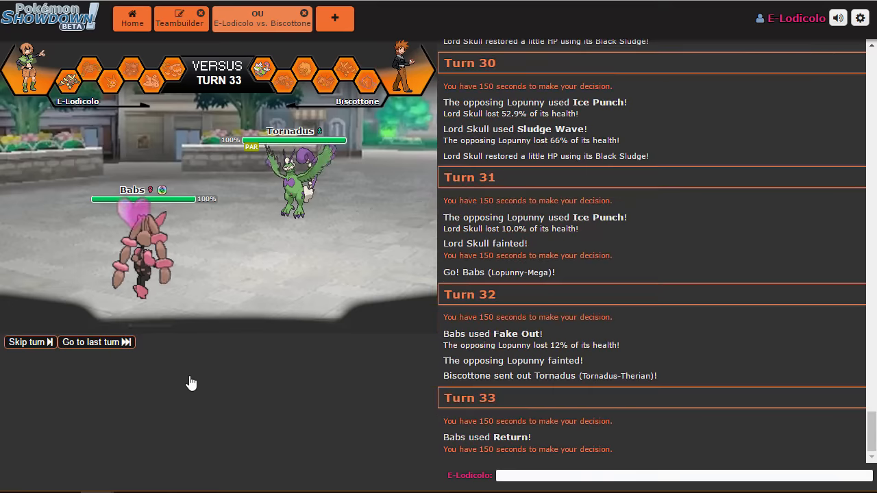